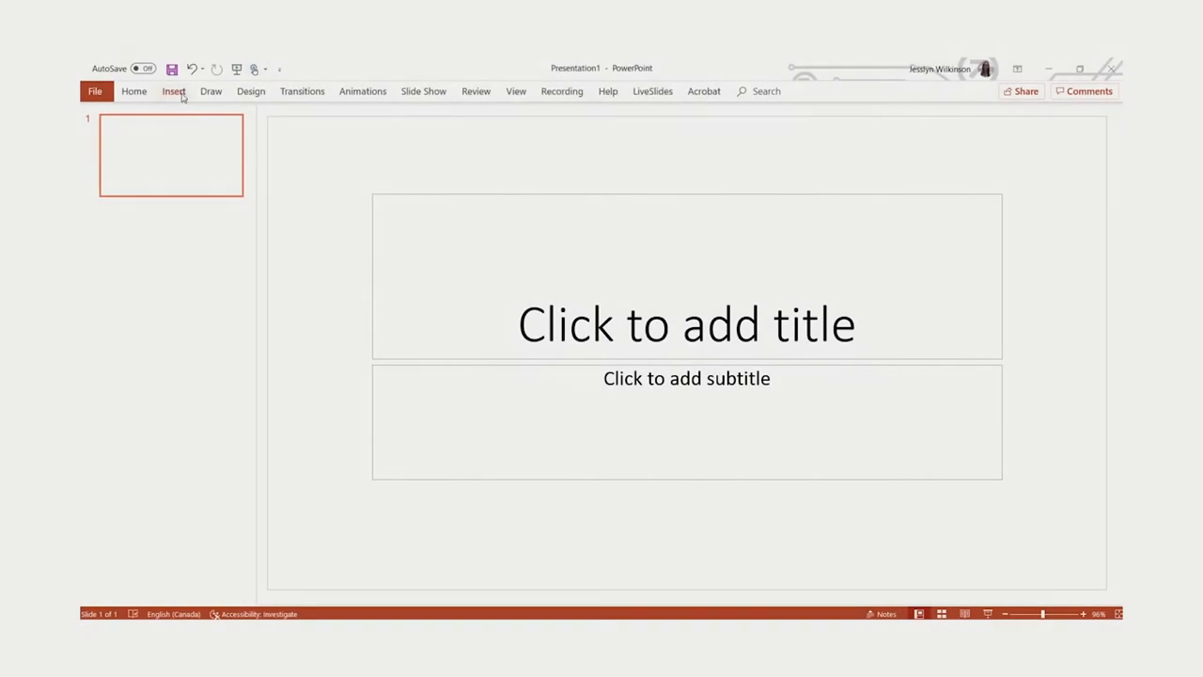
# Step: Insert the Excel Lesson 5.mp4 video from the Desktop onto the first slide
pyautogui.click(173, 90)
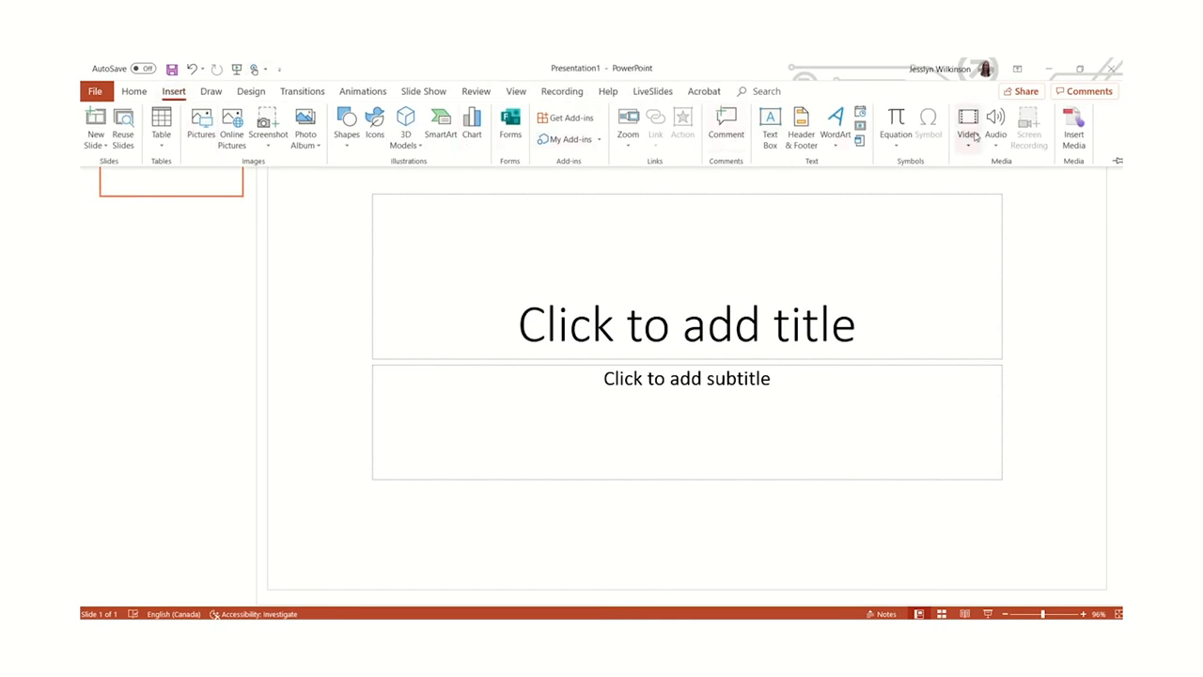
pyautogui.moveTo(968, 122)
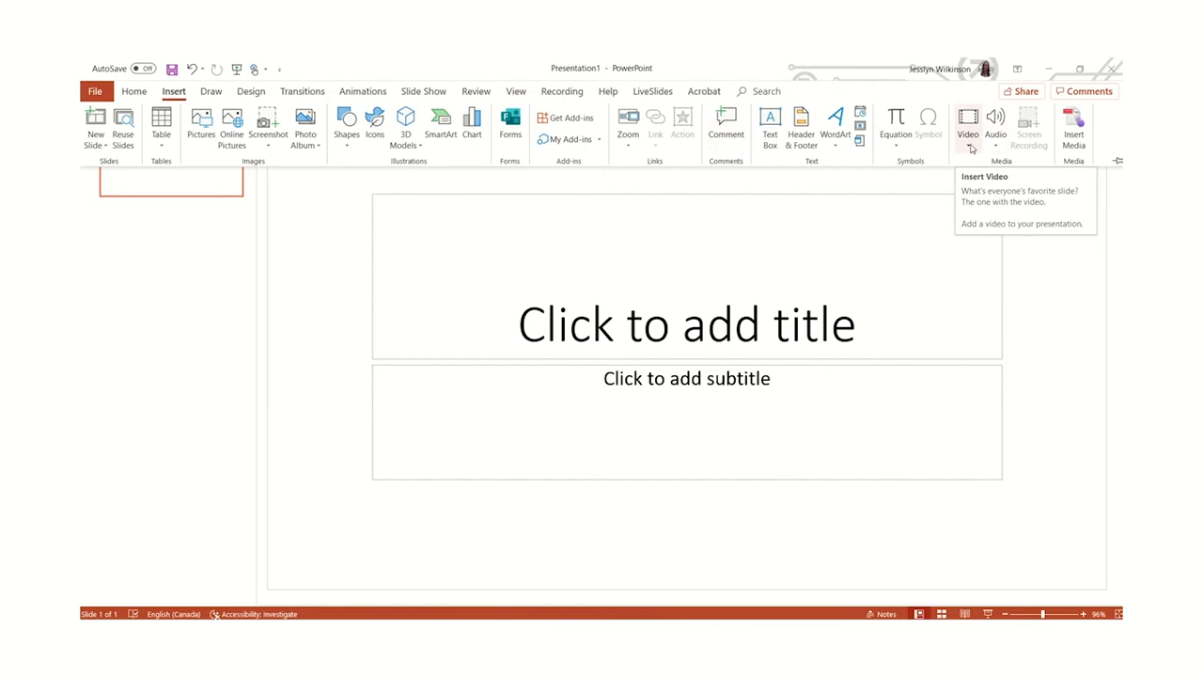
pyautogui.click(966, 128)
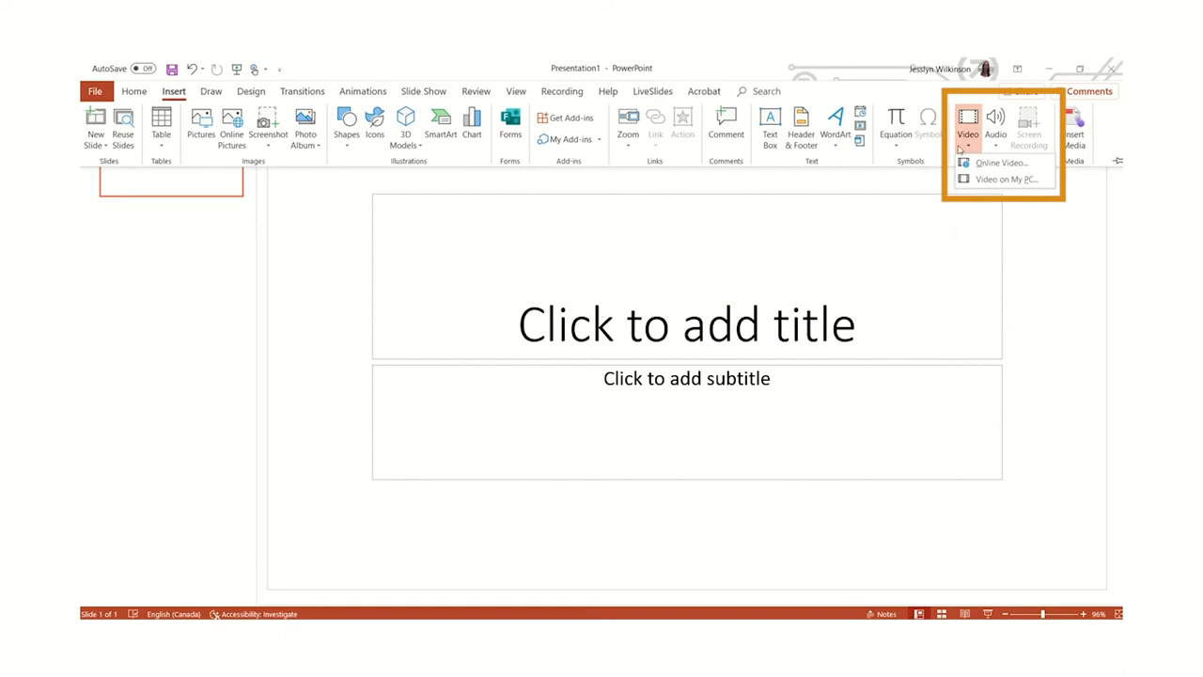
pyautogui.moveTo(1003, 180)
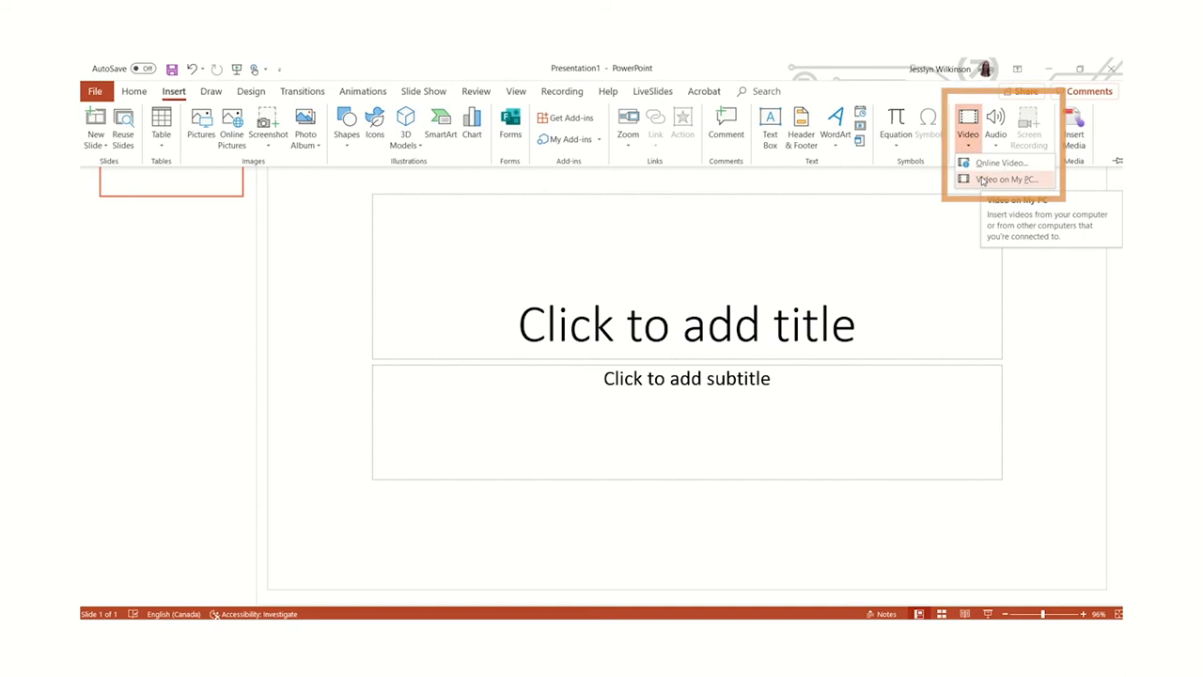
pyautogui.click(1004, 180)
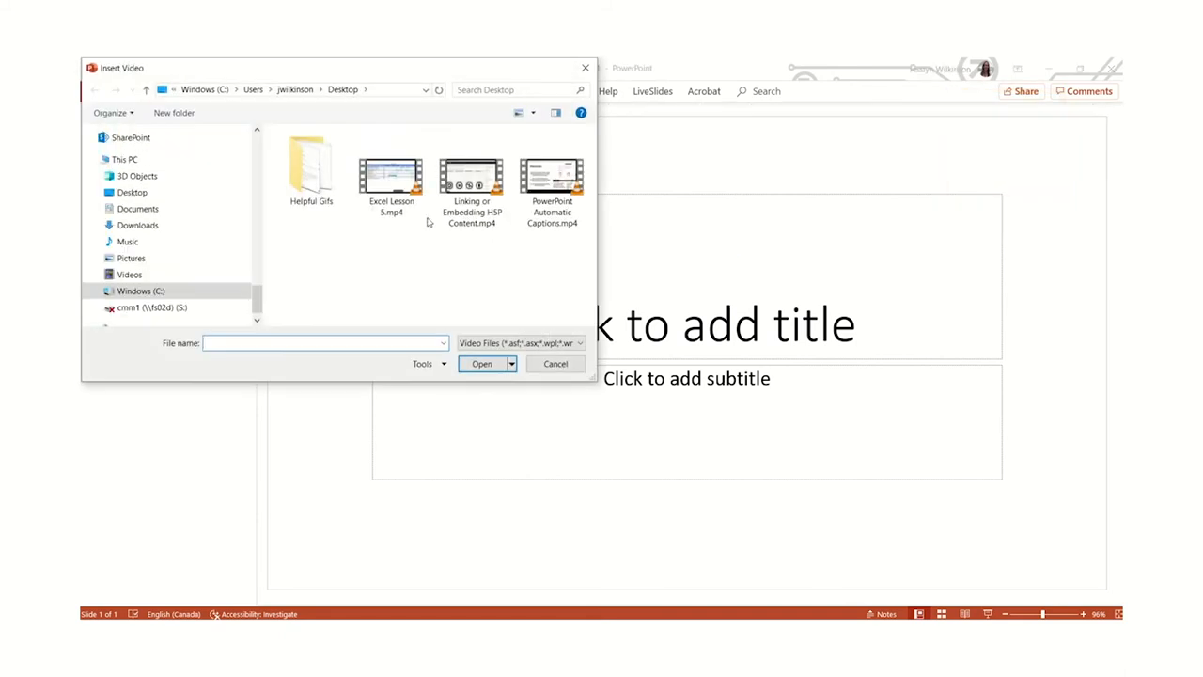
pyautogui.click(391, 179)
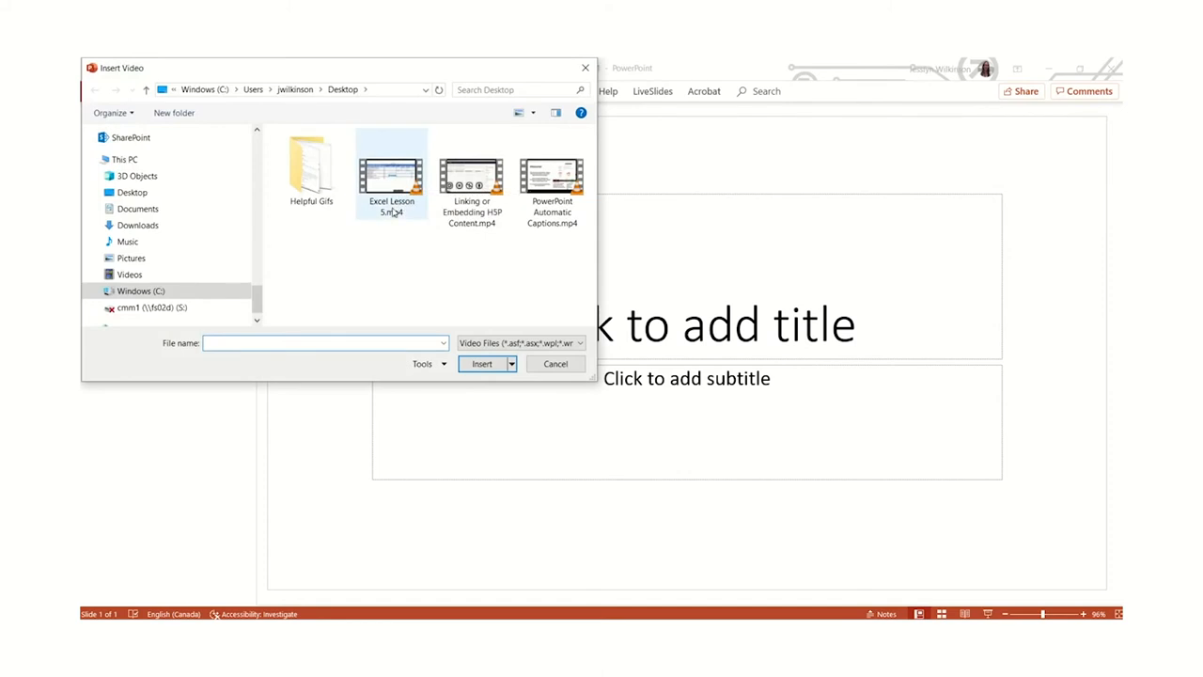
pyautogui.click(391, 173)
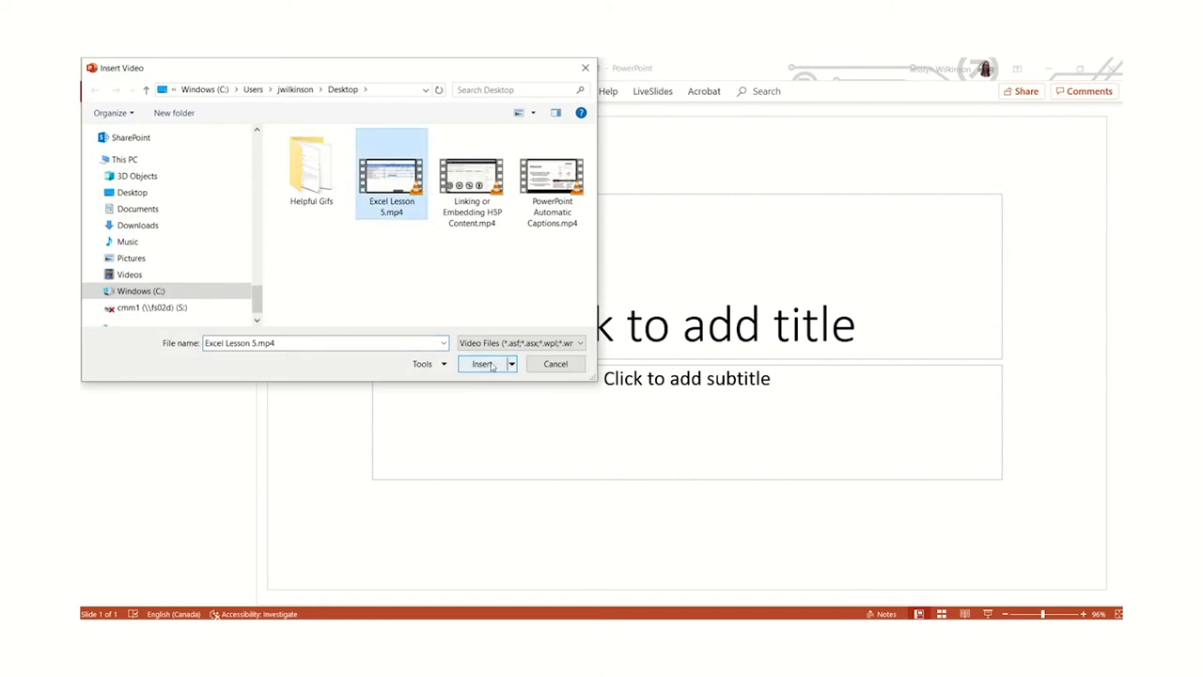
pyautogui.click(482, 364)
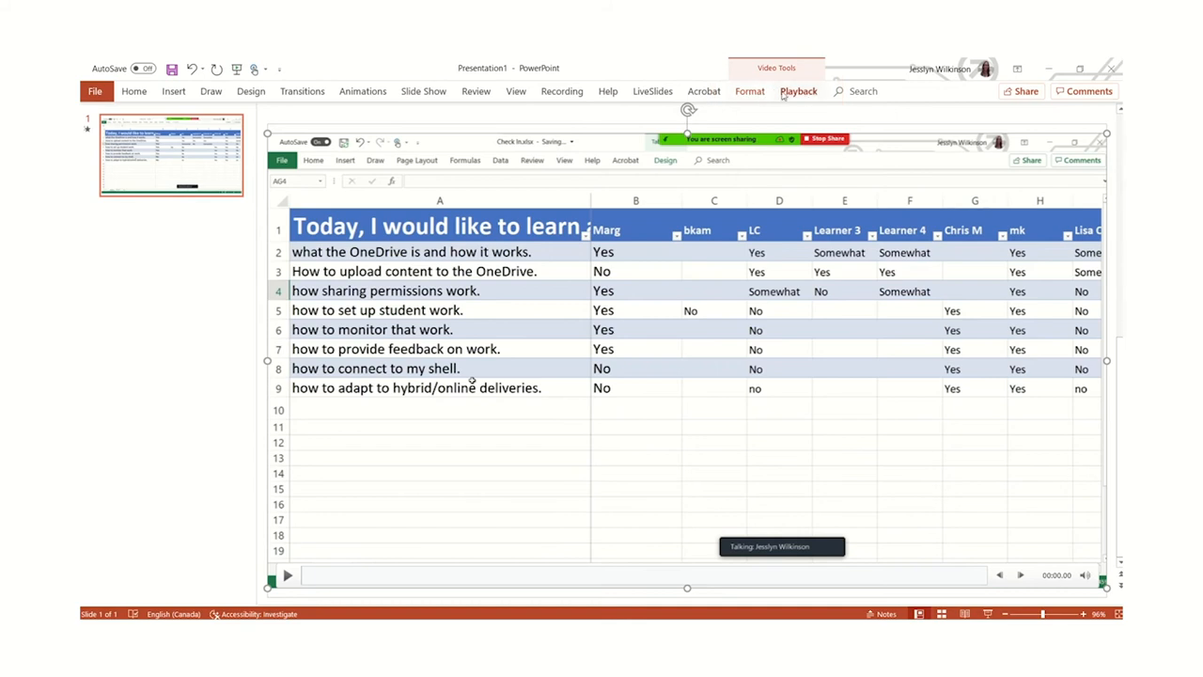
# Step: Switch from the video's Format options to its Playback settings
pyautogui.click(748, 90)
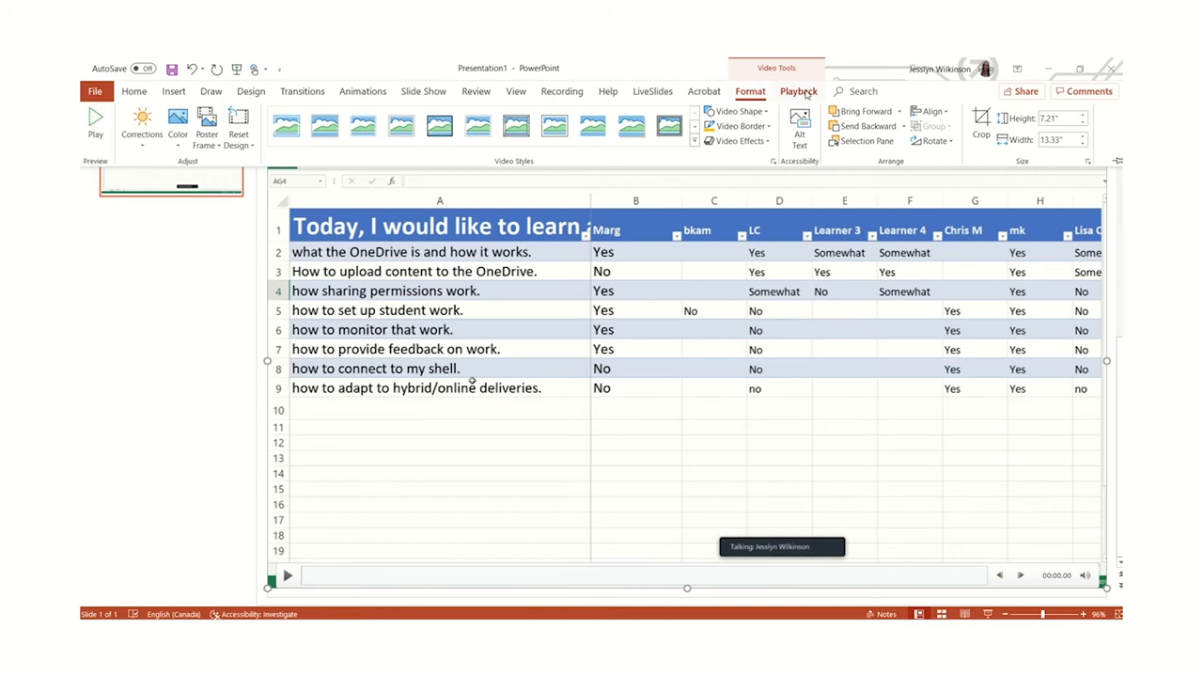
pyautogui.click(798, 91)
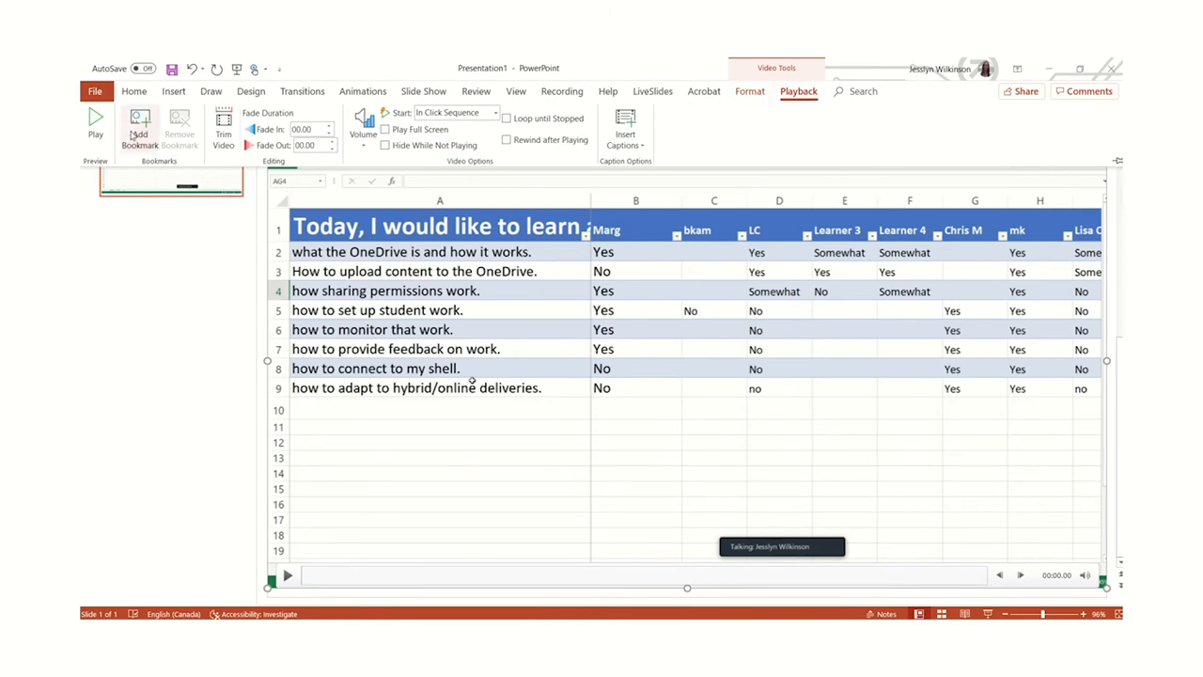
pyautogui.moveTo(222, 128)
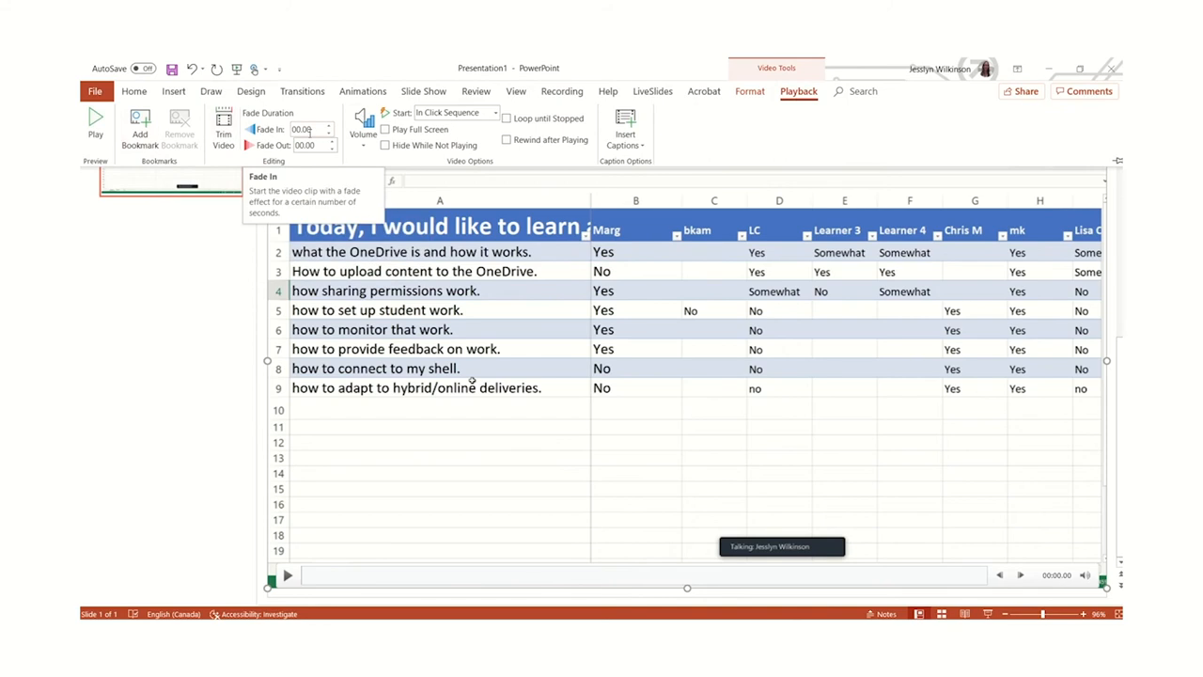
pyautogui.moveTo(508, 116)
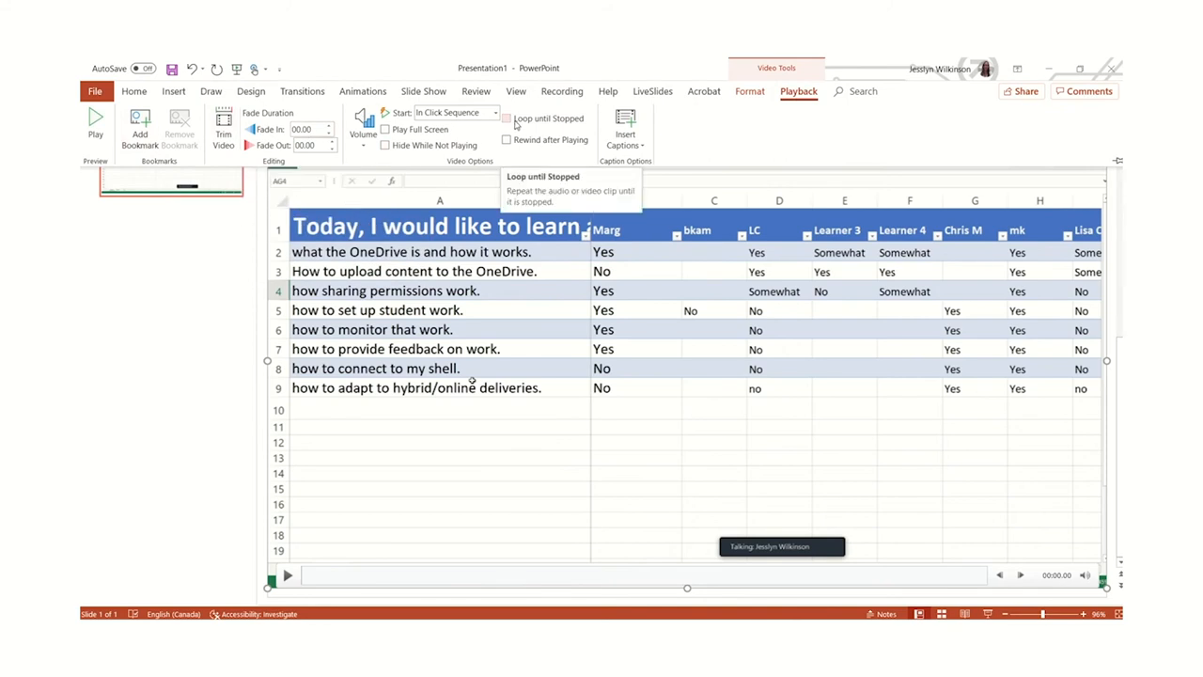
pyautogui.moveTo(282, 166)
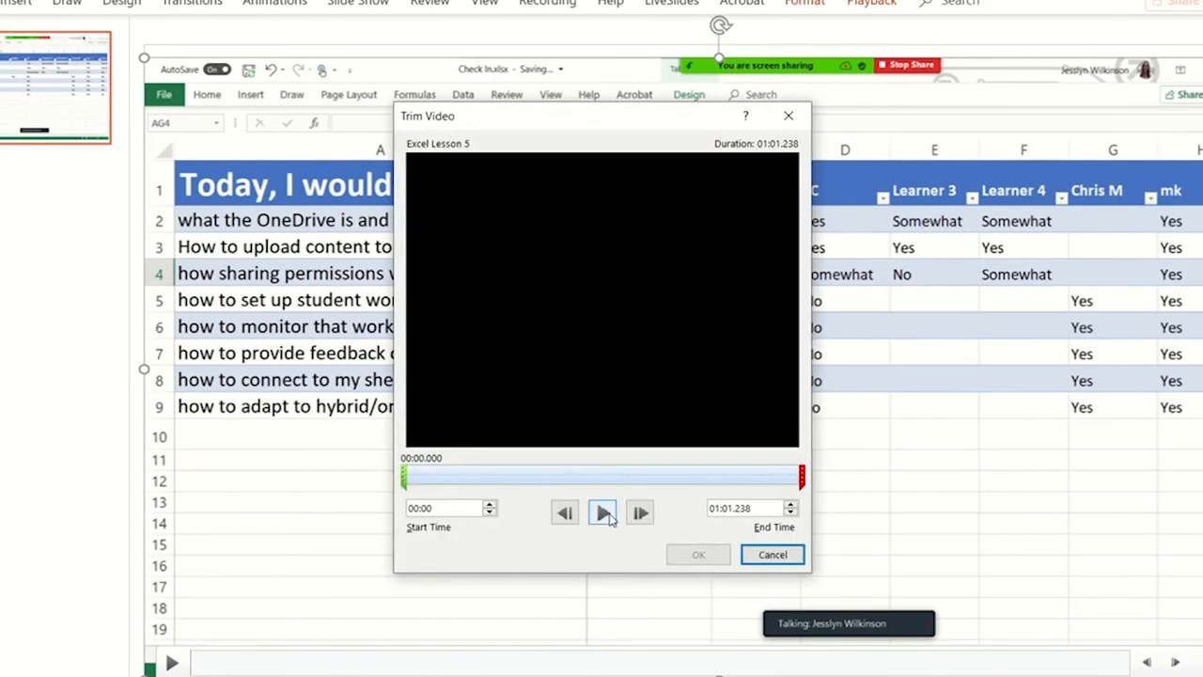
# Step: Preview the clip and roughly narrow the start and end trim markers
pyautogui.click(602, 512)
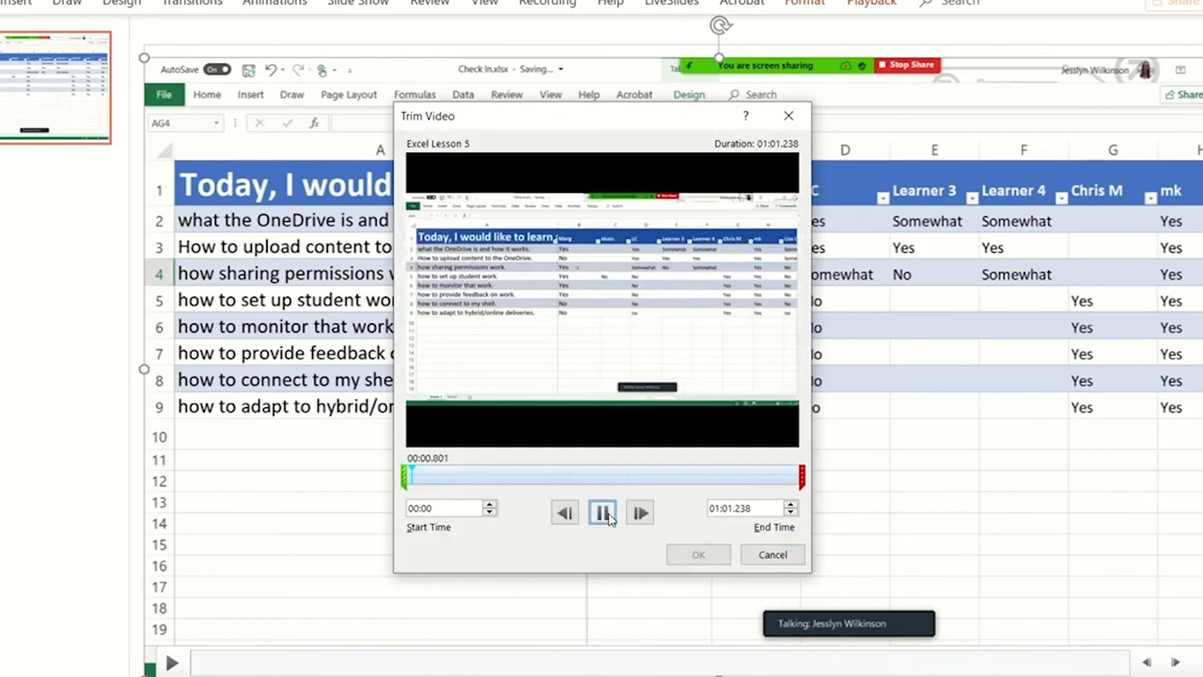
pyautogui.click(602, 511)
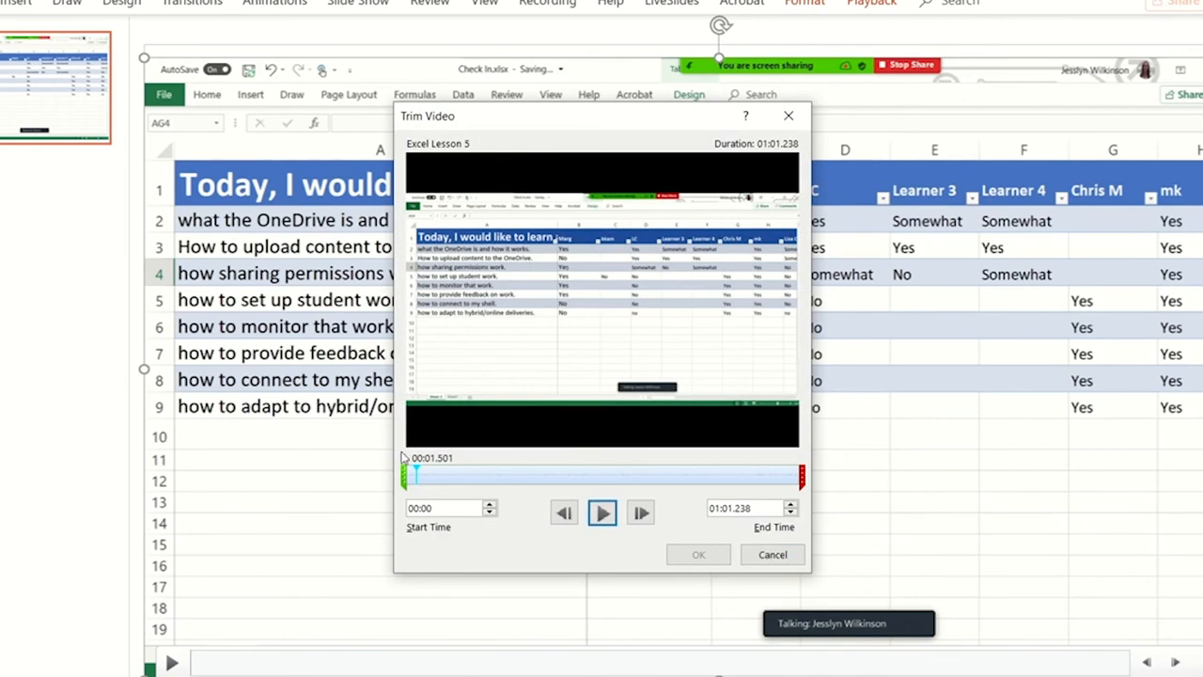
pyautogui.moveTo(410, 474); pyautogui.dragTo(402, 473)
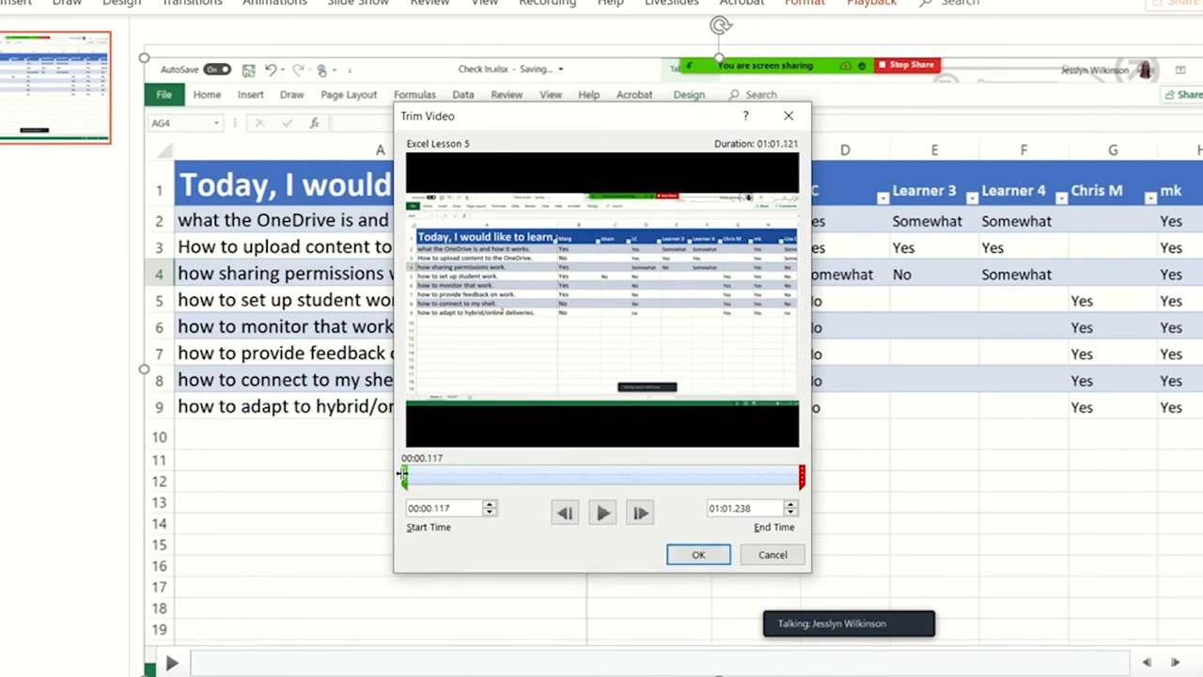
pyautogui.moveTo(402, 477); pyautogui.dragTo(459, 477)
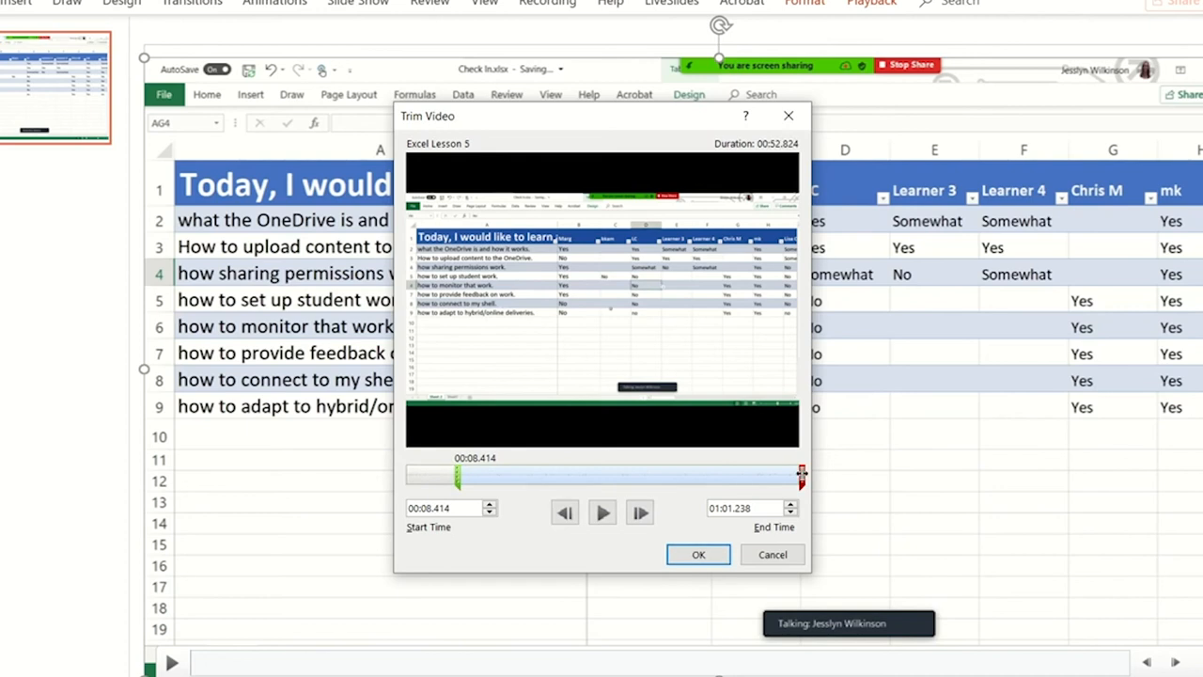
pyautogui.moveTo(801, 474); pyautogui.dragTo(752, 473)
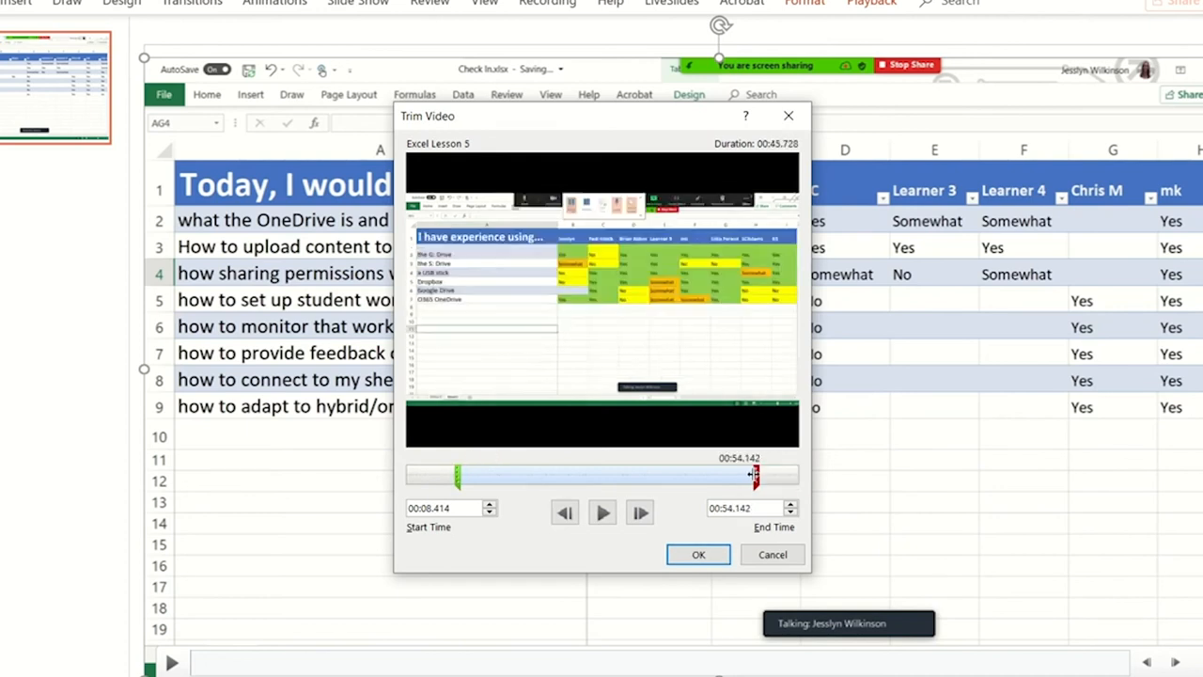
pyautogui.moveTo(756, 474); pyautogui.dragTo(643, 474)
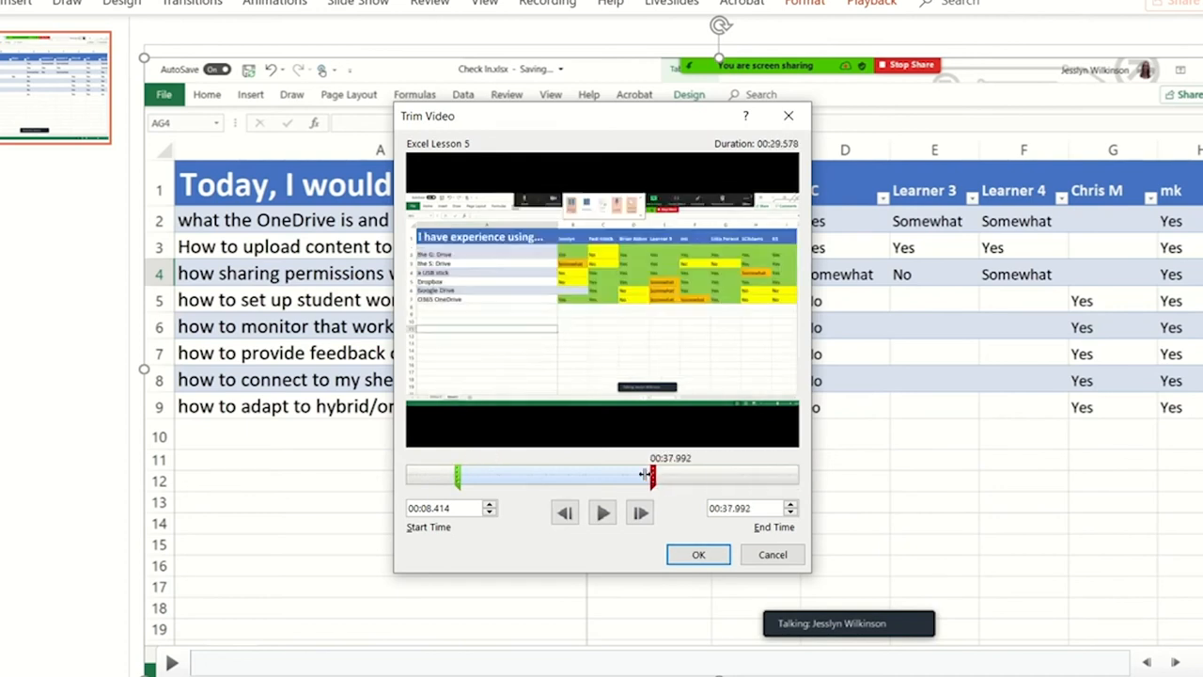
pyautogui.moveTo(647, 478); pyautogui.dragTo(580, 477)
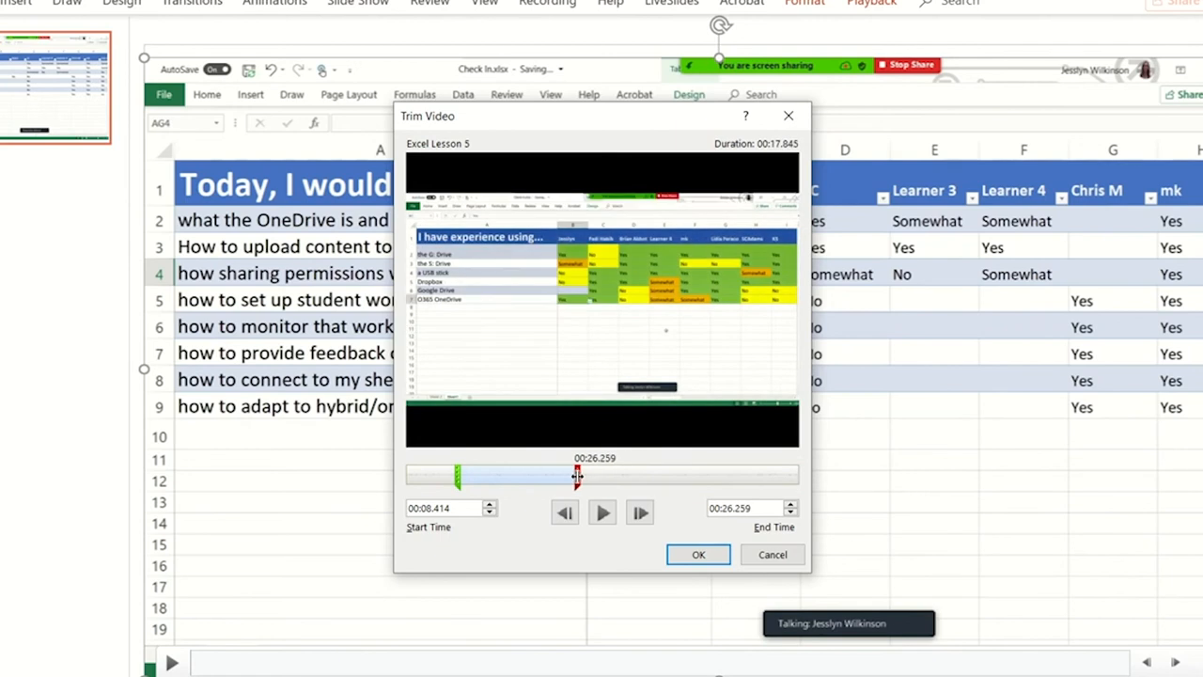
pyautogui.moveTo(580, 477); pyautogui.dragTo(568, 477)
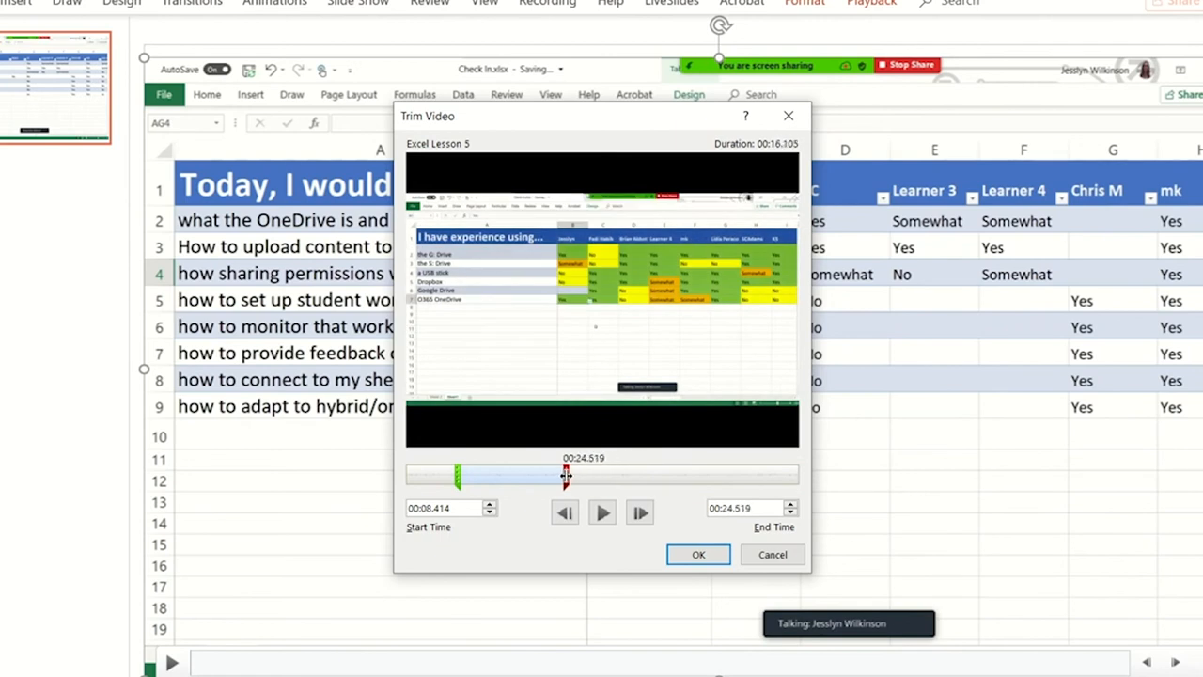
pyautogui.moveTo(568, 478); pyautogui.dragTo(610, 477)
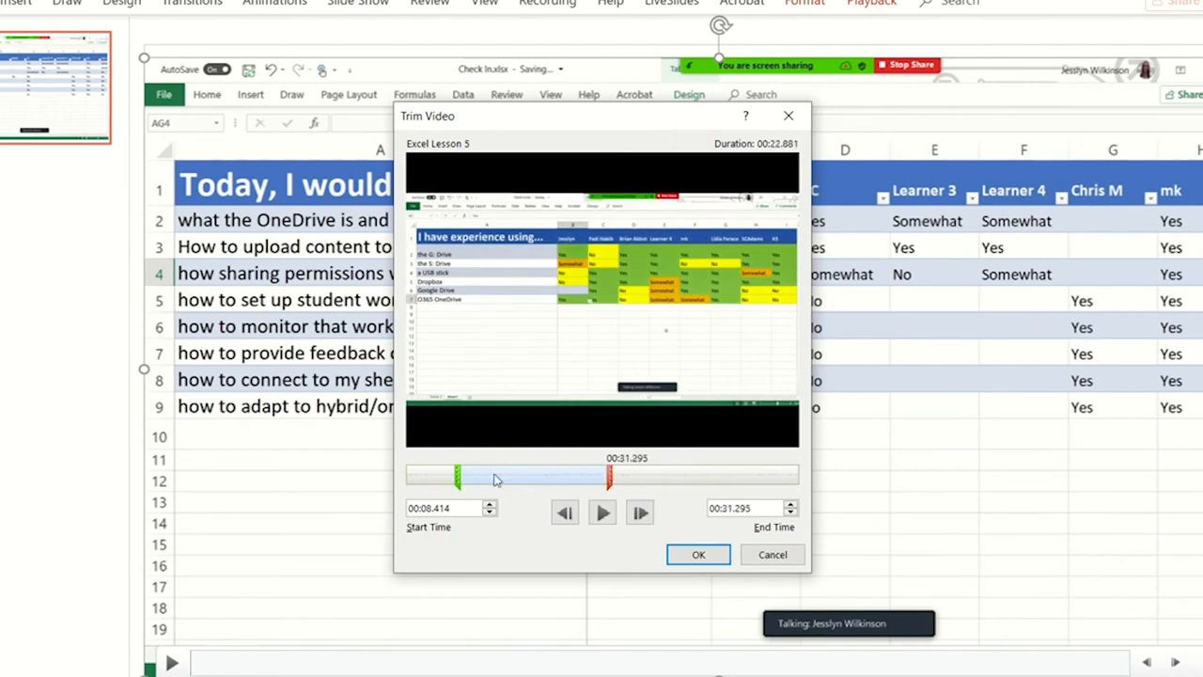
# Step: Set the trim to run from 00:01.659 to 00:18.497 and apply it
pyautogui.moveTo(459, 477); pyautogui.dragTo(417, 478)
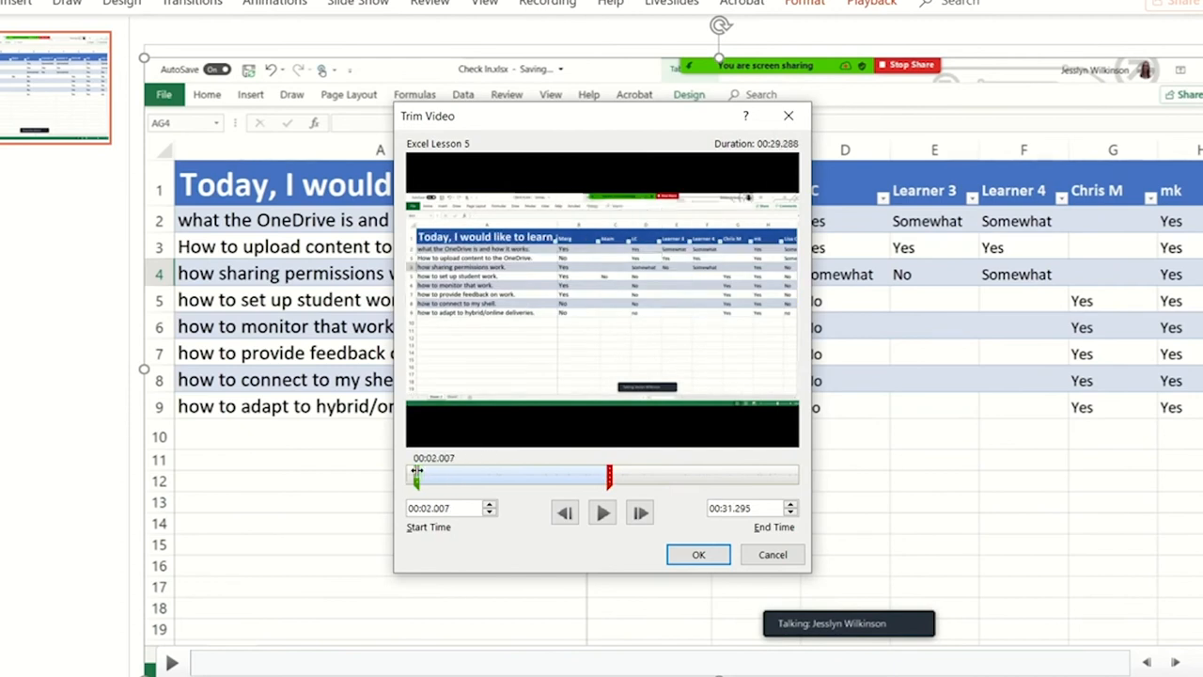
pyautogui.moveTo(418, 478); pyautogui.dragTo(414, 477)
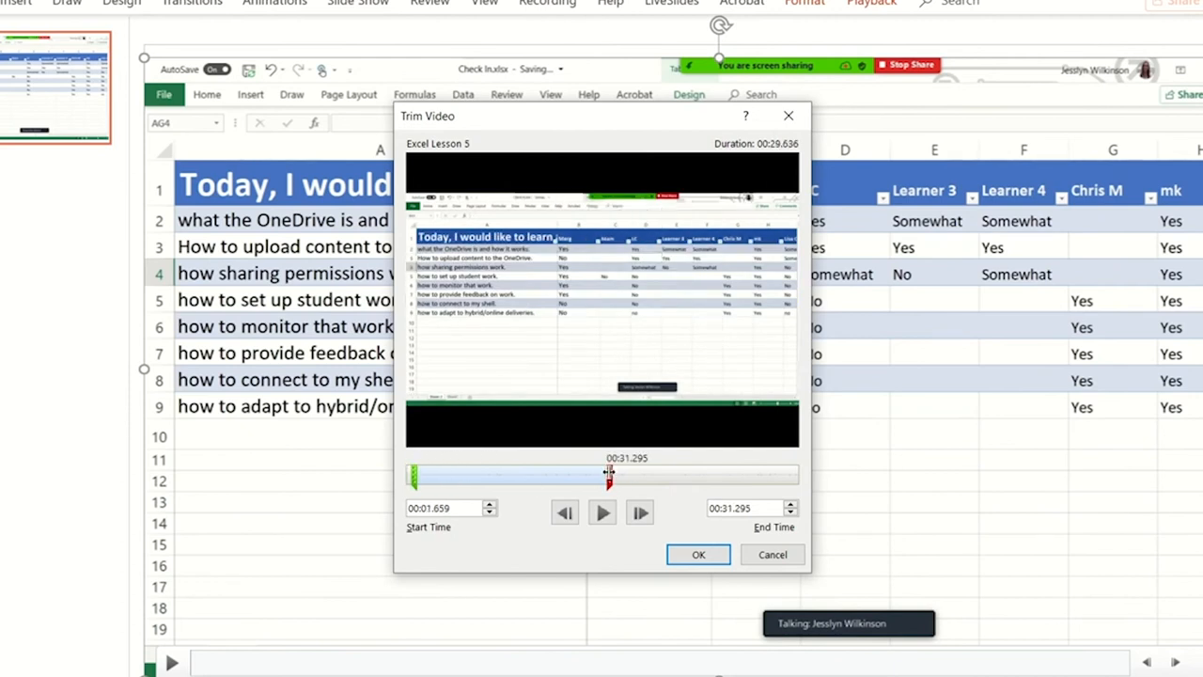
pyautogui.moveTo(609, 477); pyautogui.dragTo(517, 478)
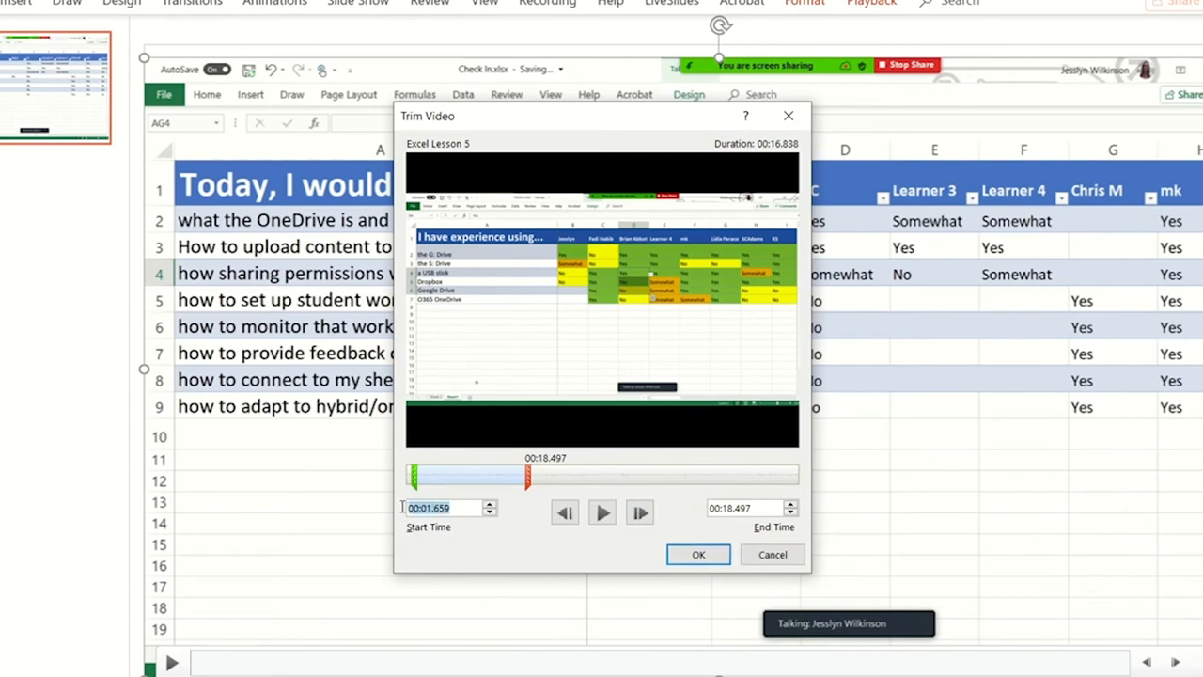
pyautogui.click(743, 507)
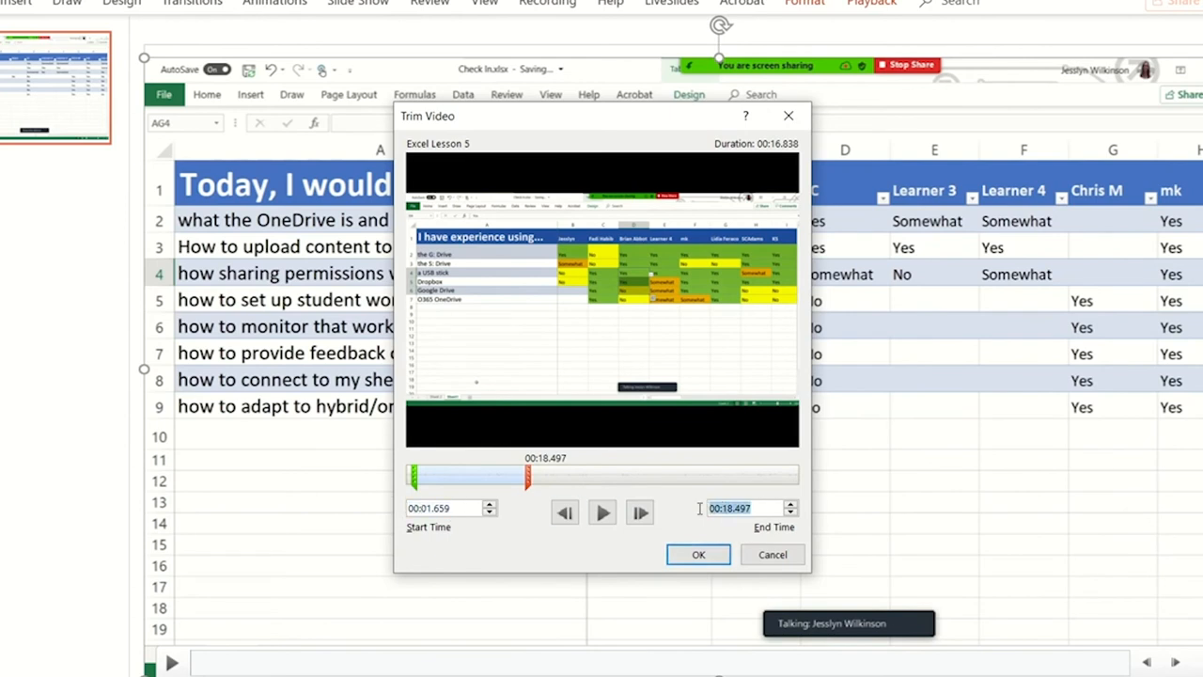
pyautogui.moveTo(699, 555)
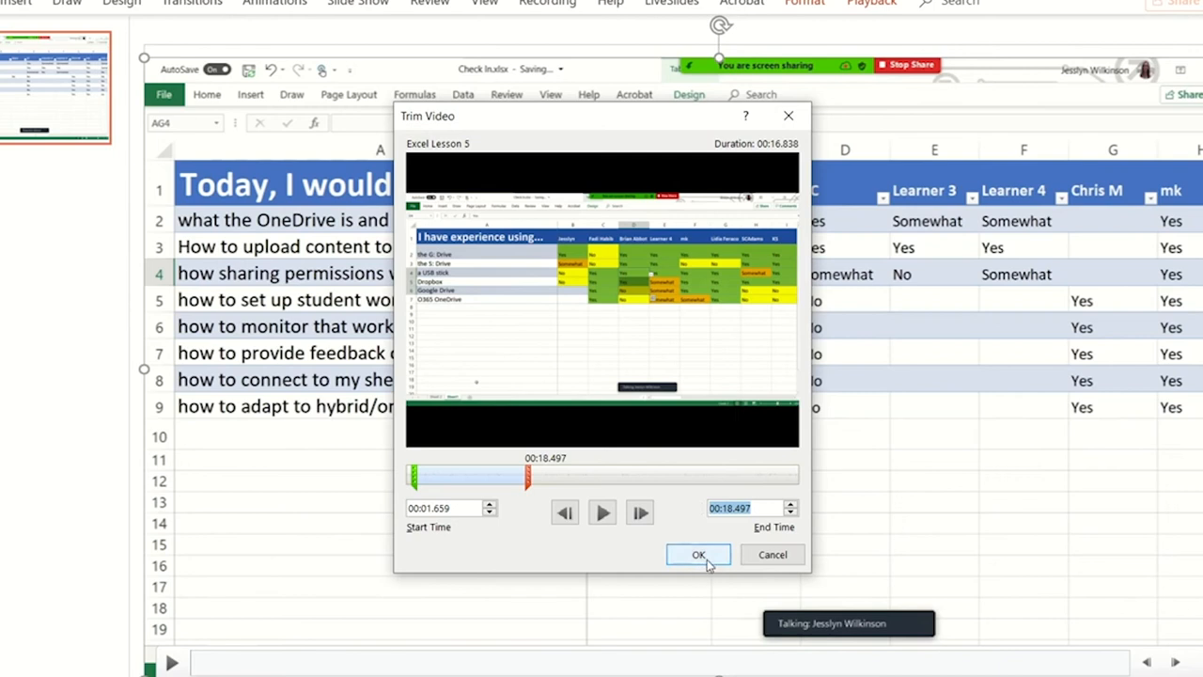
pyautogui.click(699, 553)
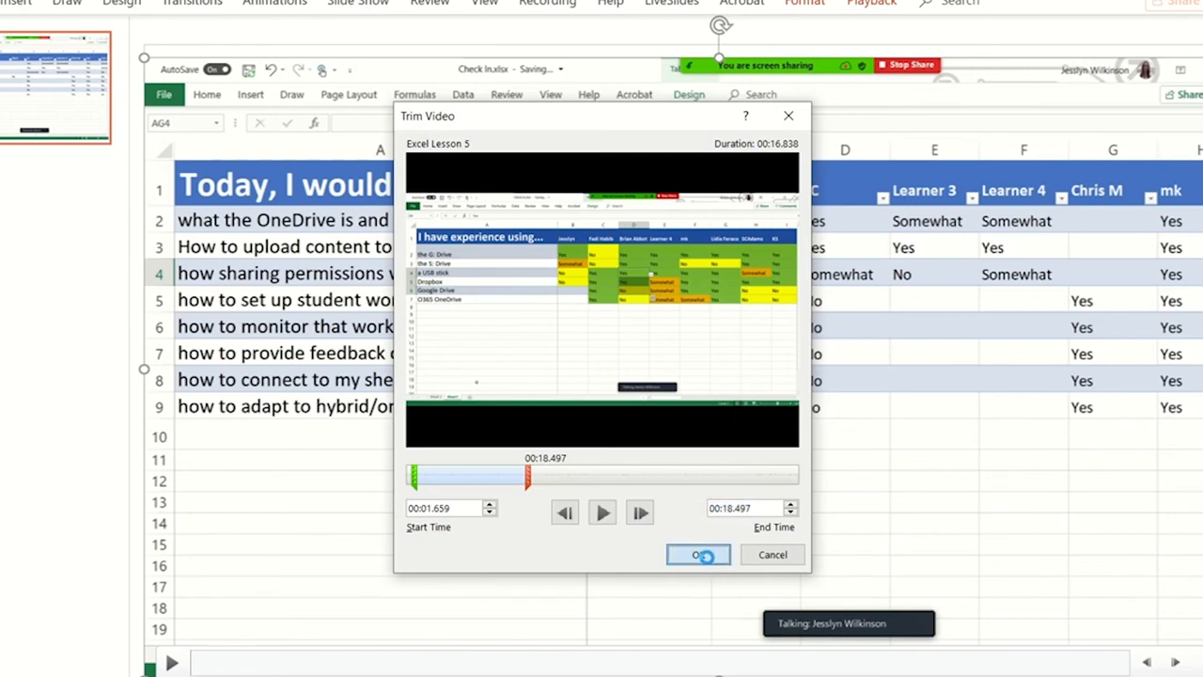
pyautogui.click(699, 553)
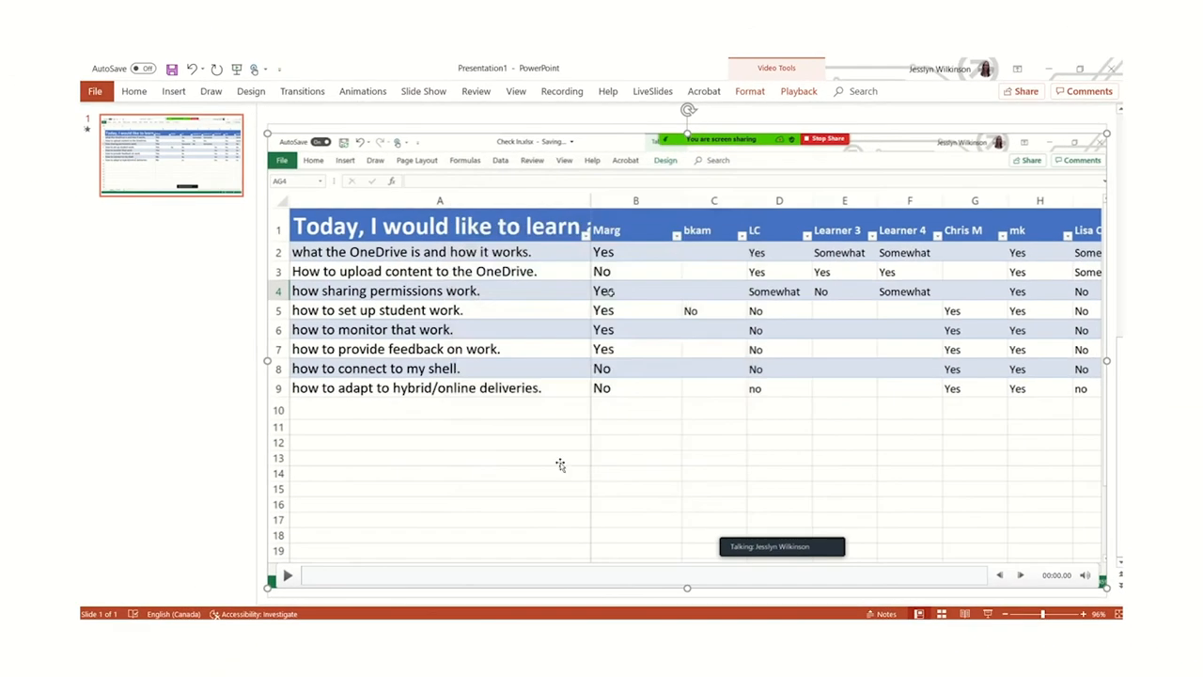
pyautogui.moveTo(158, 609)
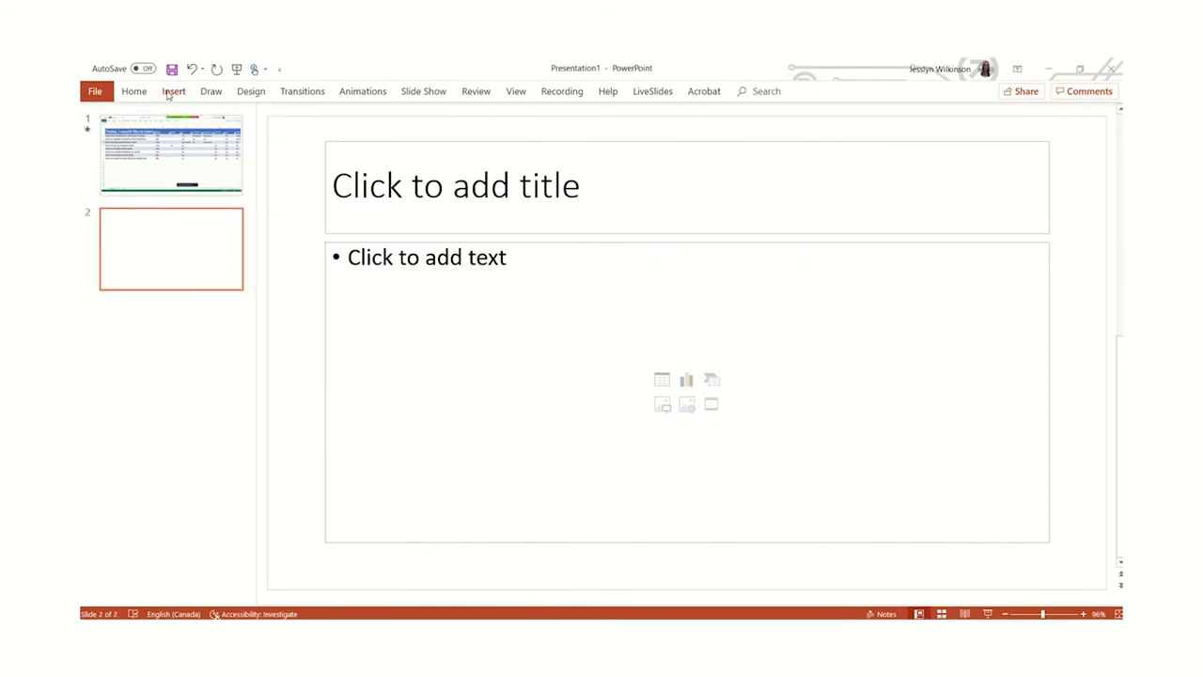
# Step: Start inserting a second Excel recording video onto the new slide
pyautogui.click(173, 90)
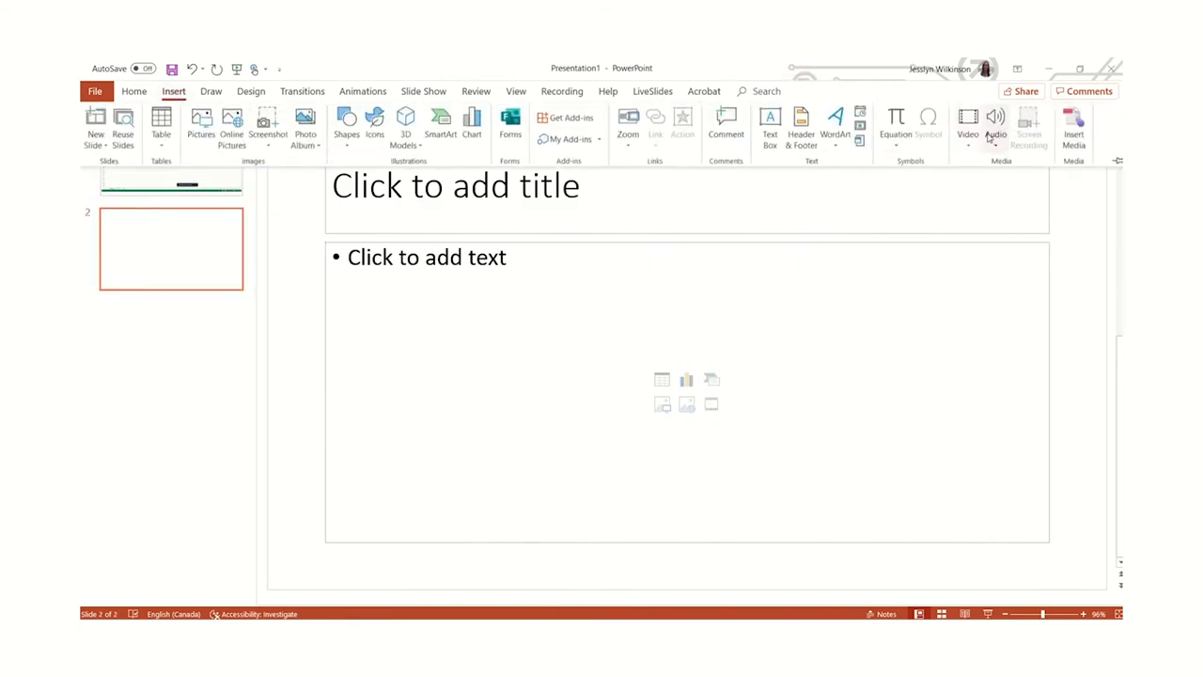
pyautogui.click(969, 128)
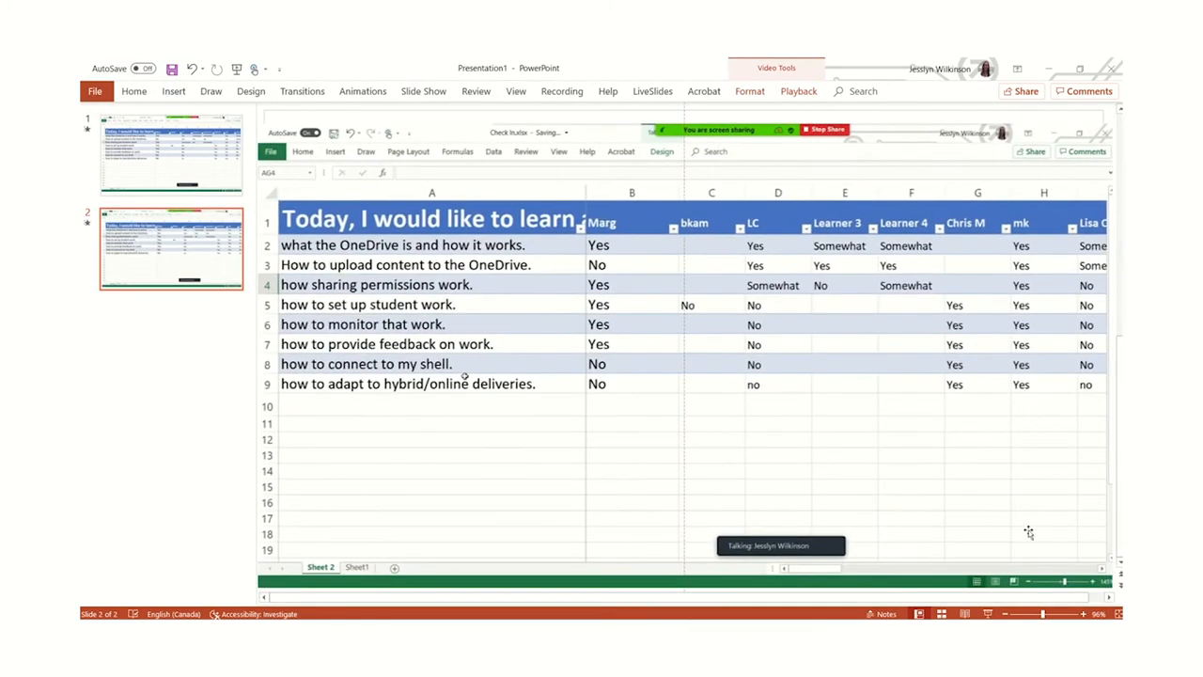
# Step: Trim the second video to run from about 00:18.68 to 01:01.238
pyautogui.click(797, 90)
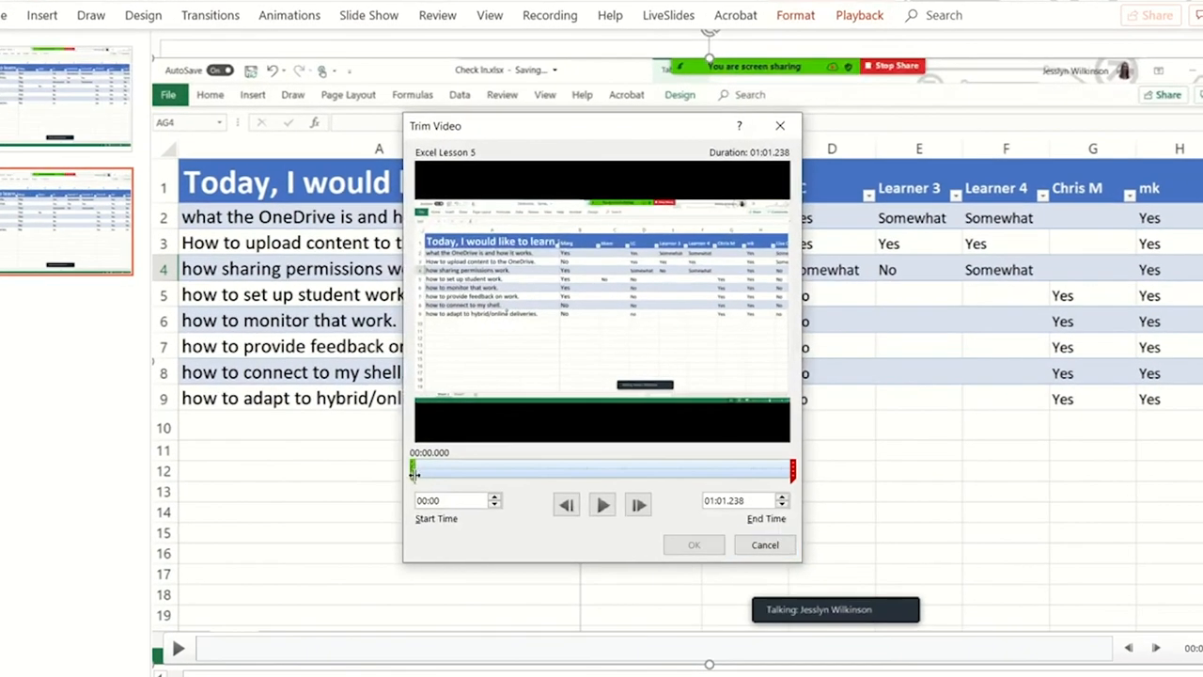
pyautogui.moveTo(413, 470); pyautogui.dragTo(530, 470)
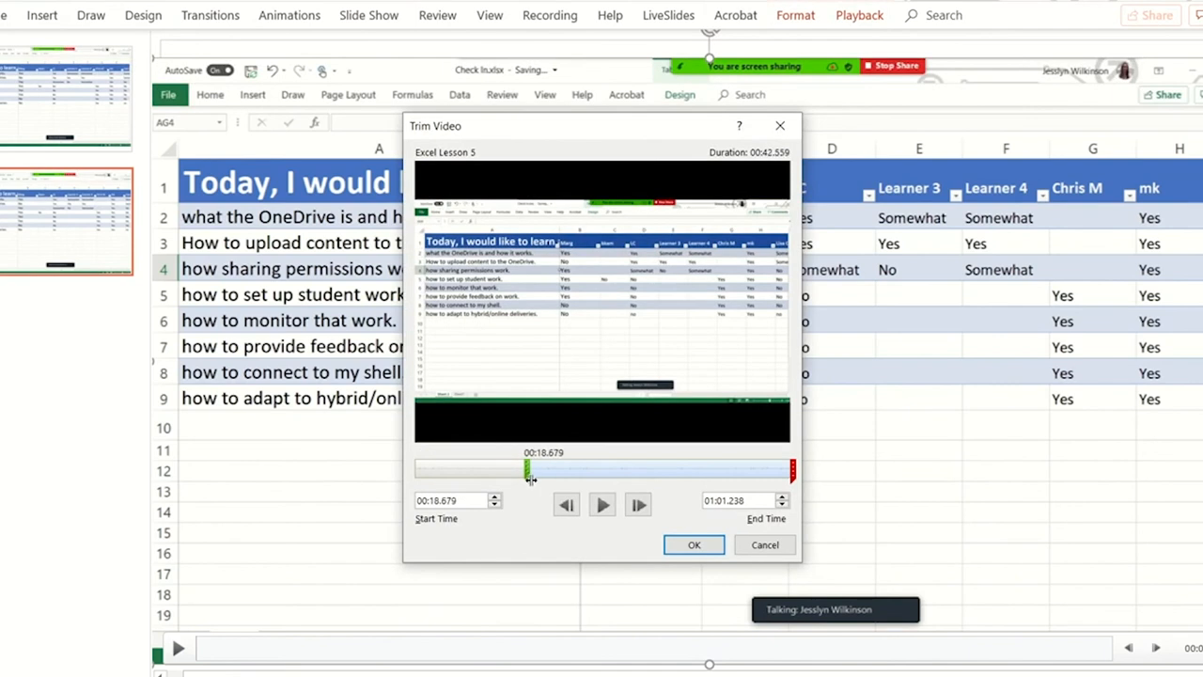
pyautogui.moveTo(528, 470); pyautogui.dragTo(530, 470)
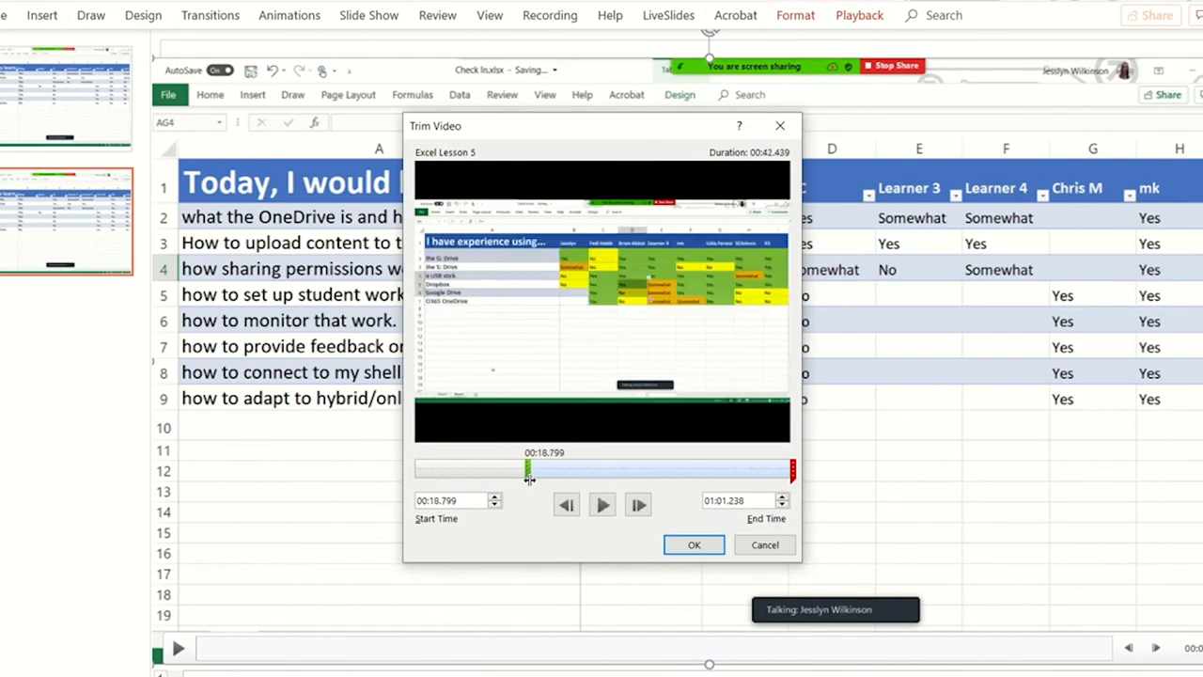
pyautogui.moveTo(530, 470); pyautogui.dragTo(526, 470)
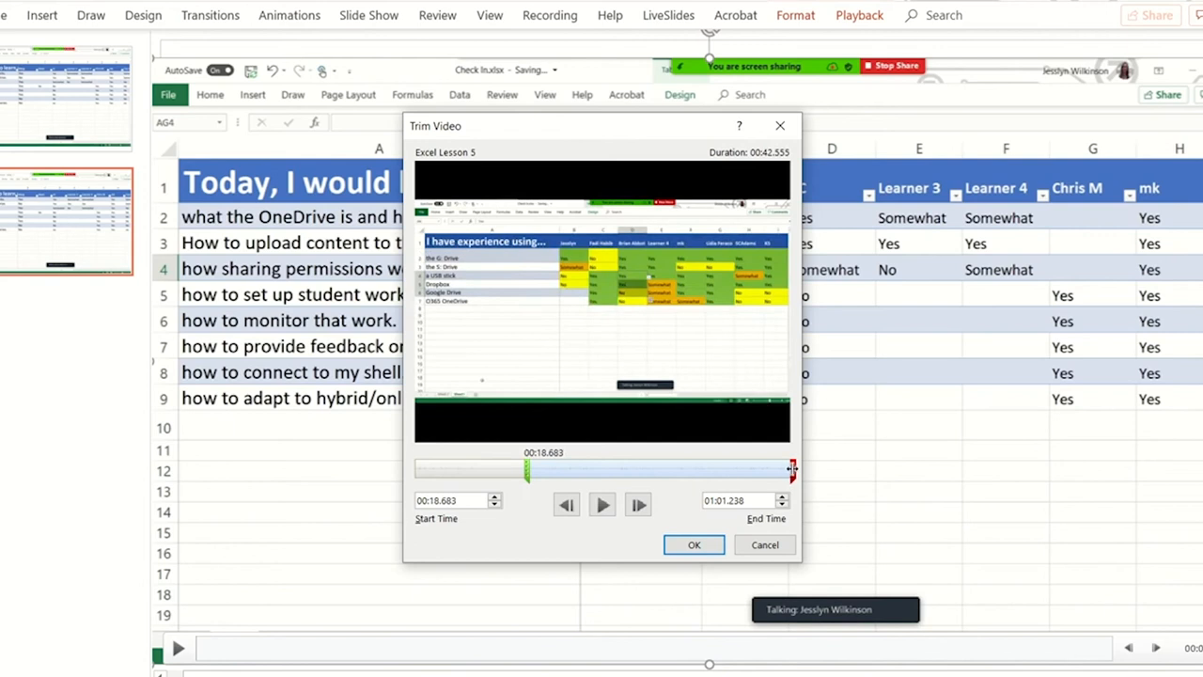
pyautogui.moveTo(793, 470); pyautogui.dragTo(778, 470)
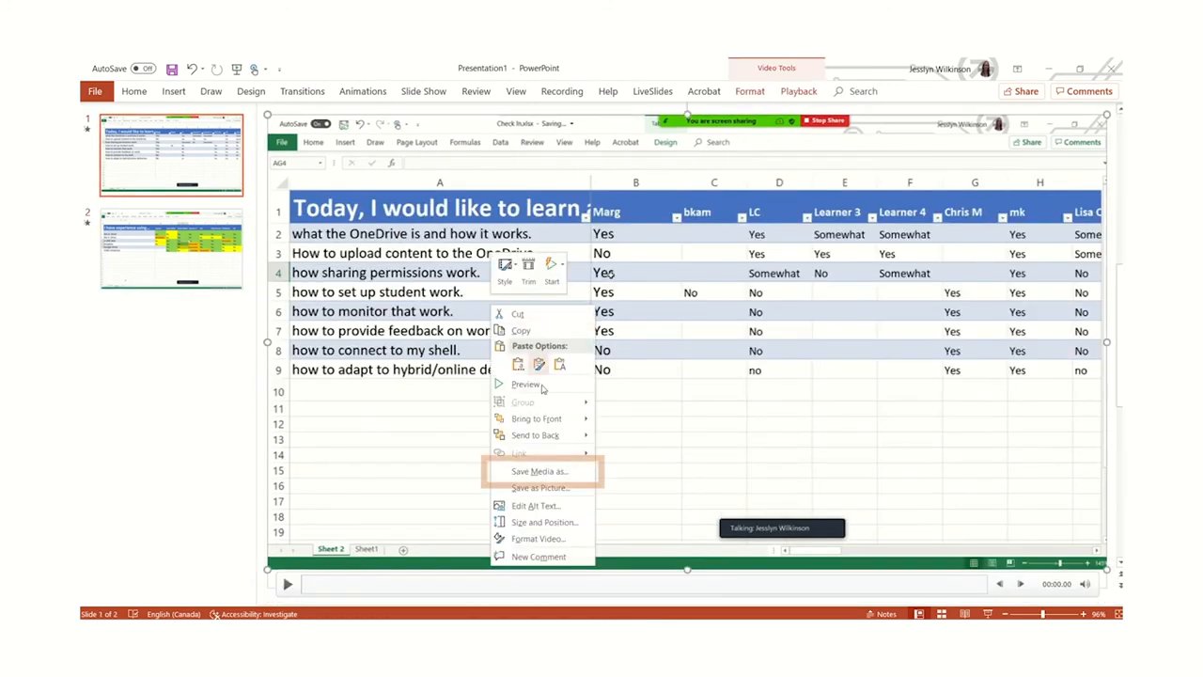
pyautogui.moveTo(549, 470)
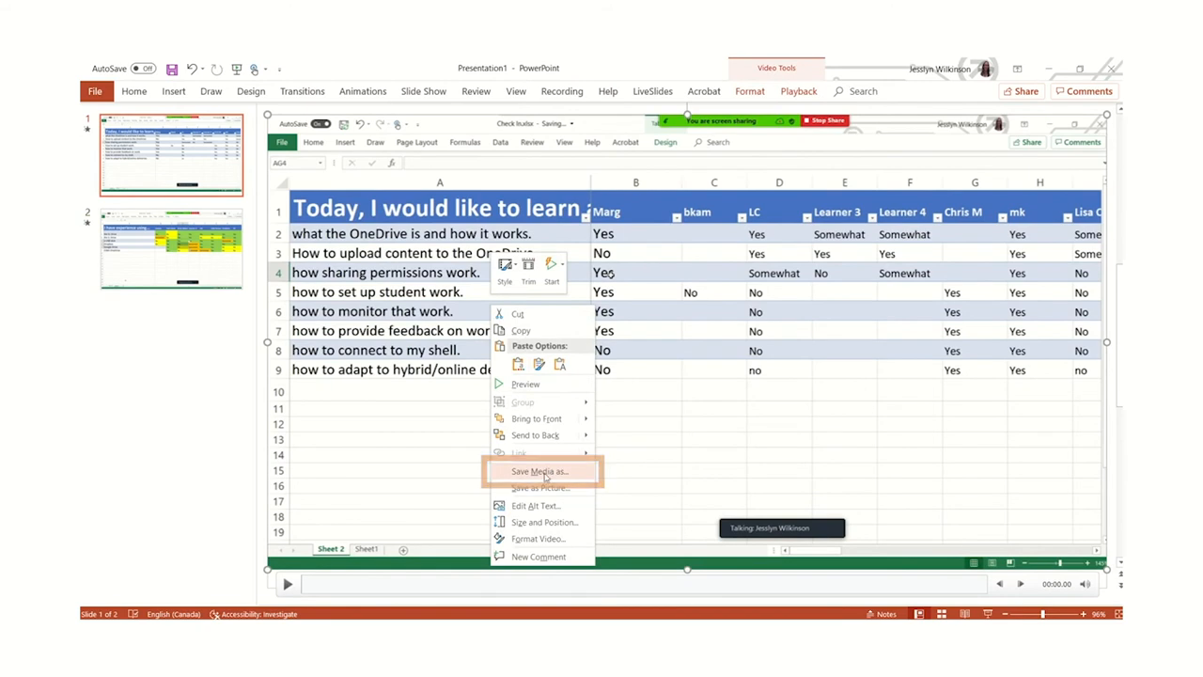
pyautogui.moveTo(541, 470)
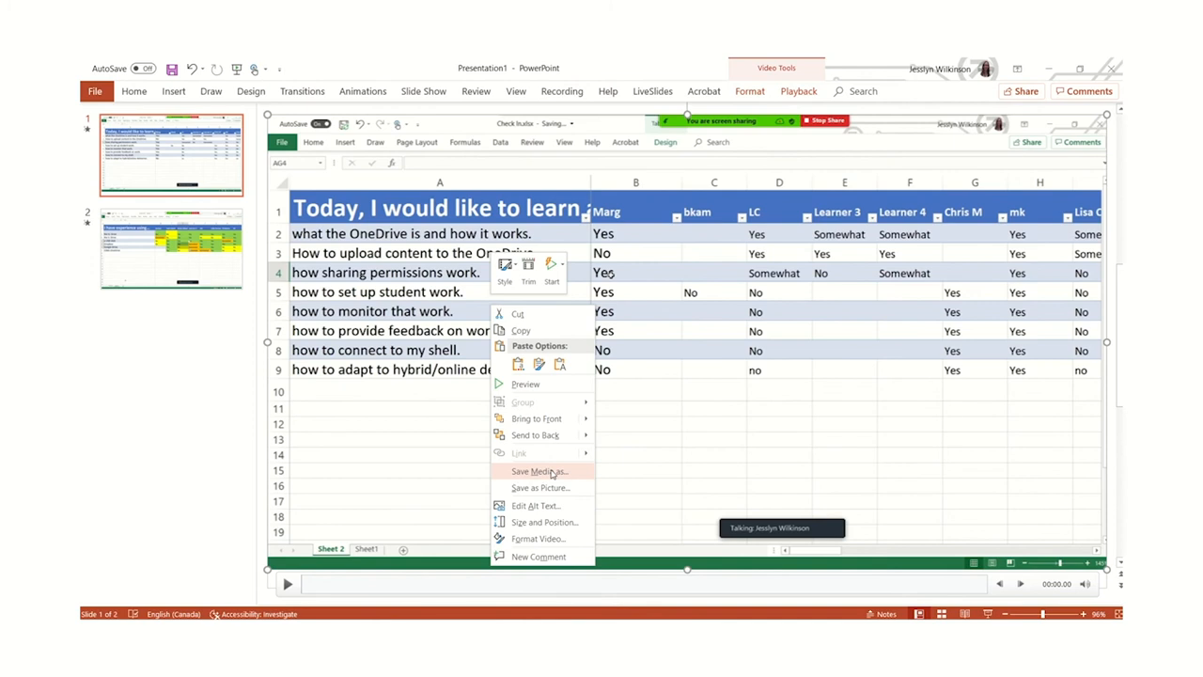
# Step: Save the first video to the Desktop as Excel Lesson 5 - Sheet 1.mp4
pyautogui.click(537, 470)
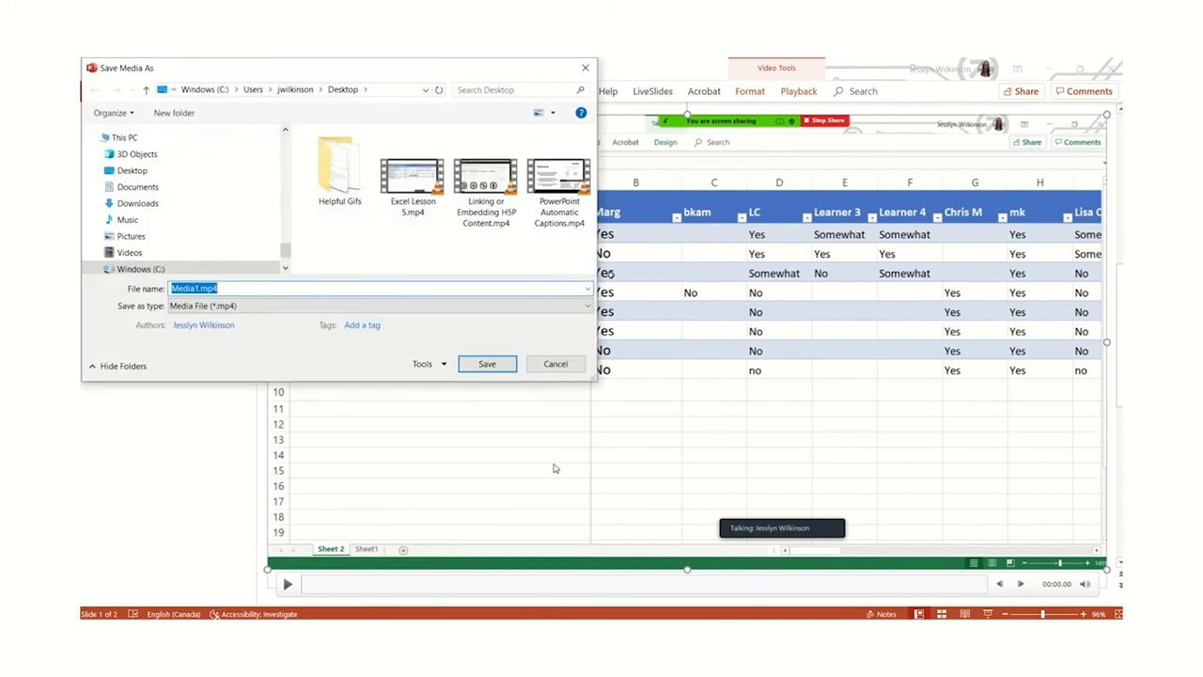
pyautogui.write('E')
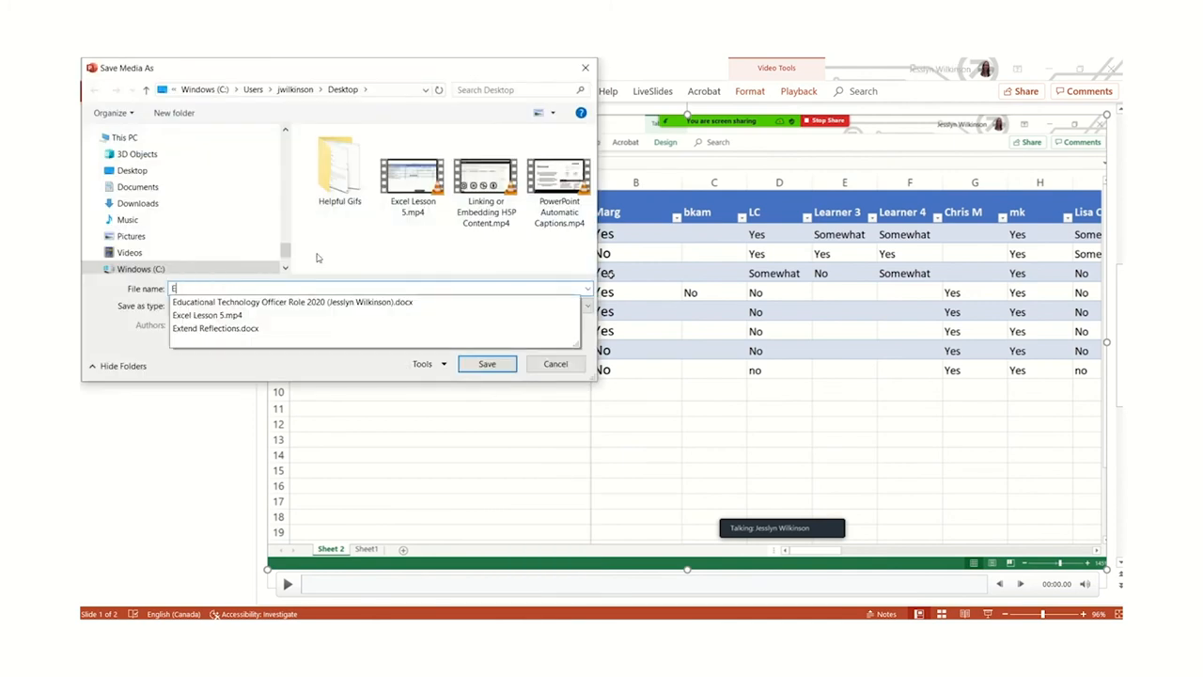
pyautogui.write('xcel')
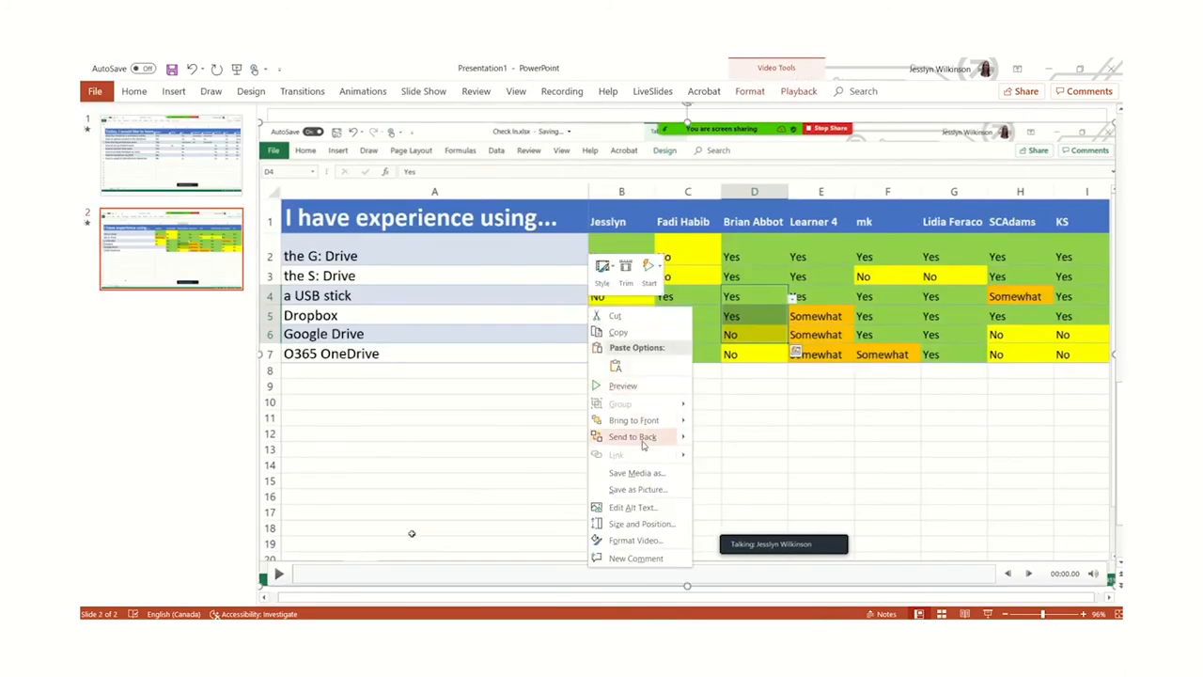
# Step: Save the second video to the Desktop as Excel Lesson 5 - Sheet 2.mp4
pyautogui.click(635, 472)
pyautogui.write('Excel Lesson 5 - Sheet 2')
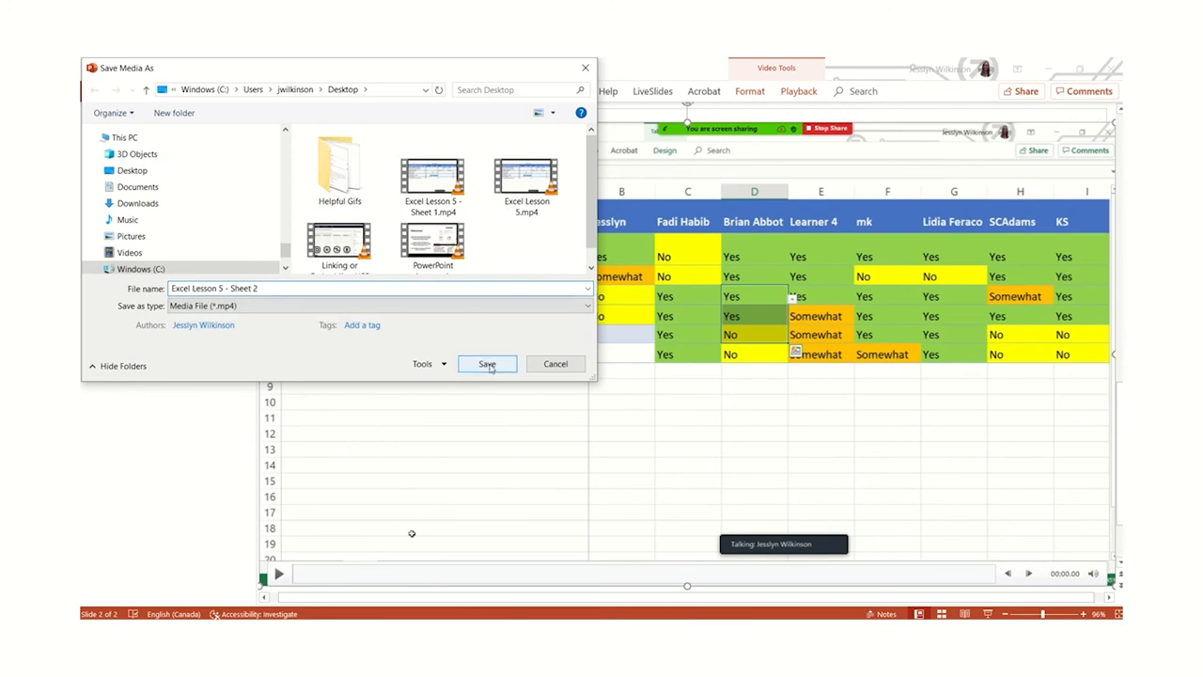
pyautogui.click(487, 365)
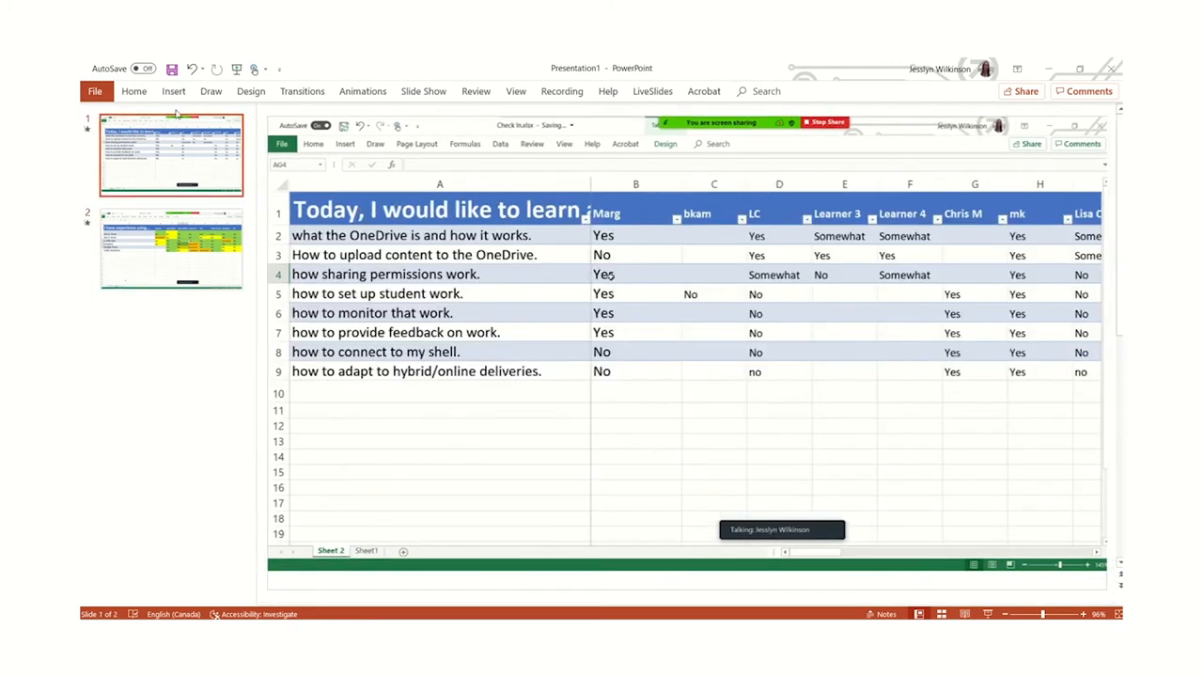
pyautogui.moveTo(245, 210)
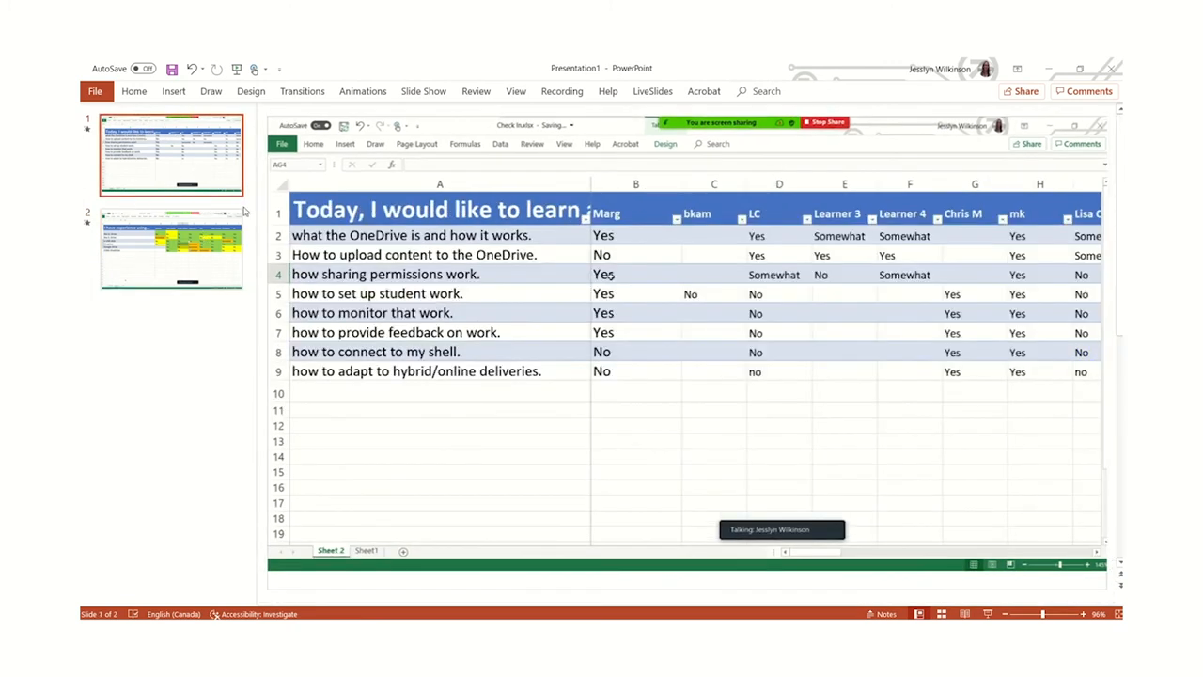
pyautogui.moveTo(109, 315)
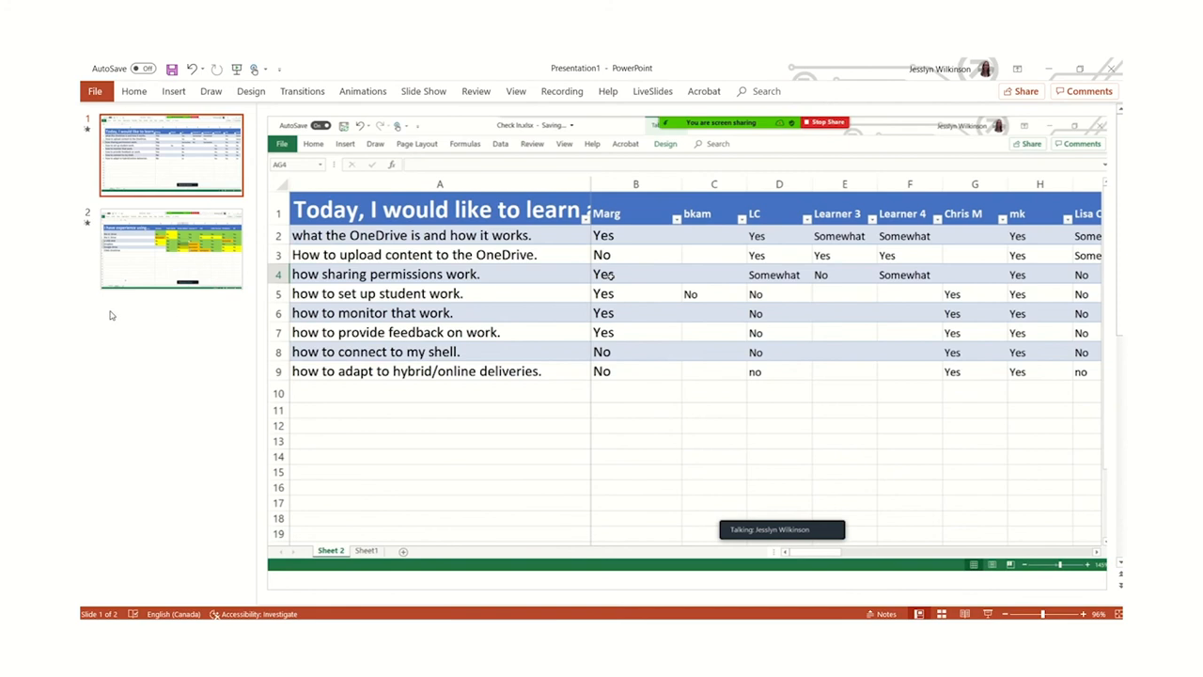
pyautogui.moveTo(143, 319)
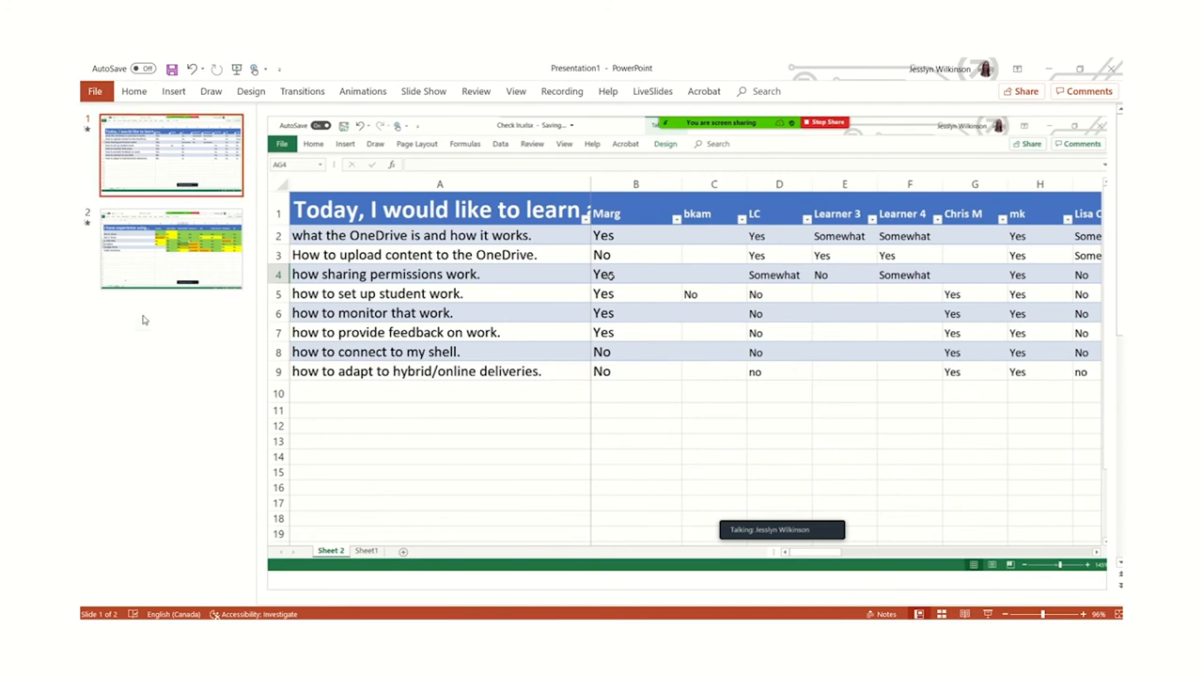
pyautogui.moveTo(141, 211)
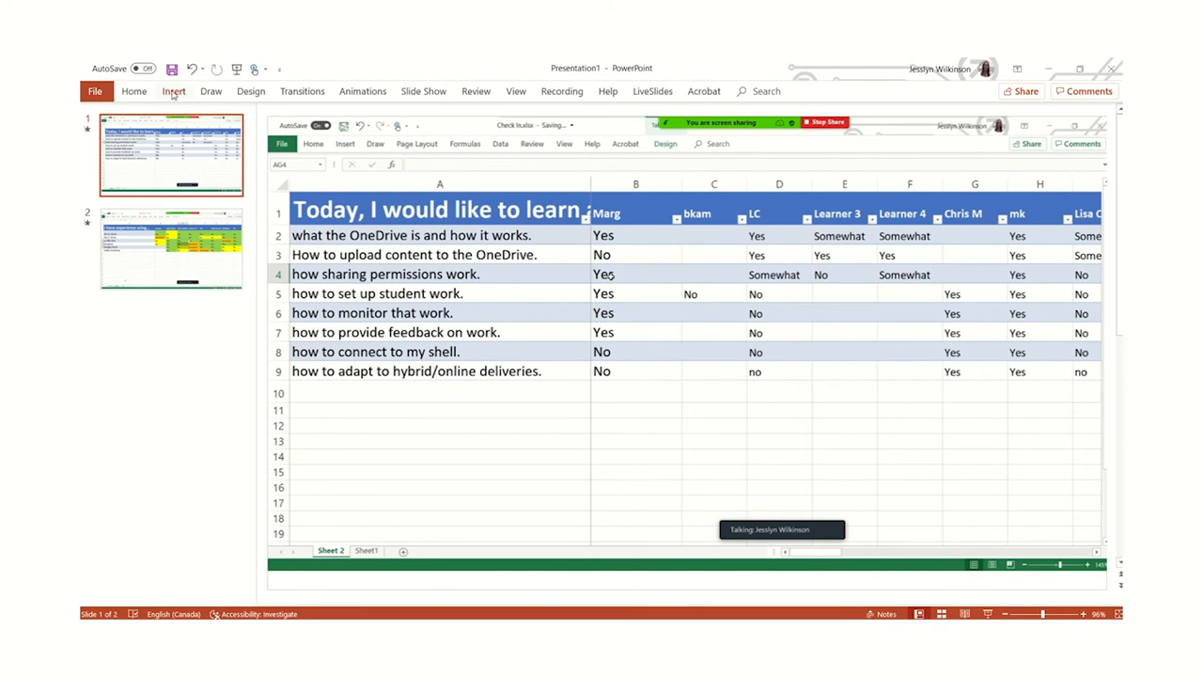
# Step: Reuse the title and Objectives slides from the Tap to Edit deck found by searching 'tap'
pyautogui.click(173, 90)
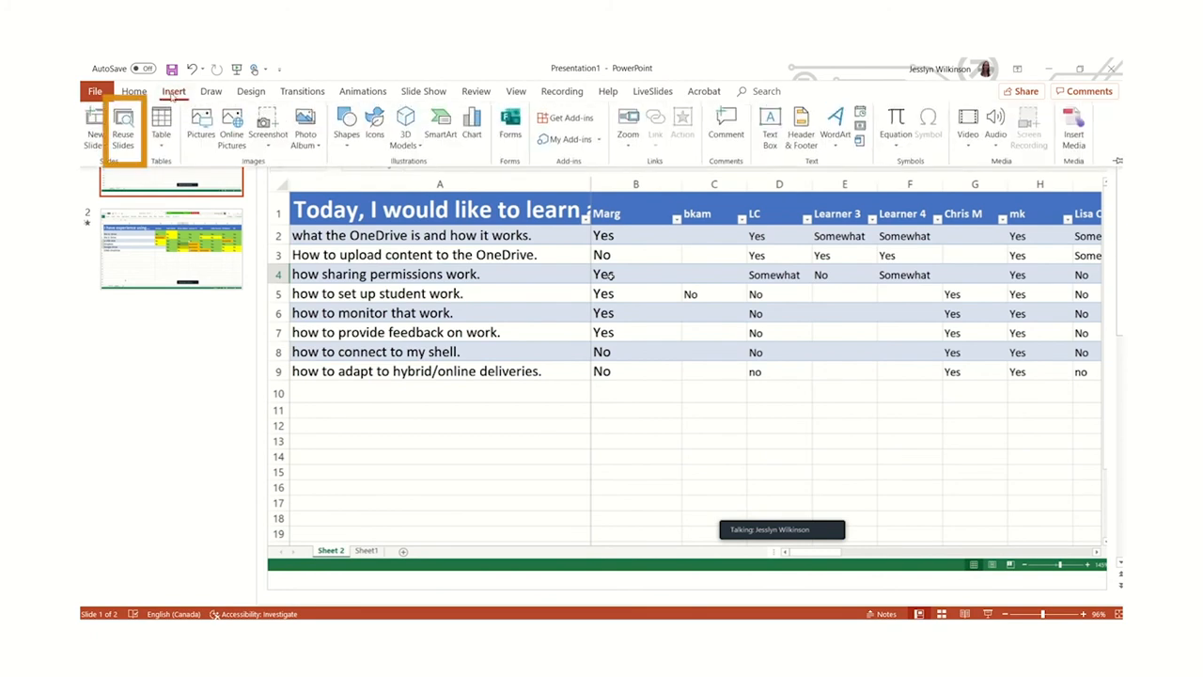
pyautogui.moveTo(124, 128)
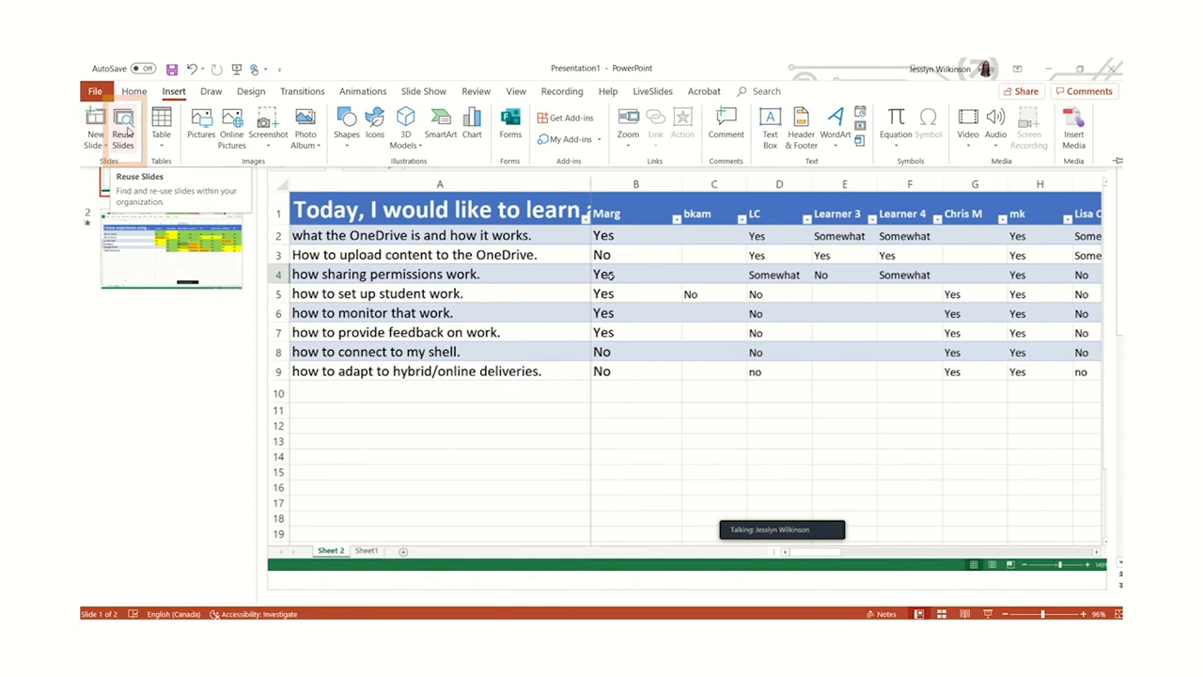
pyautogui.click(124, 128)
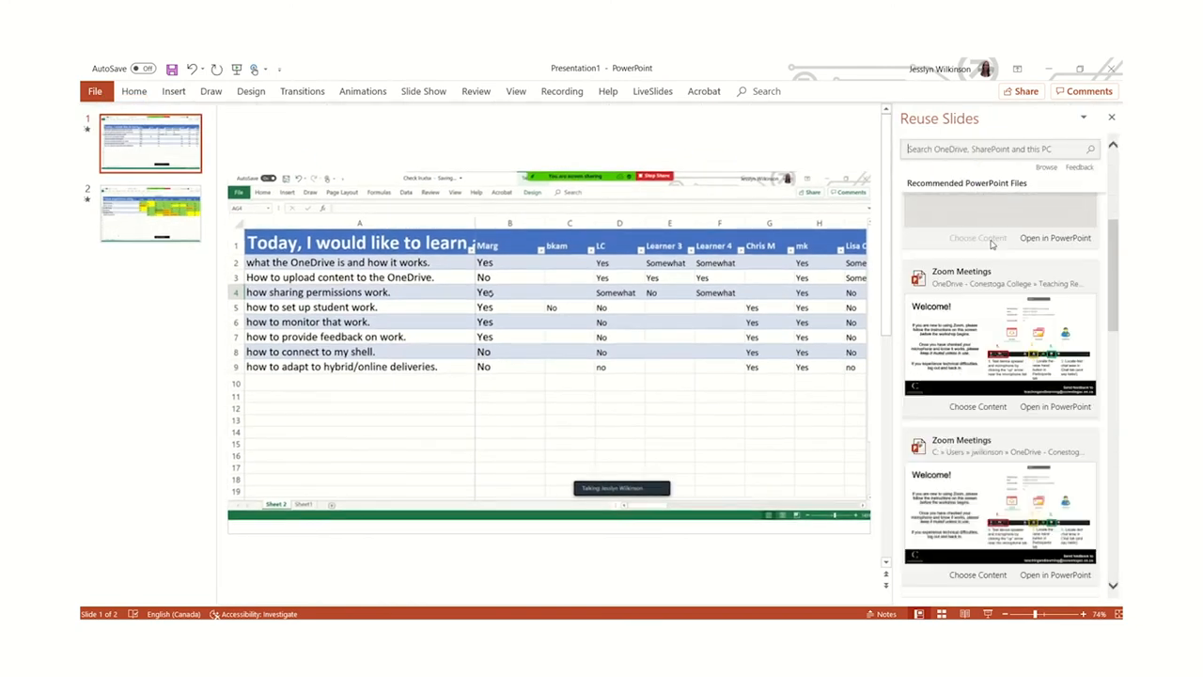
pyautogui.write('tap to')
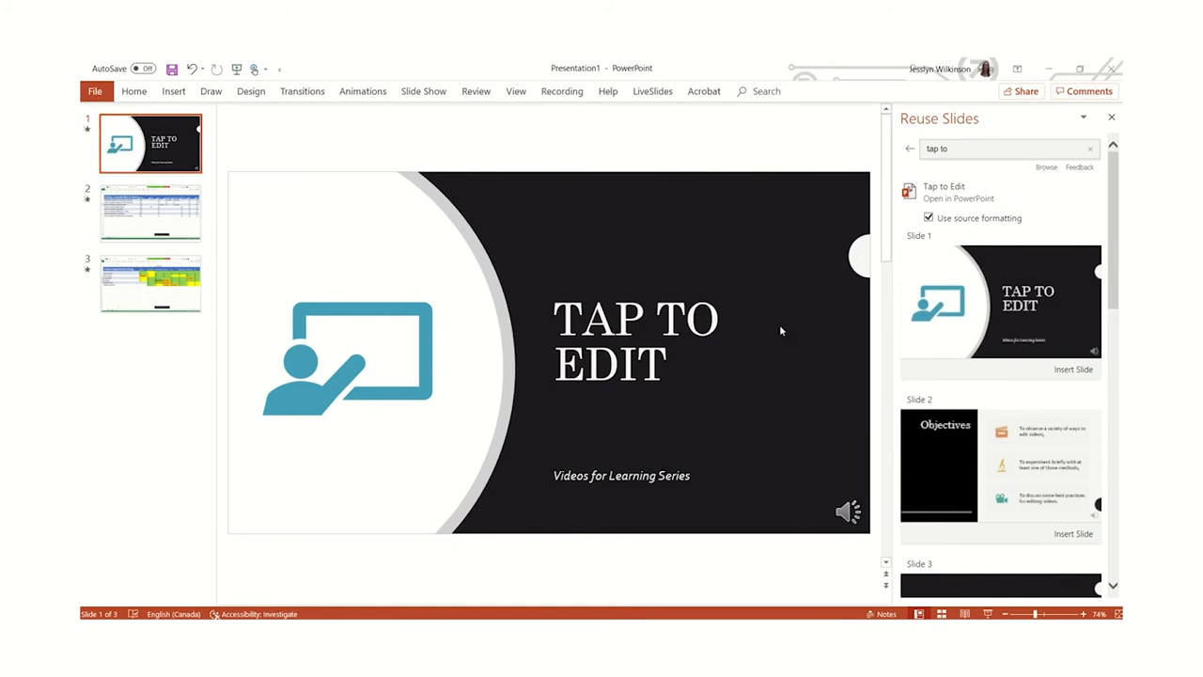
pyautogui.moveTo(1027, 466)
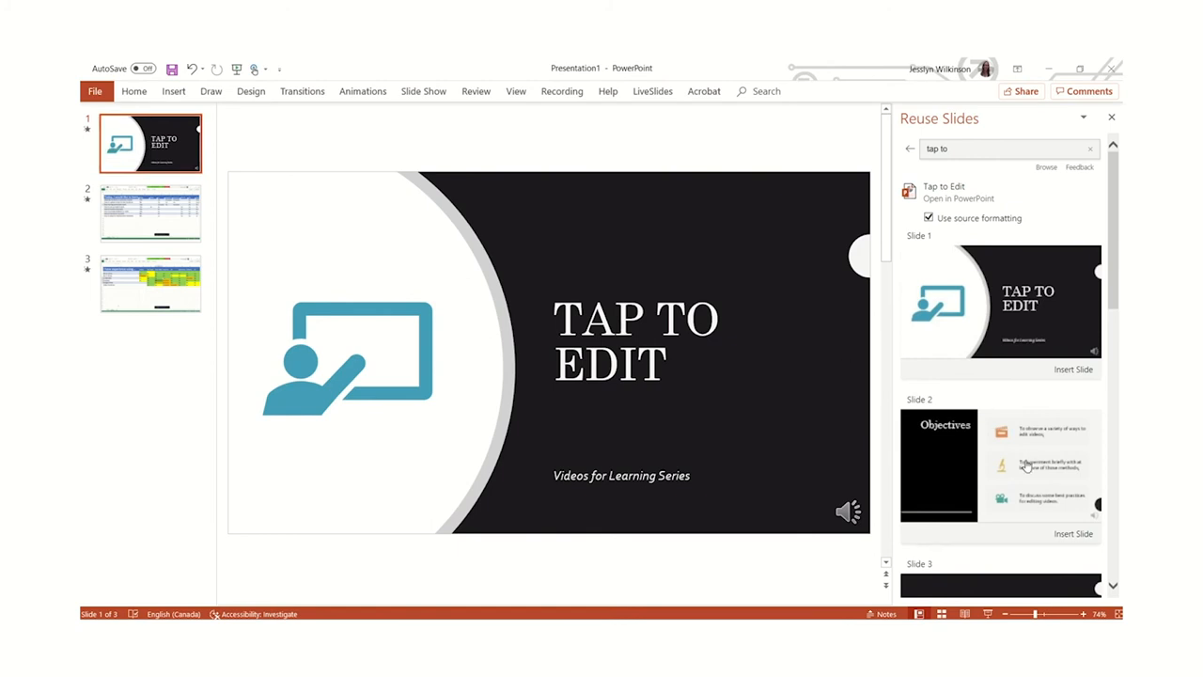
pyautogui.click(1072, 534)
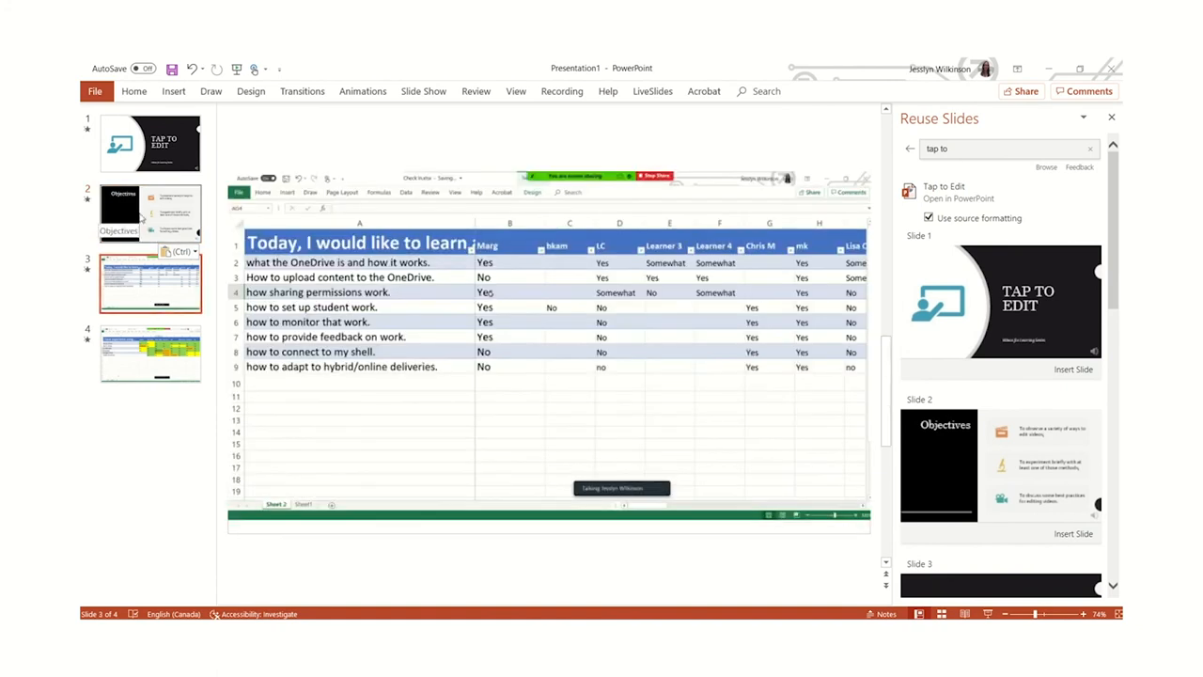
pyautogui.scroll(-3)
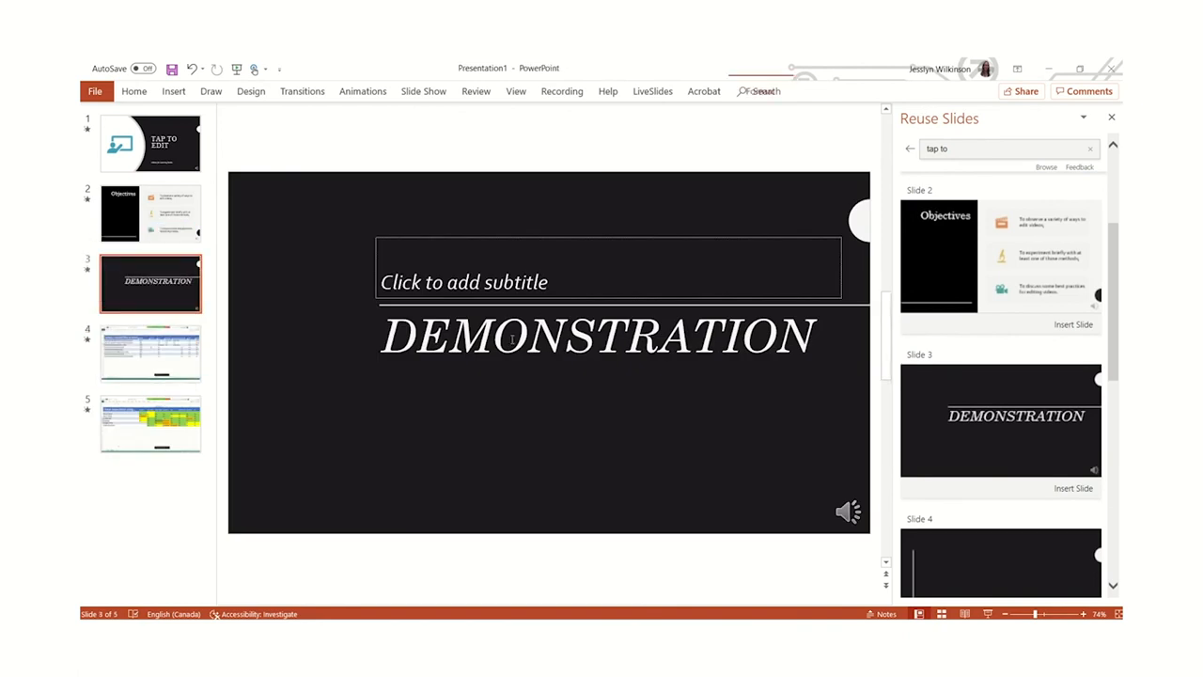
# Step: Retitle the slide 'Demonstration: SHEET 1' and duplicate it
pyautogui.write(':')
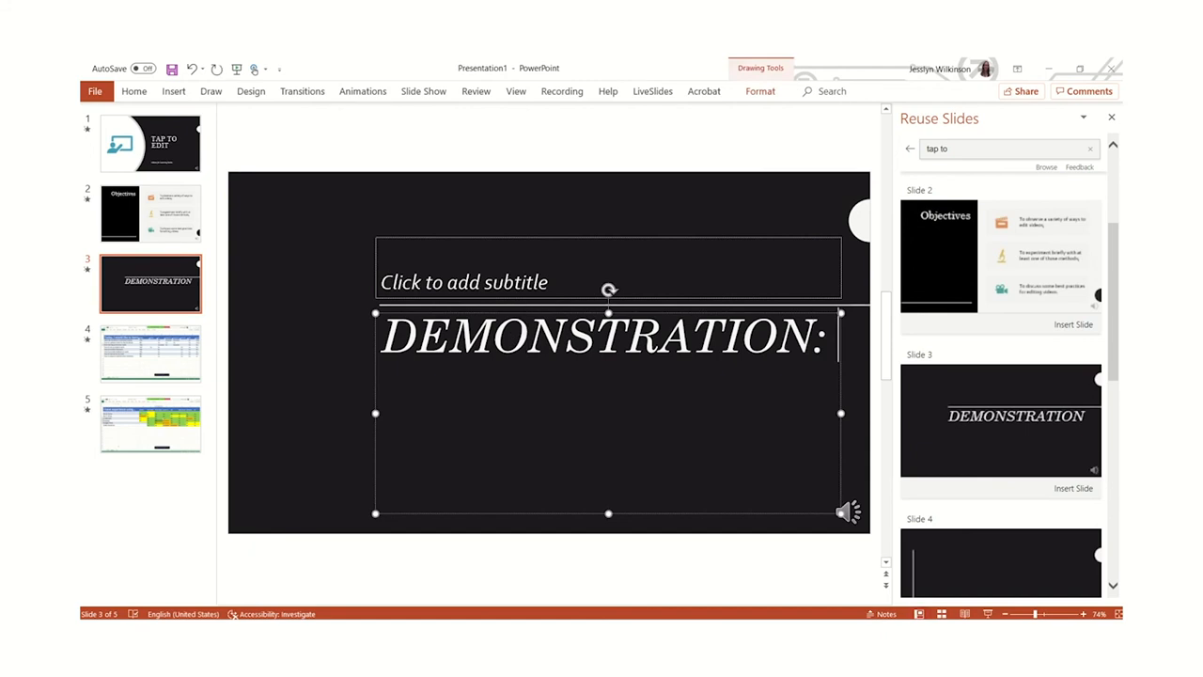
pyautogui.write('SHEET 1')
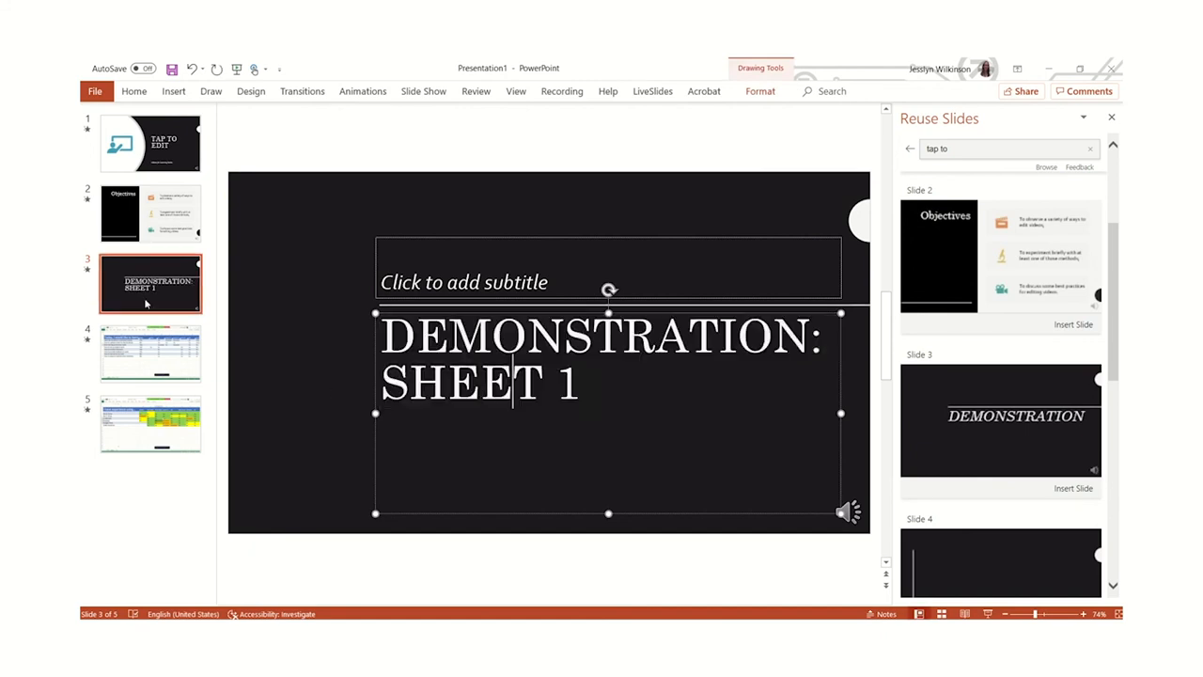
pyautogui.rightClick(151, 282)
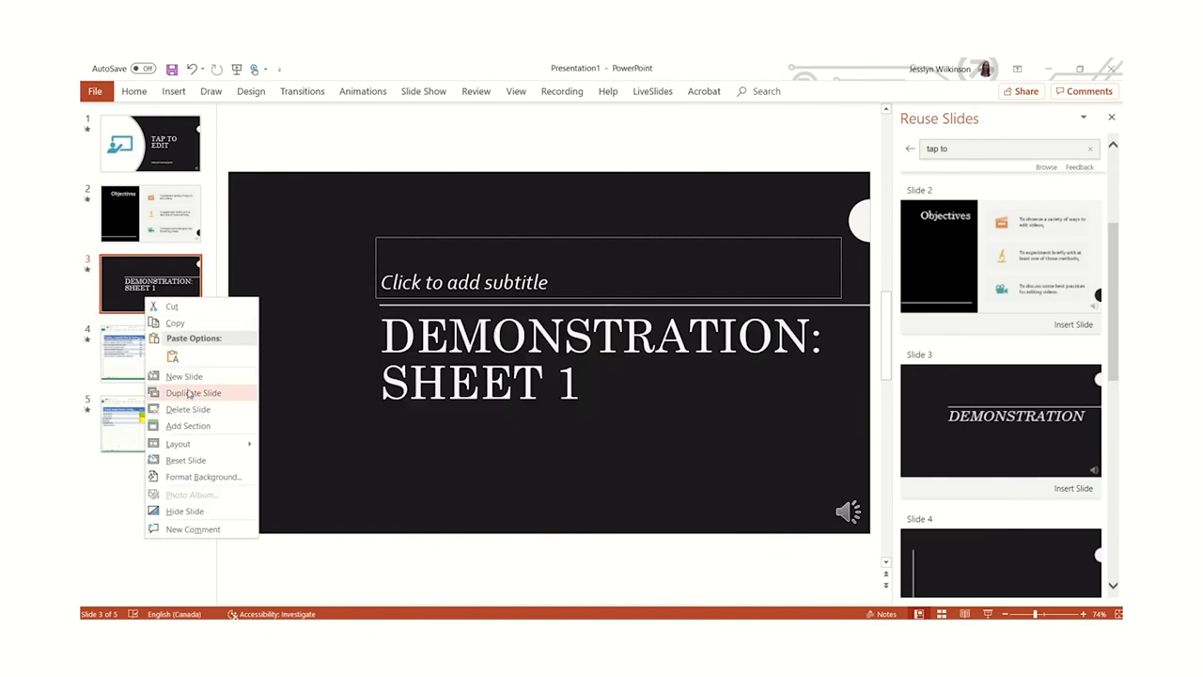
pyautogui.click(192, 393)
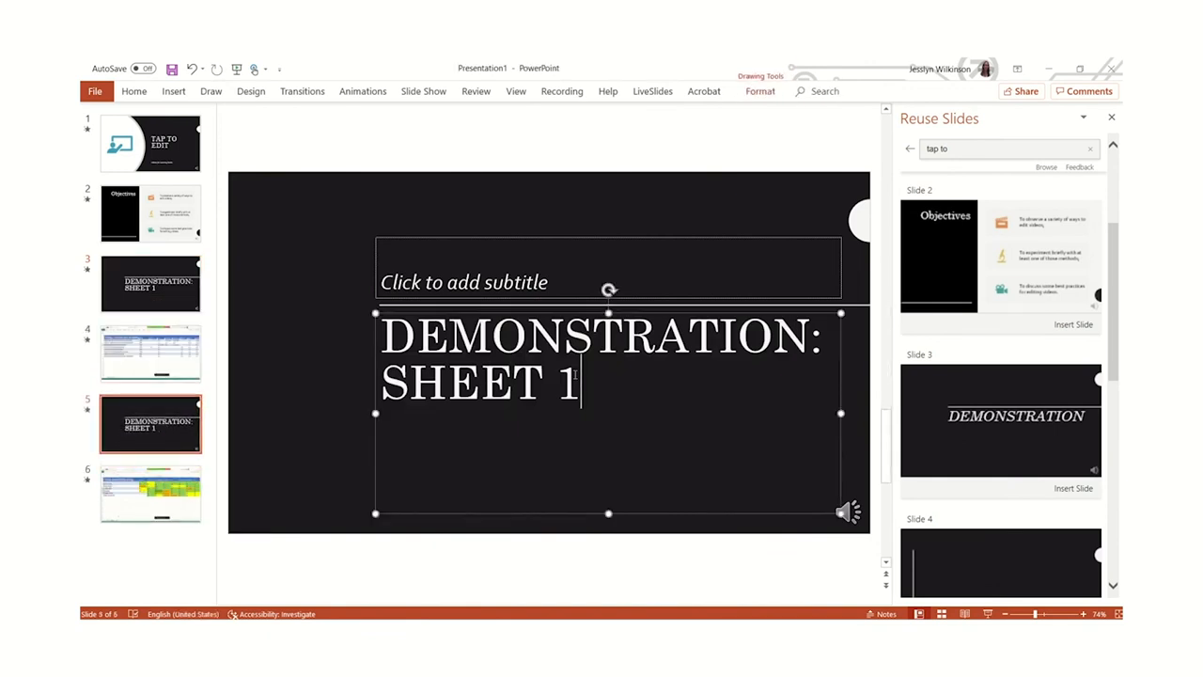
# Step: Rename the copy to Sheet 2, return to the first slide and close the Reuse Slides pane
pyautogui.write('2')
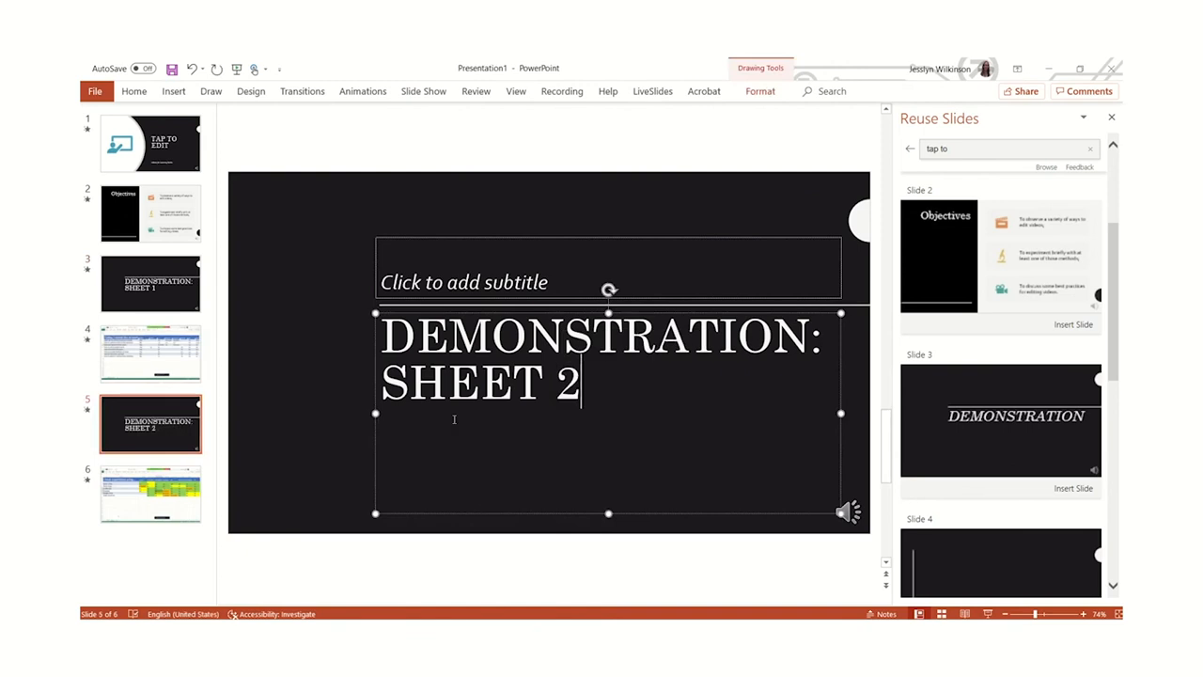
pyautogui.click(151, 143)
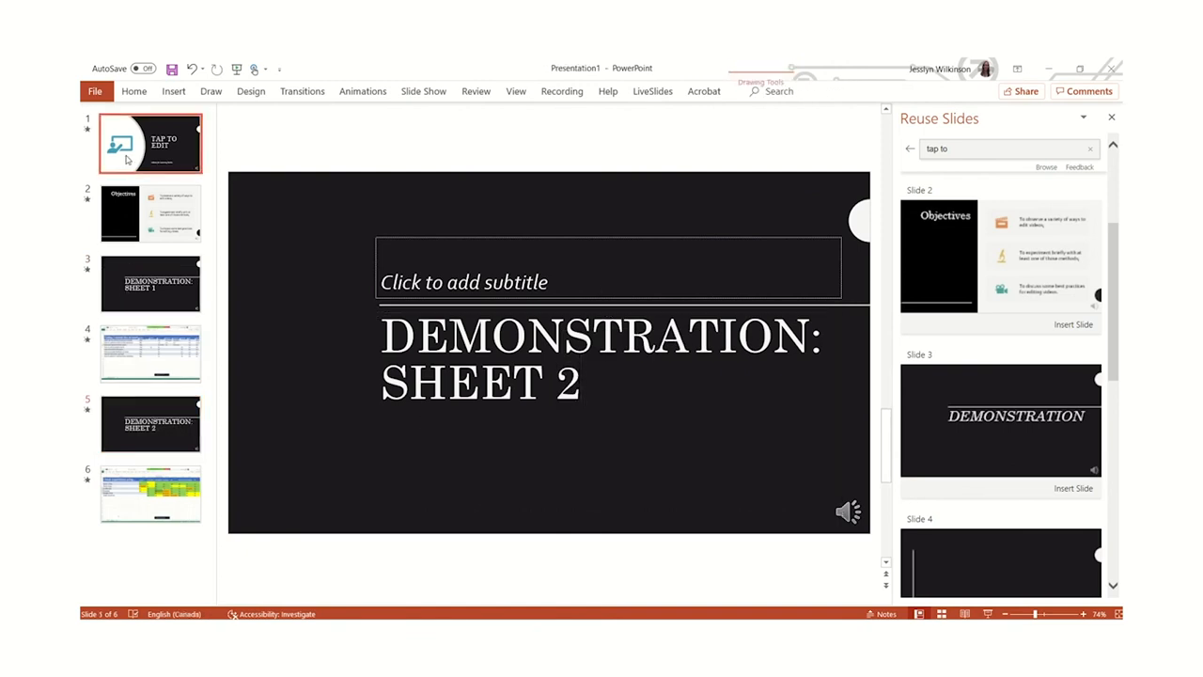
pyautogui.click(151, 142)
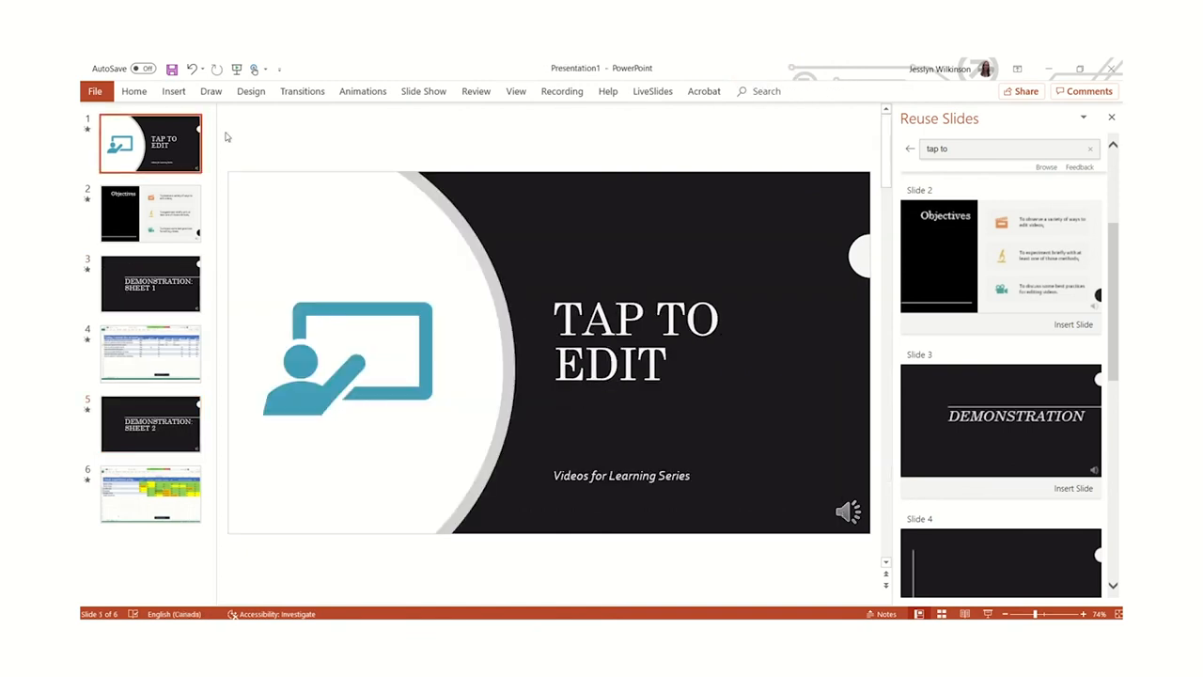
pyautogui.click(1113, 116)
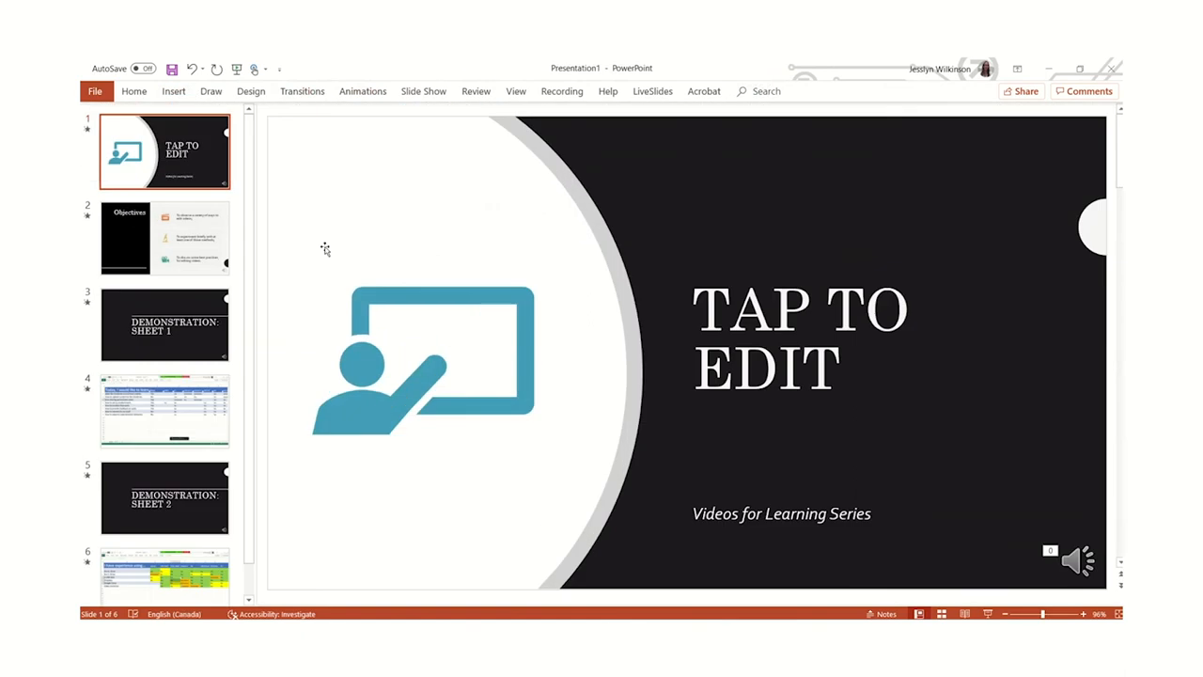
# Step: Give the title slide a shorter fade that advances automatically after 6 seconds
pyautogui.click(301, 90)
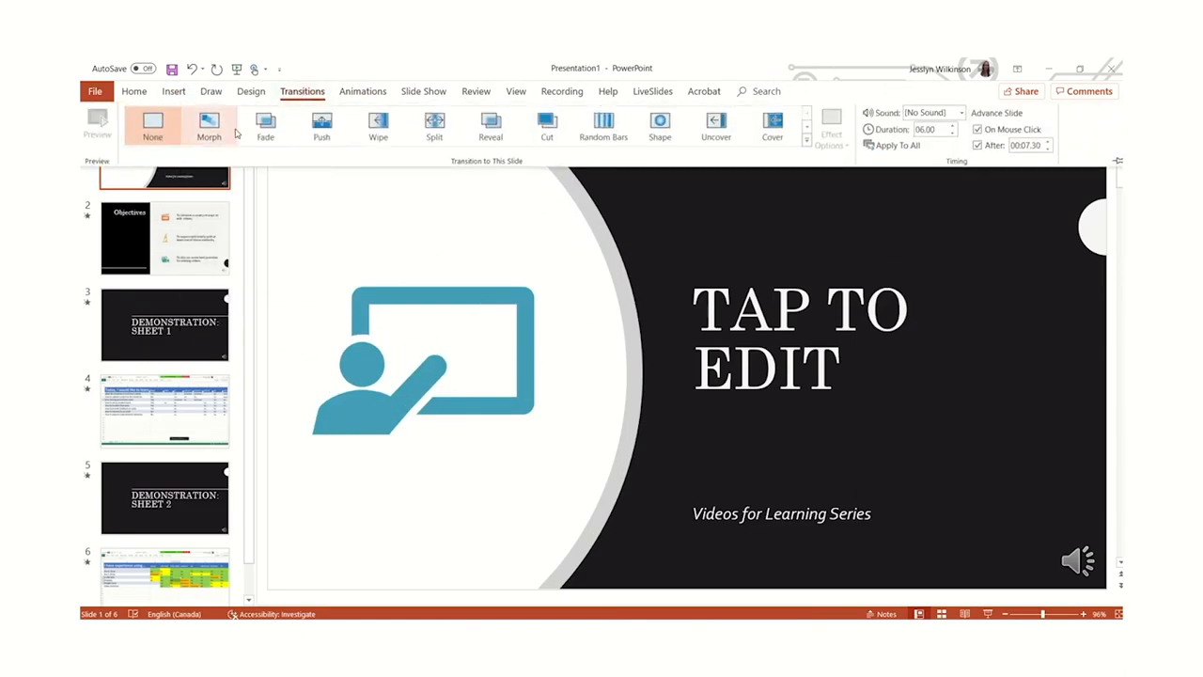
pyautogui.moveTo(267, 124)
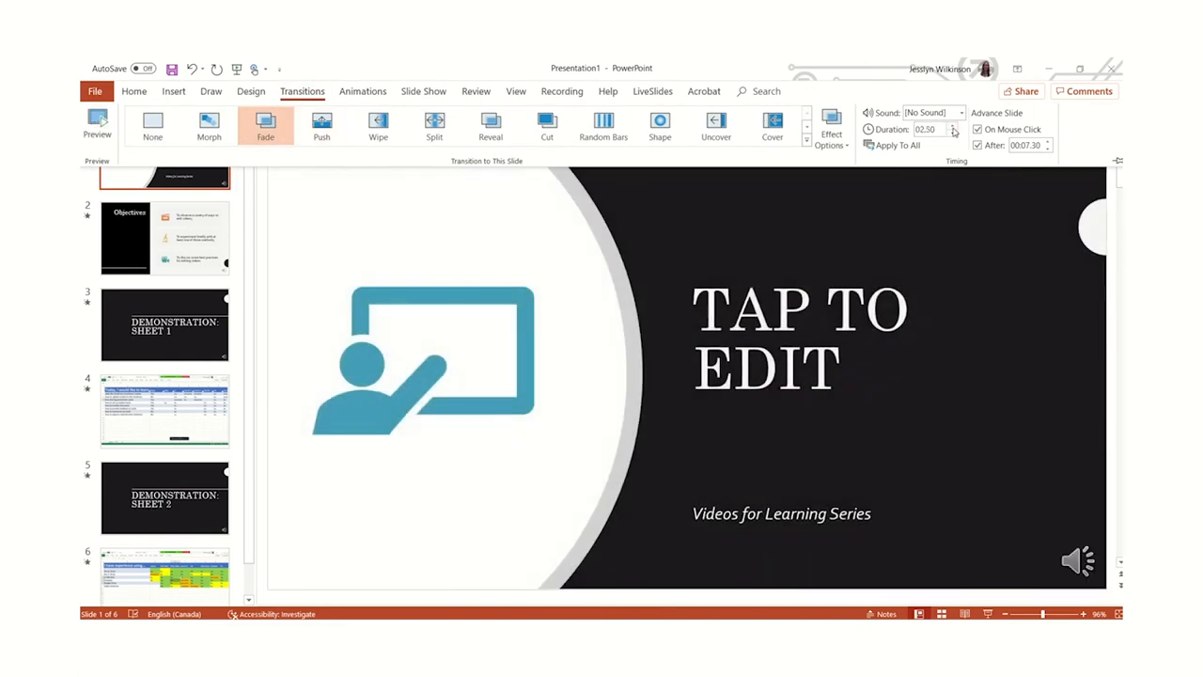
pyautogui.click(953, 126)
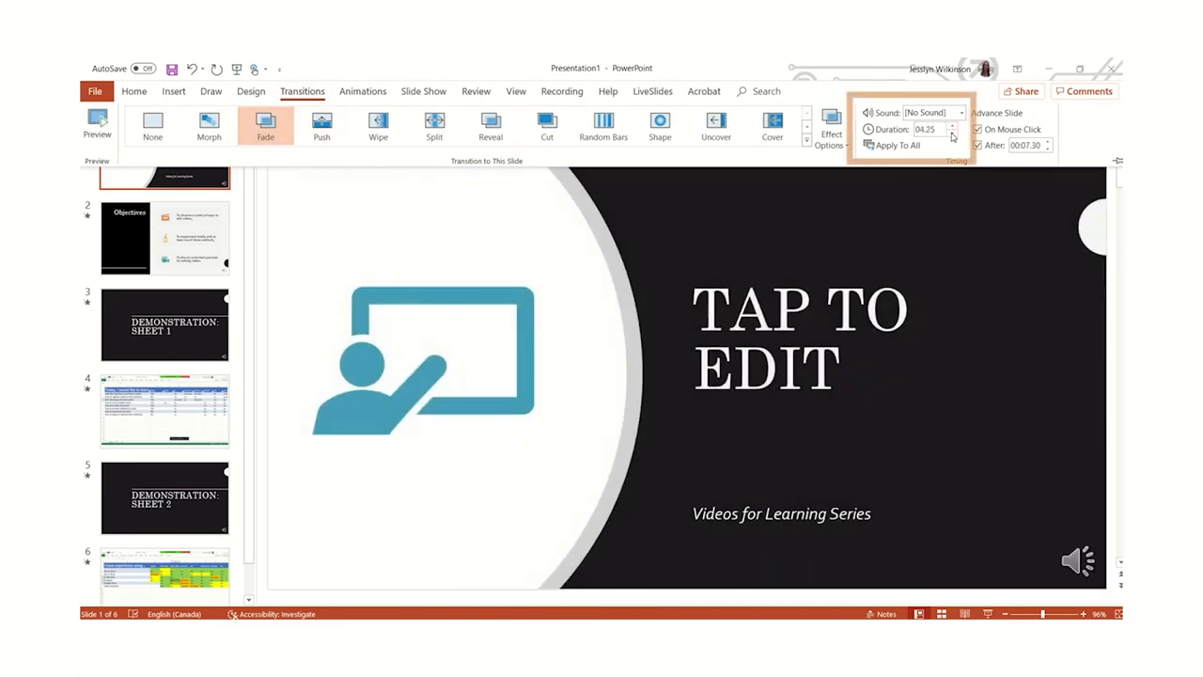
pyautogui.click(951, 132)
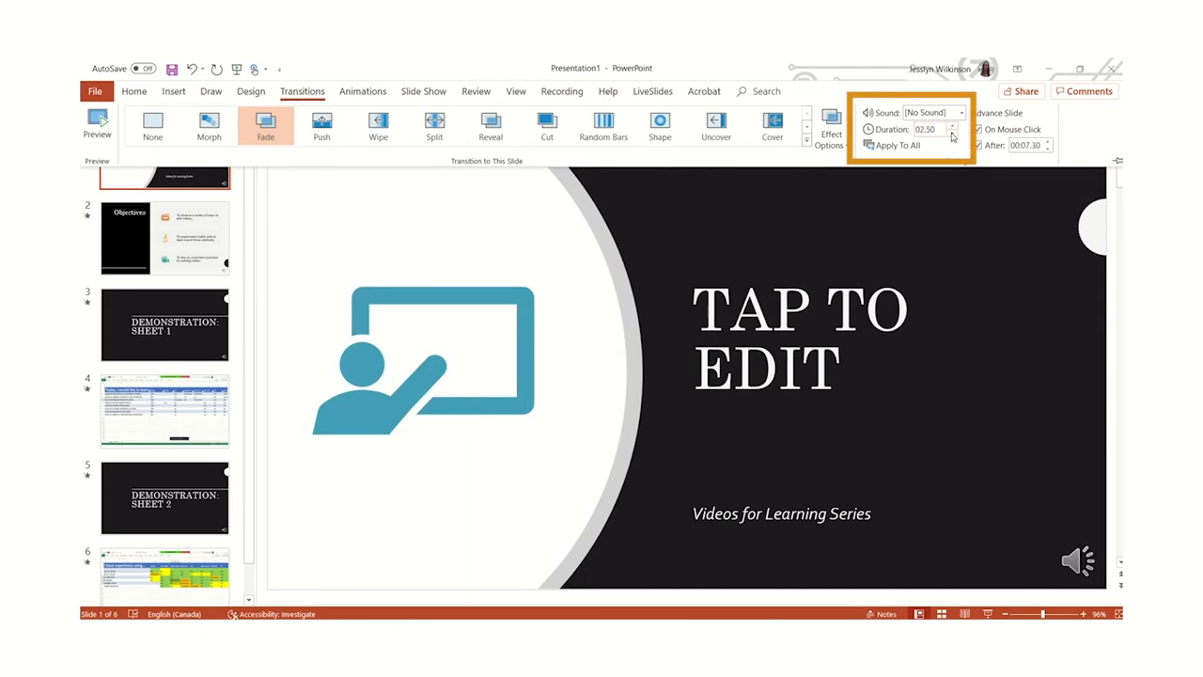
pyautogui.click(954, 133)
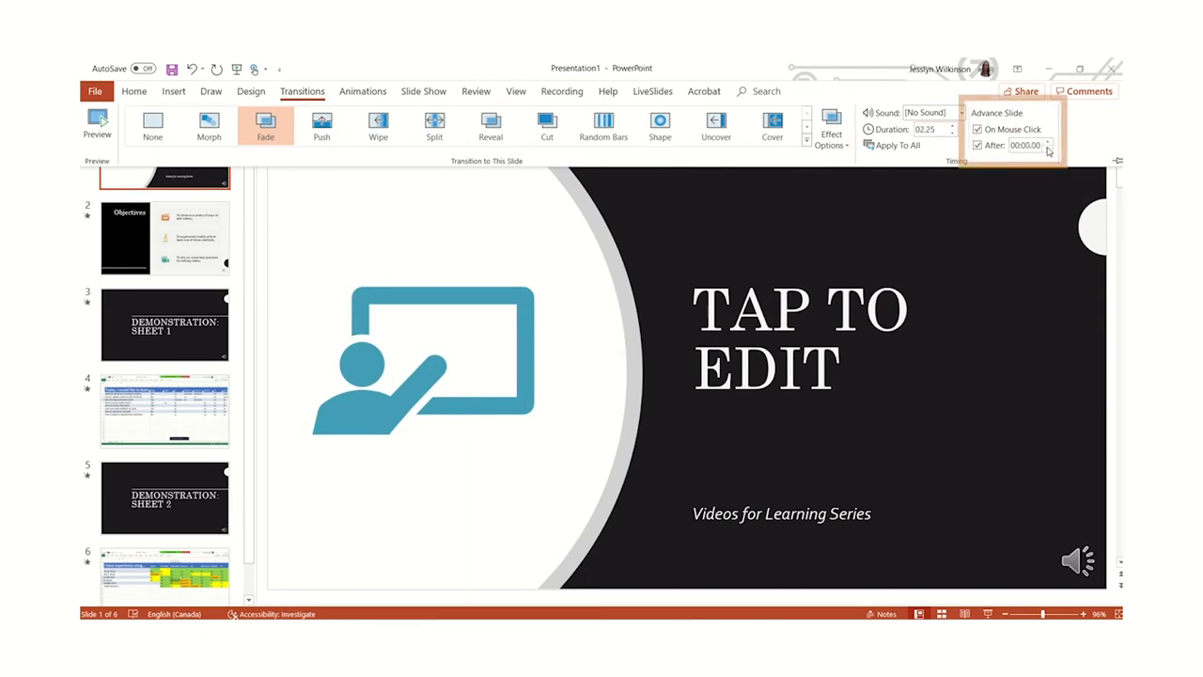
pyautogui.click(1047, 143)
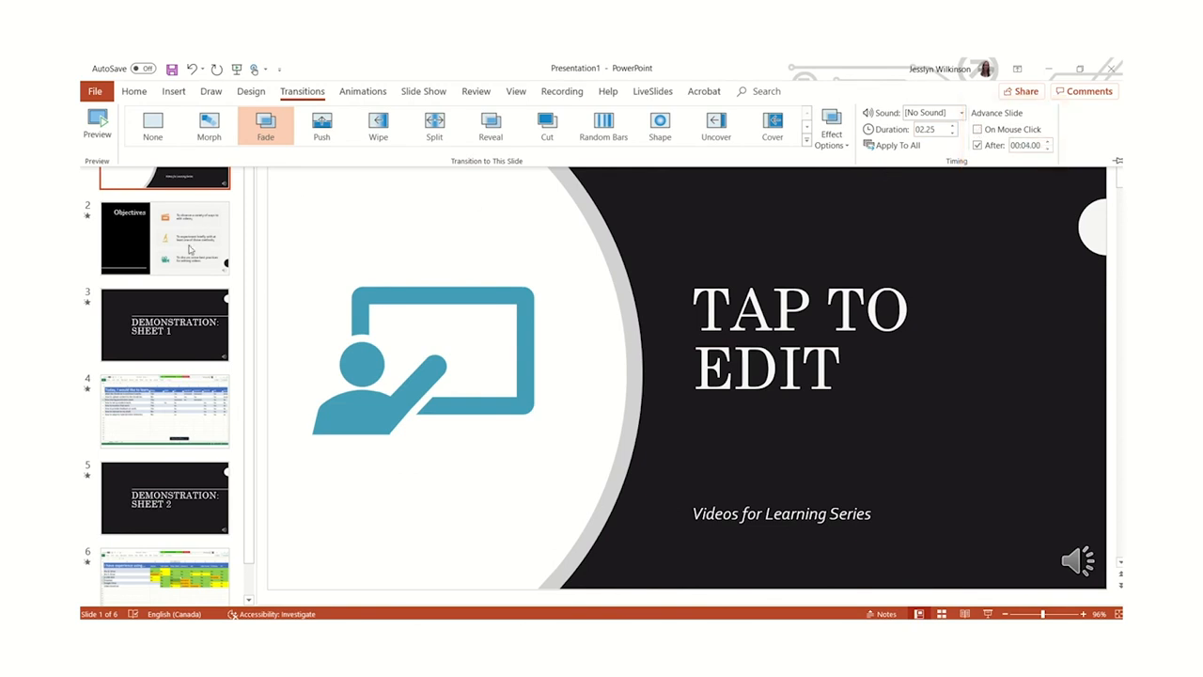
# Step: Give the Objectives slide a fade that advances automatically after 15 seconds
pyautogui.click(166, 237)
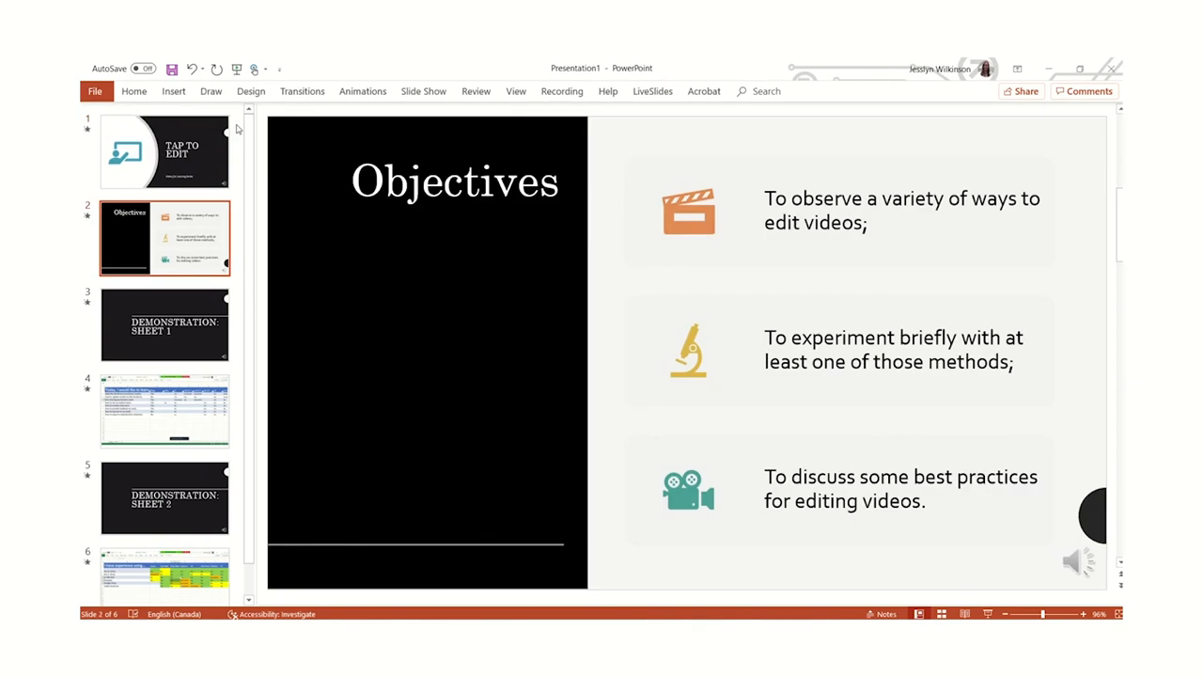
pyautogui.click(300, 90)
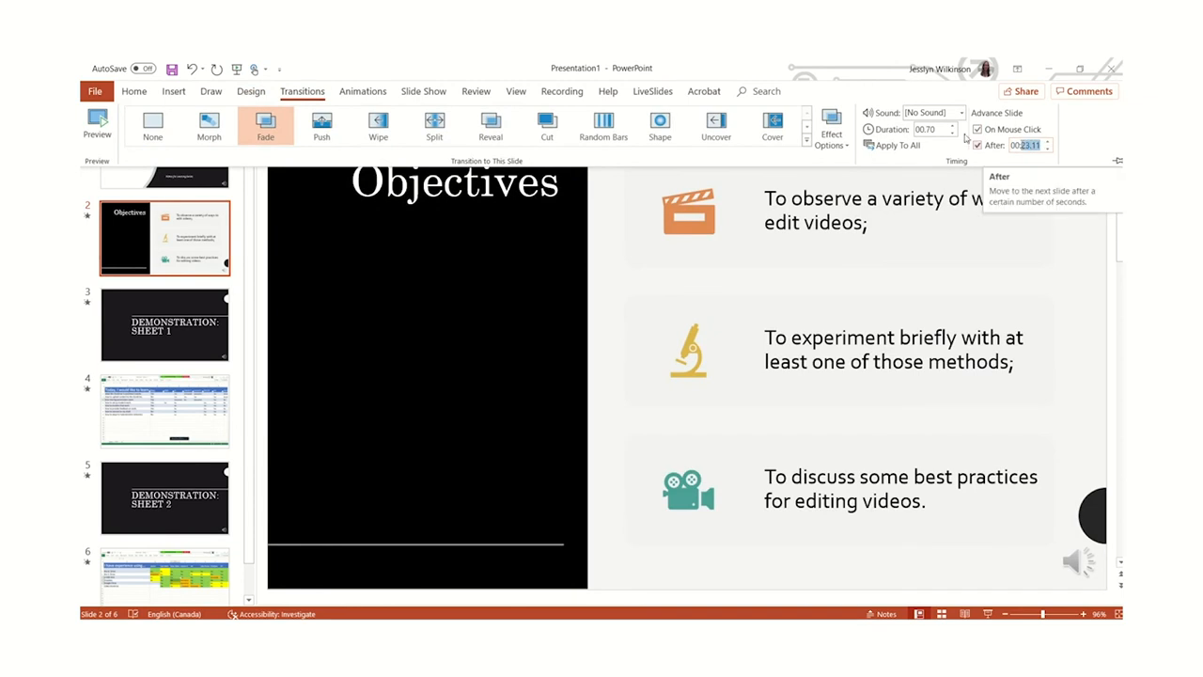
pyautogui.click(978, 145)
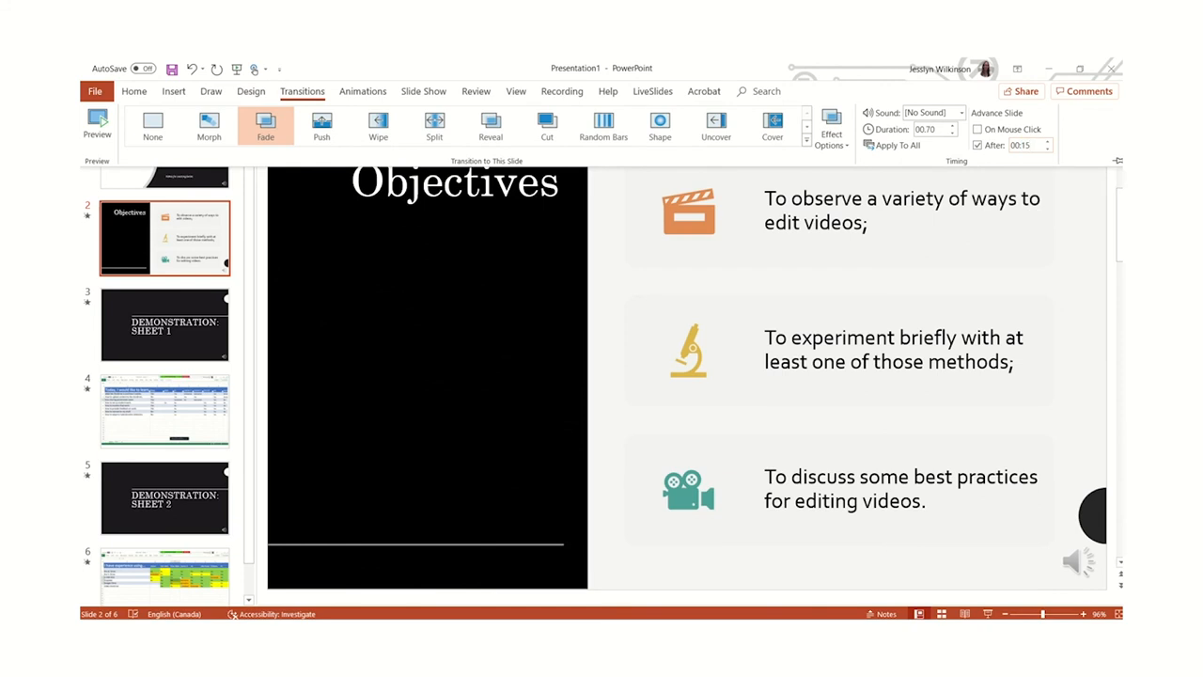
pyautogui.moveTo(542, 224)
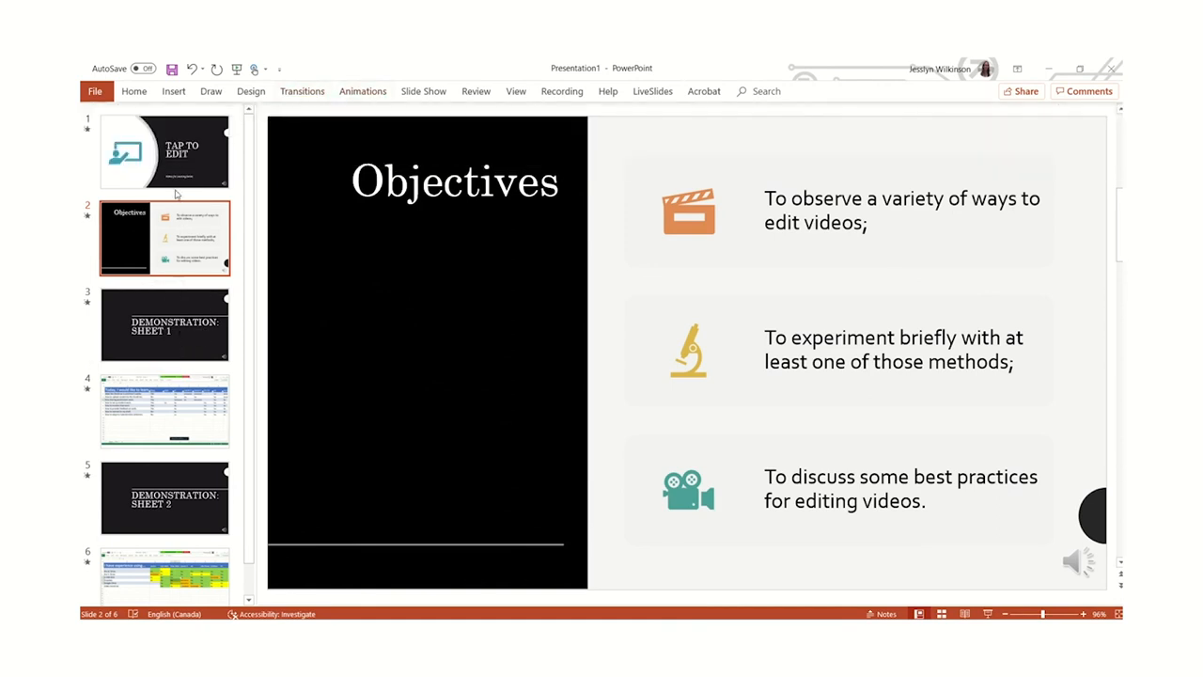
# Step: Step through the slides from the title to the second spreadsheet video slide
pyautogui.click(94, 90)
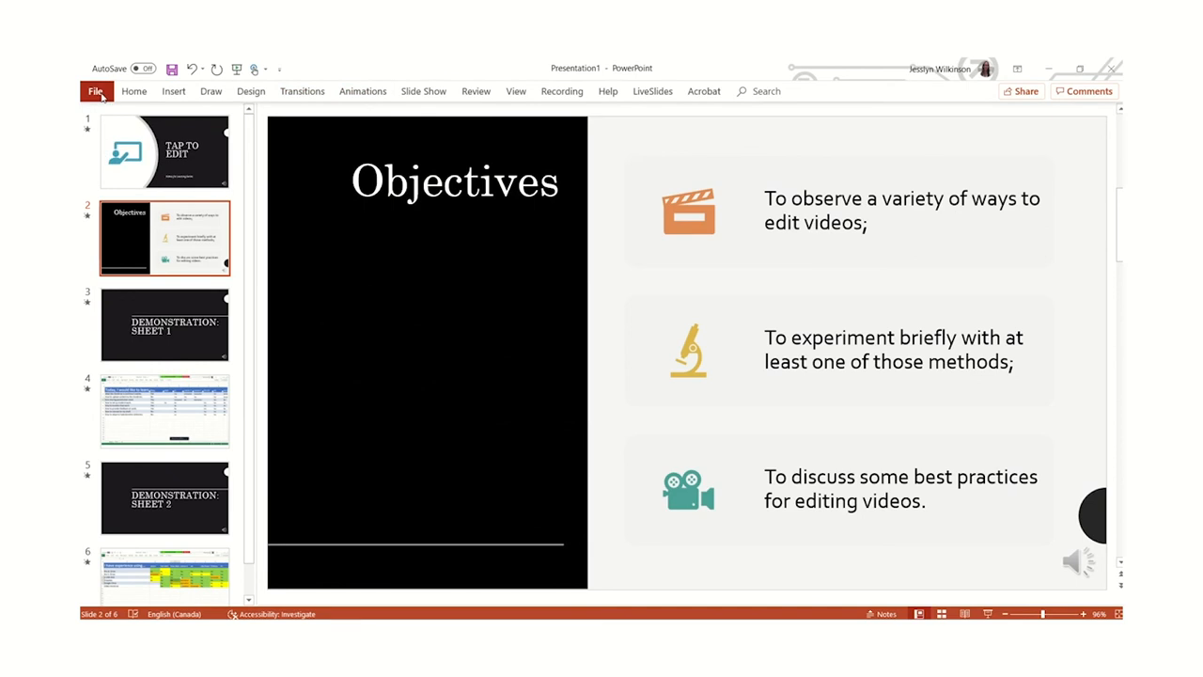
pyautogui.scroll(-3)
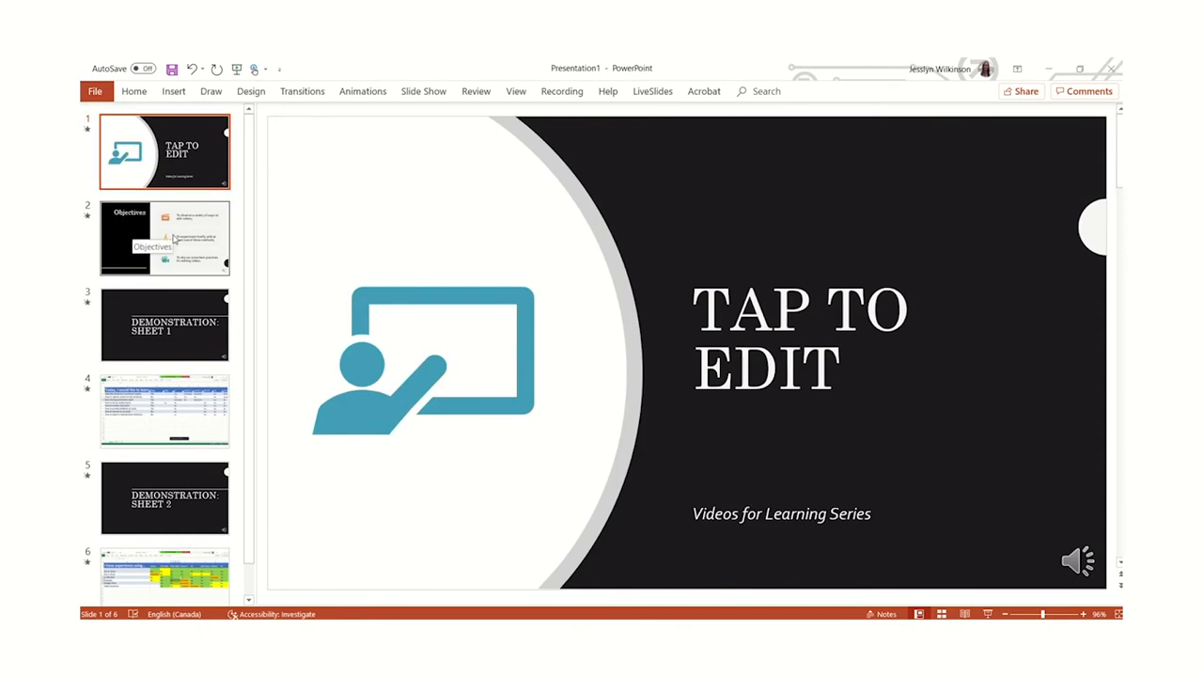
pyautogui.click(166, 323)
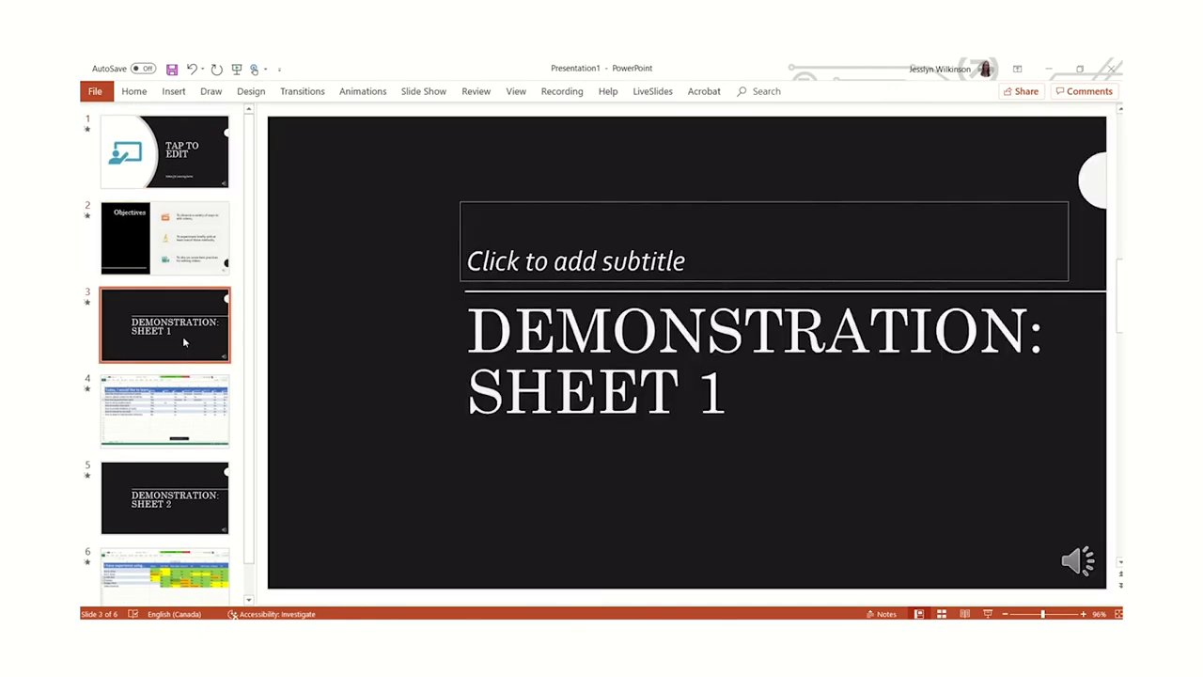
pyautogui.click(165, 410)
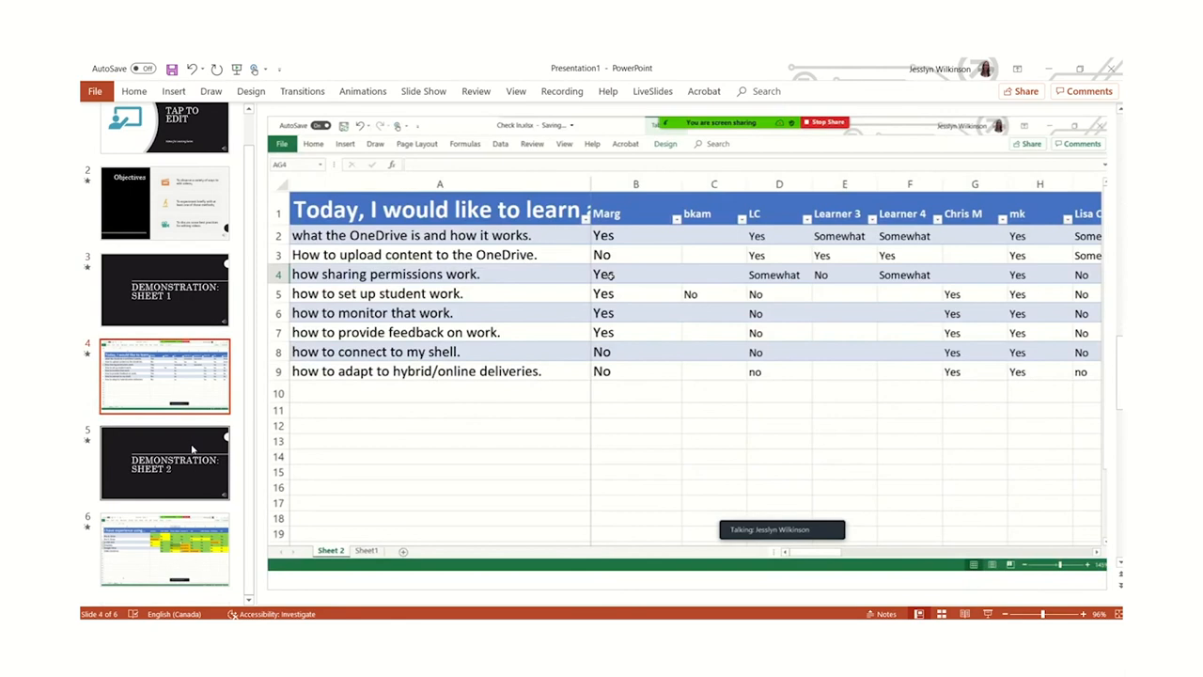
pyautogui.click(365, 549)
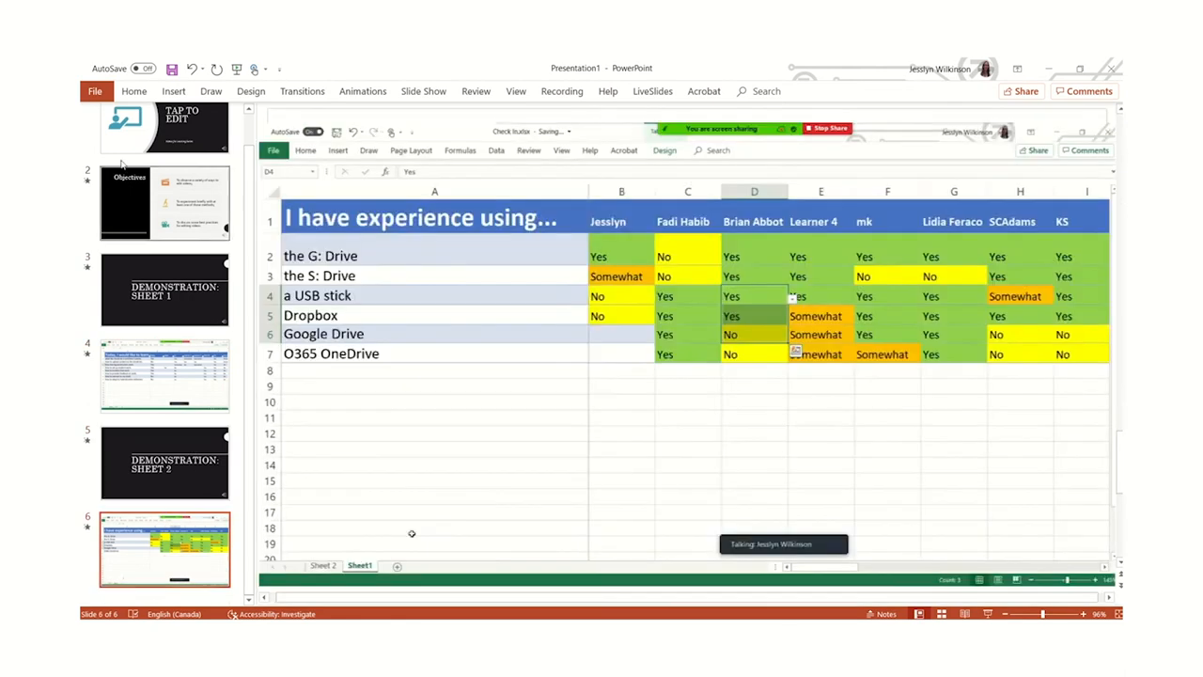
# Step: Start creating a Full HD (1080p) video of the deck via File > Export
pyautogui.click(94, 91)
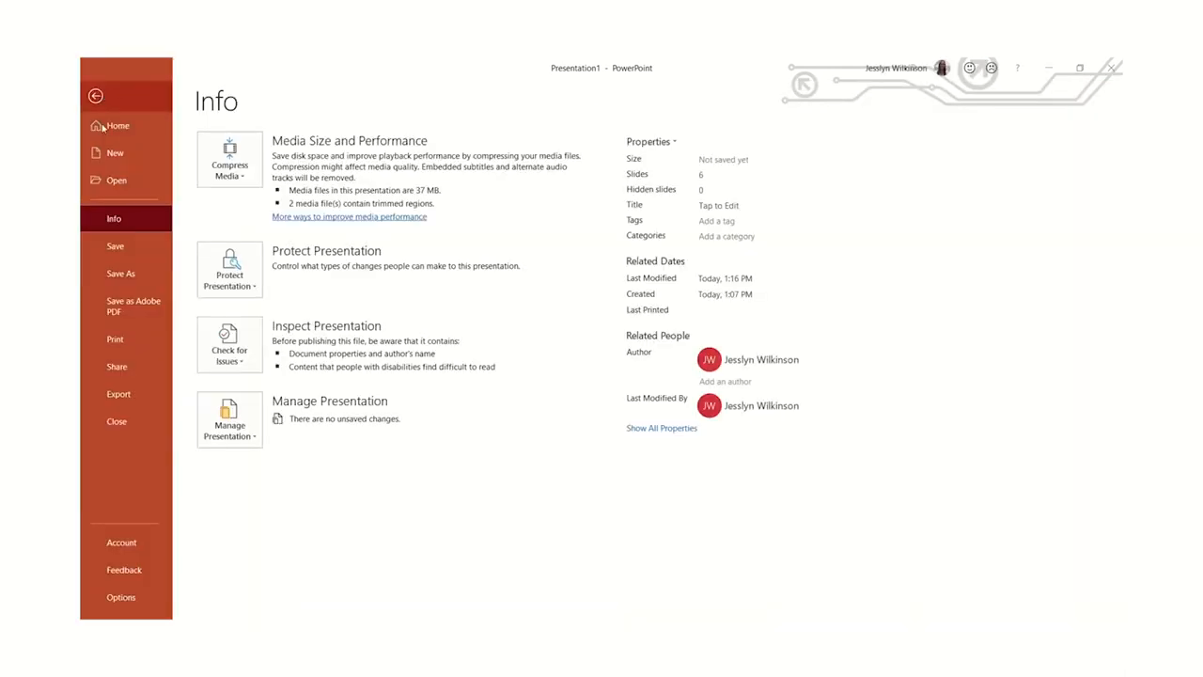
pyautogui.click(119, 392)
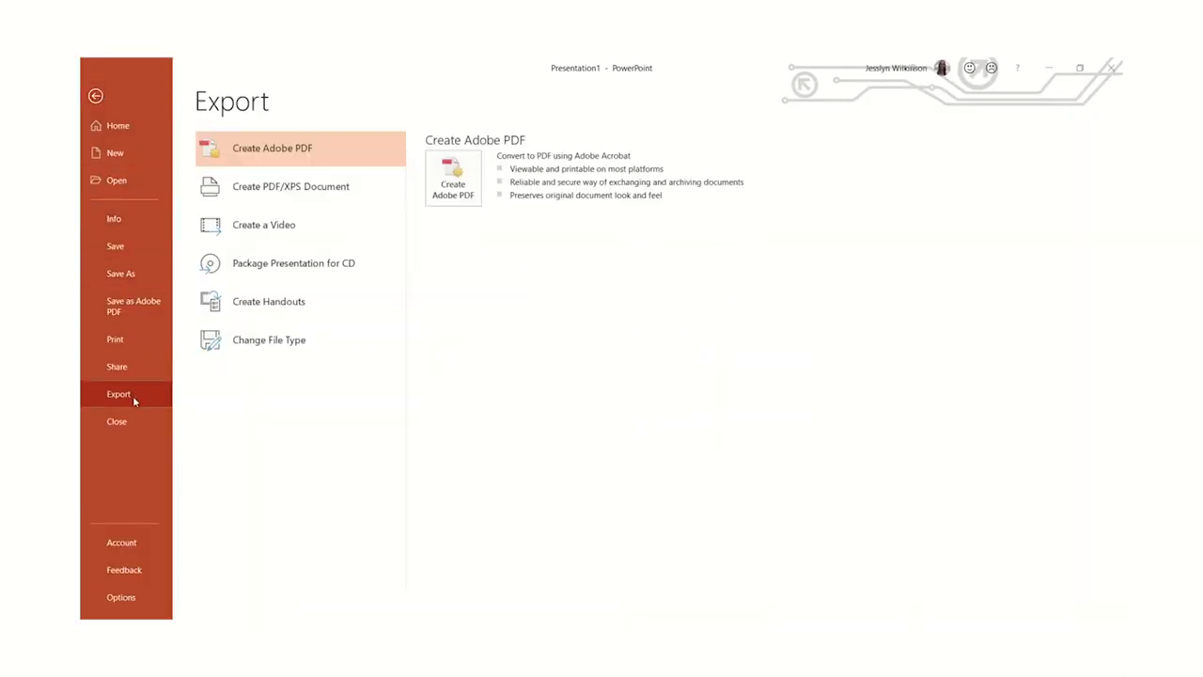
pyautogui.click(264, 226)
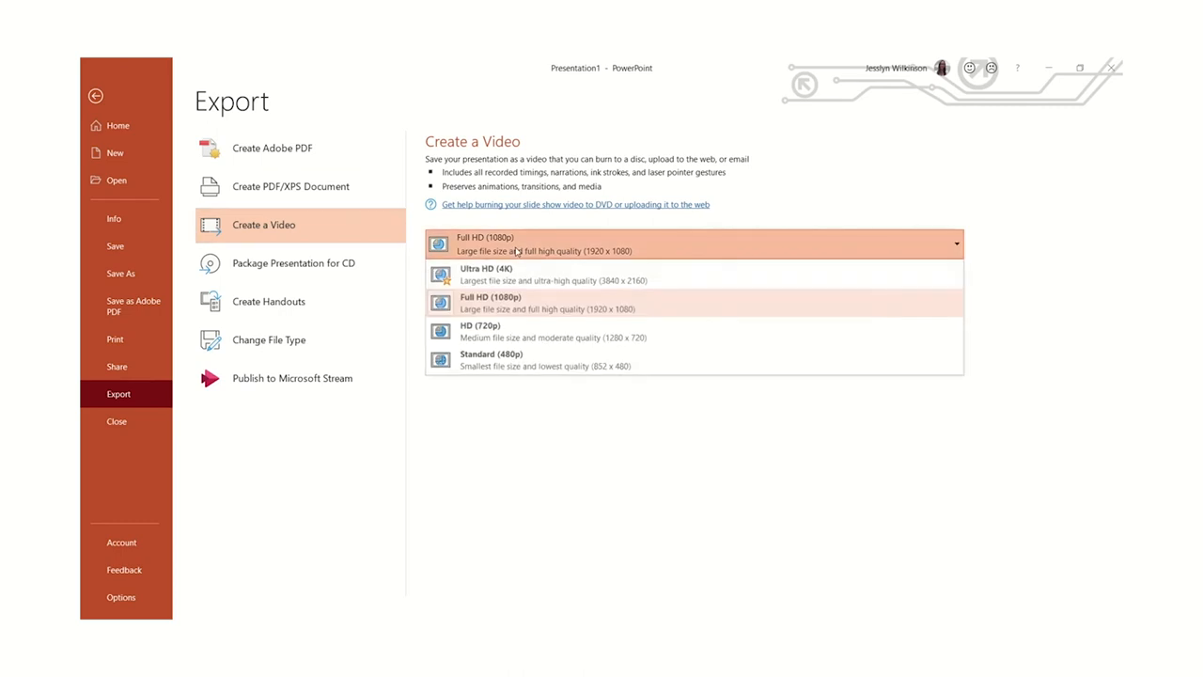
pyautogui.moveTo(527, 361)
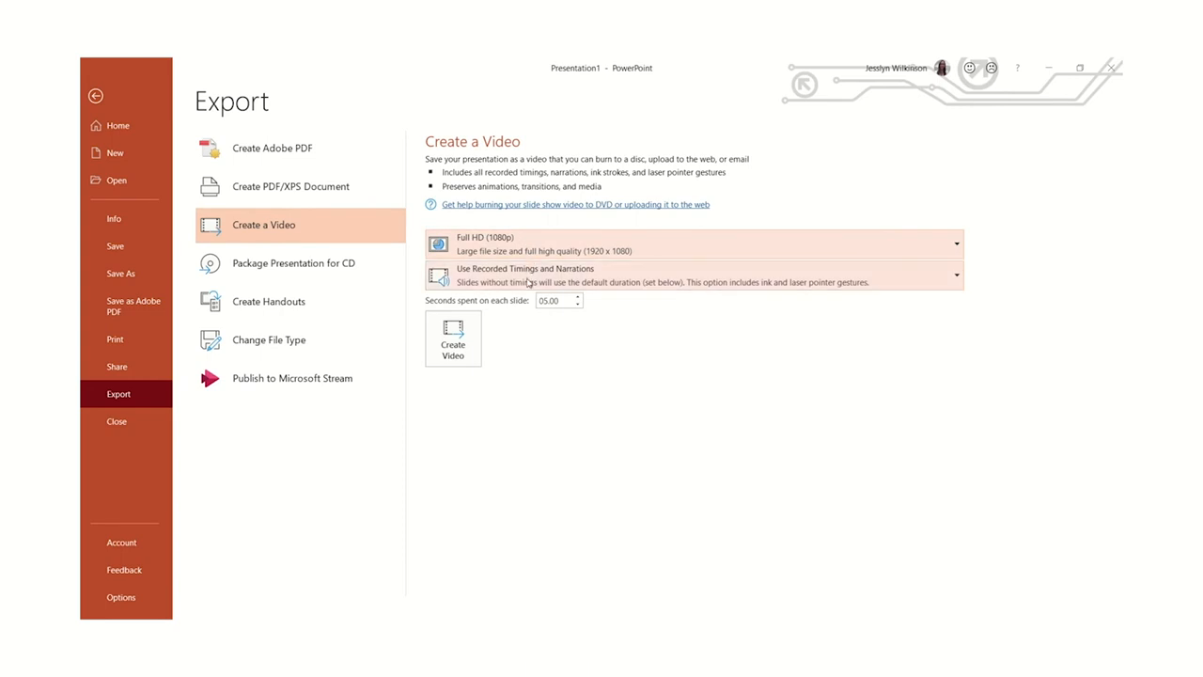
pyautogui.click(955, 275)
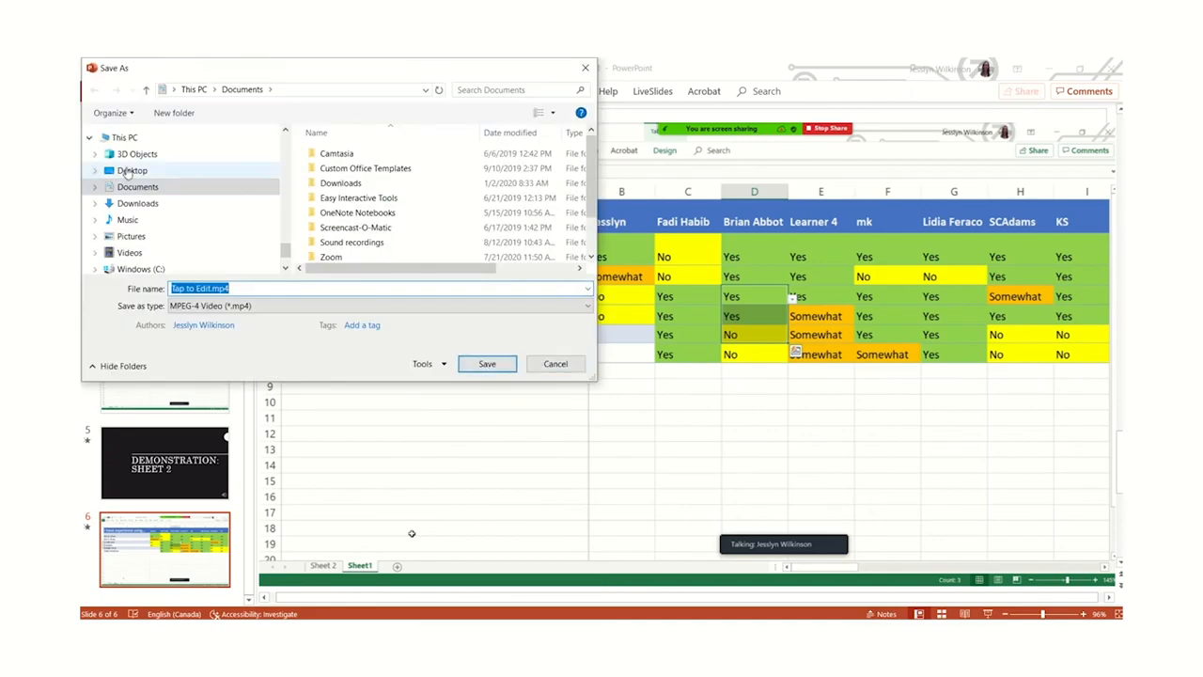
# Step: Save the MP4 video to the Desktop
pyautogui.click(132, 169)
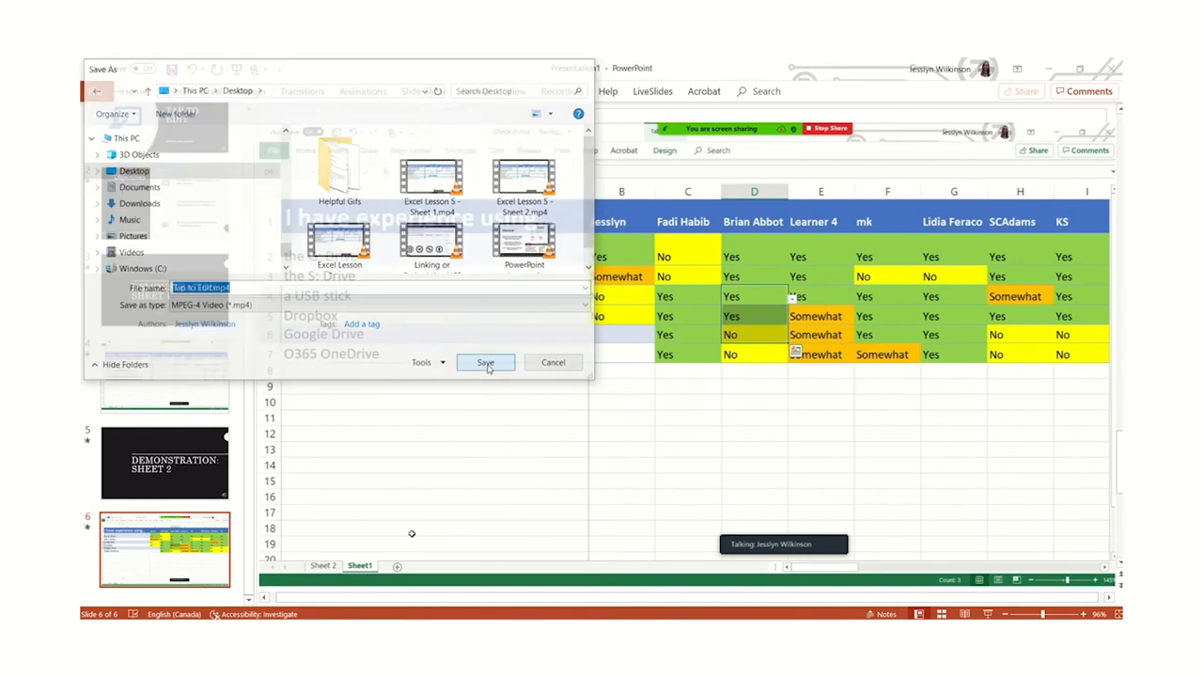
pyautogui.click(485, 363)
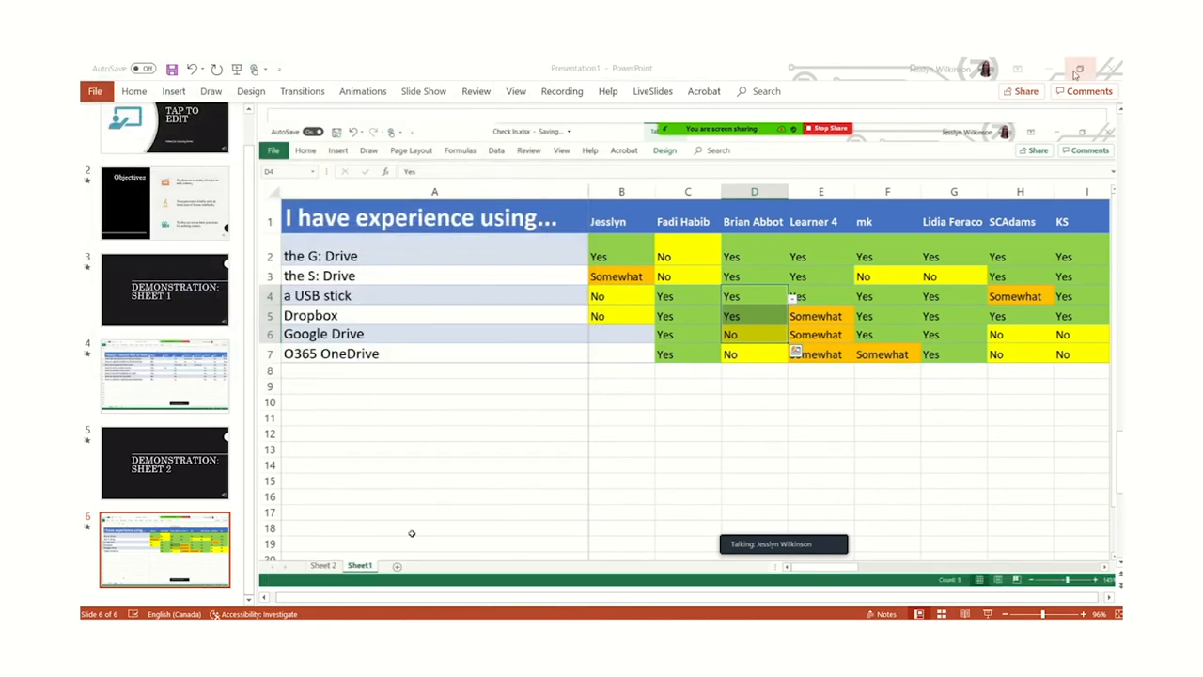